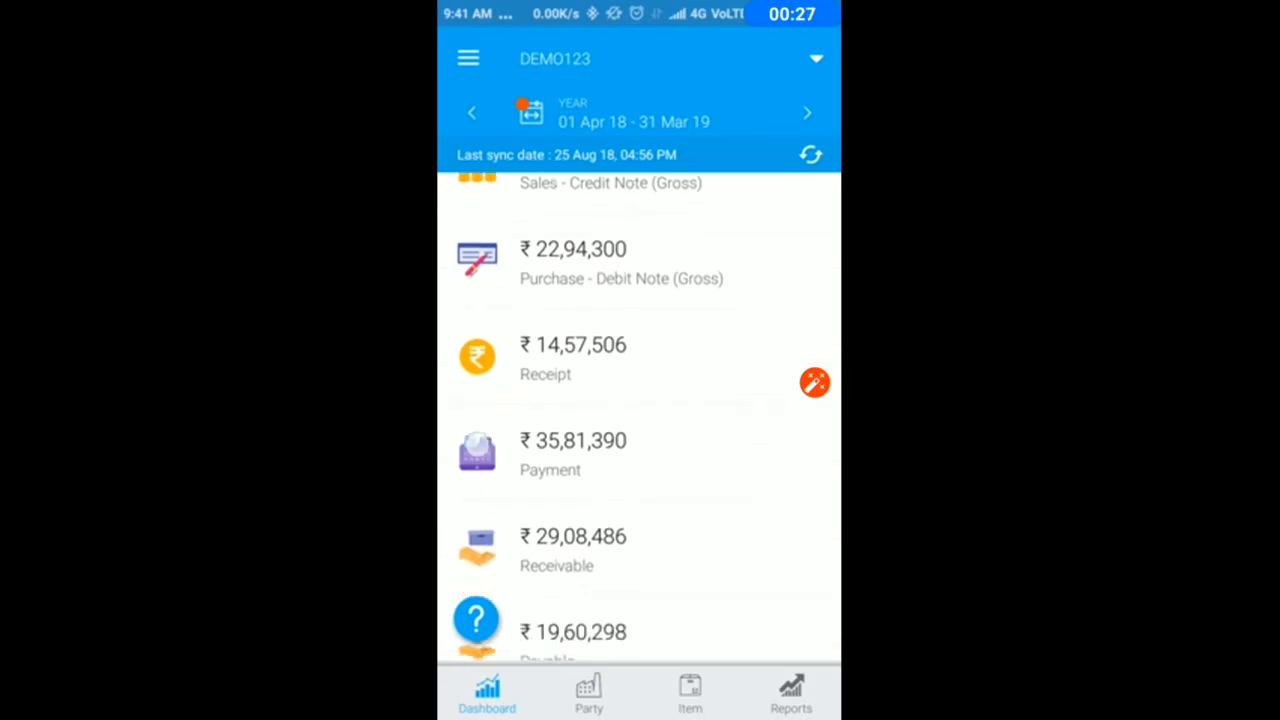
# Scroll the dashboard and view single-month figures, stepping back from August to June.
pyautogui.scroll(-3)
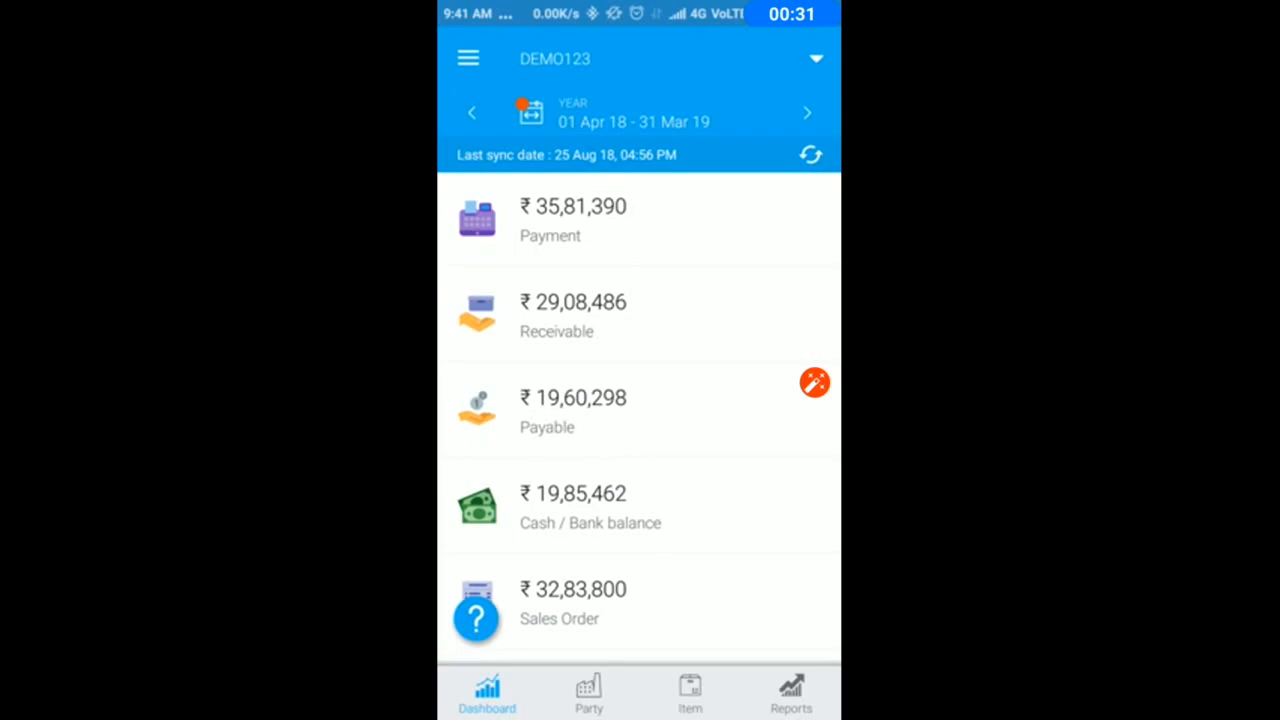
pyautogui.scroll(-3)
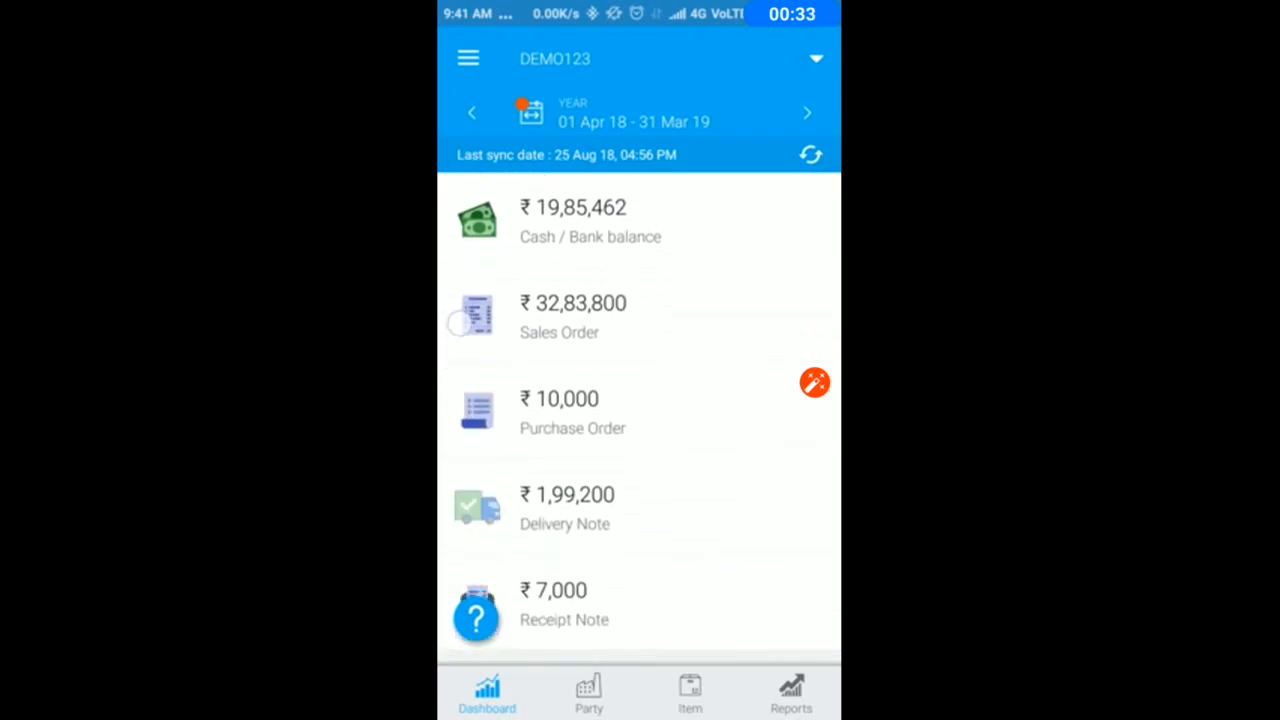
pyautogui.scroll(-3)
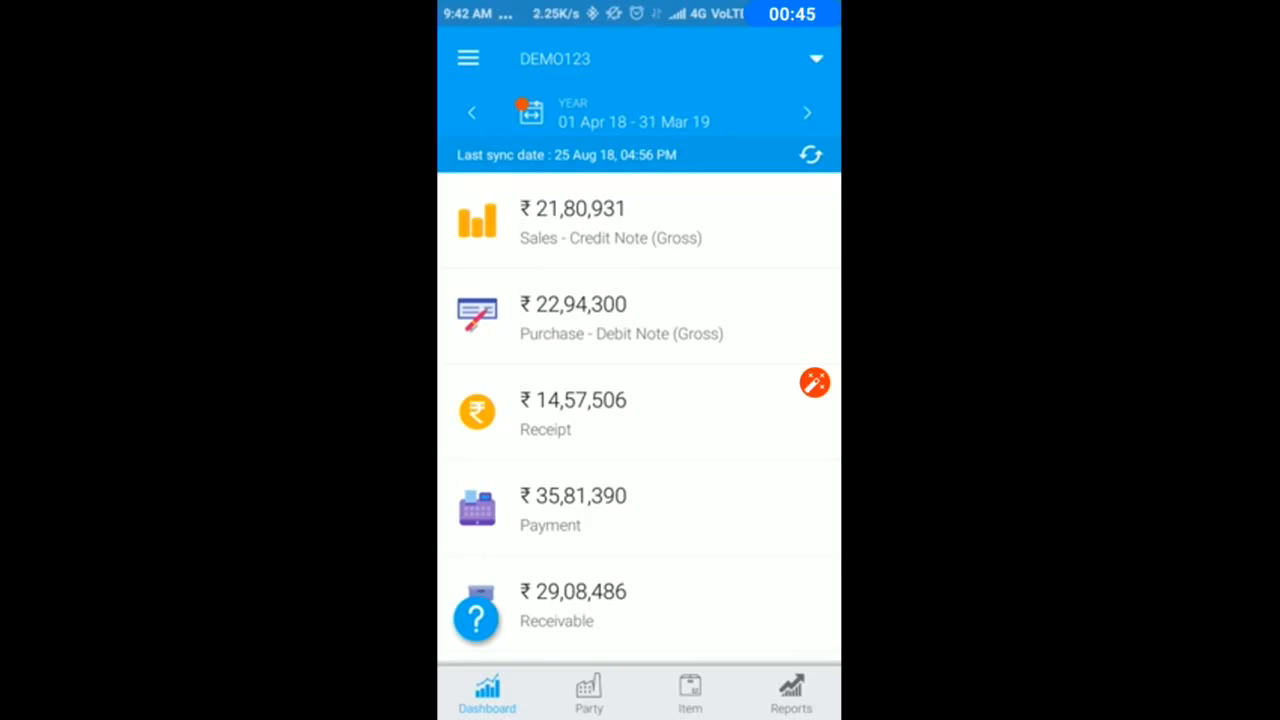
pyautogui.click(632, 112)
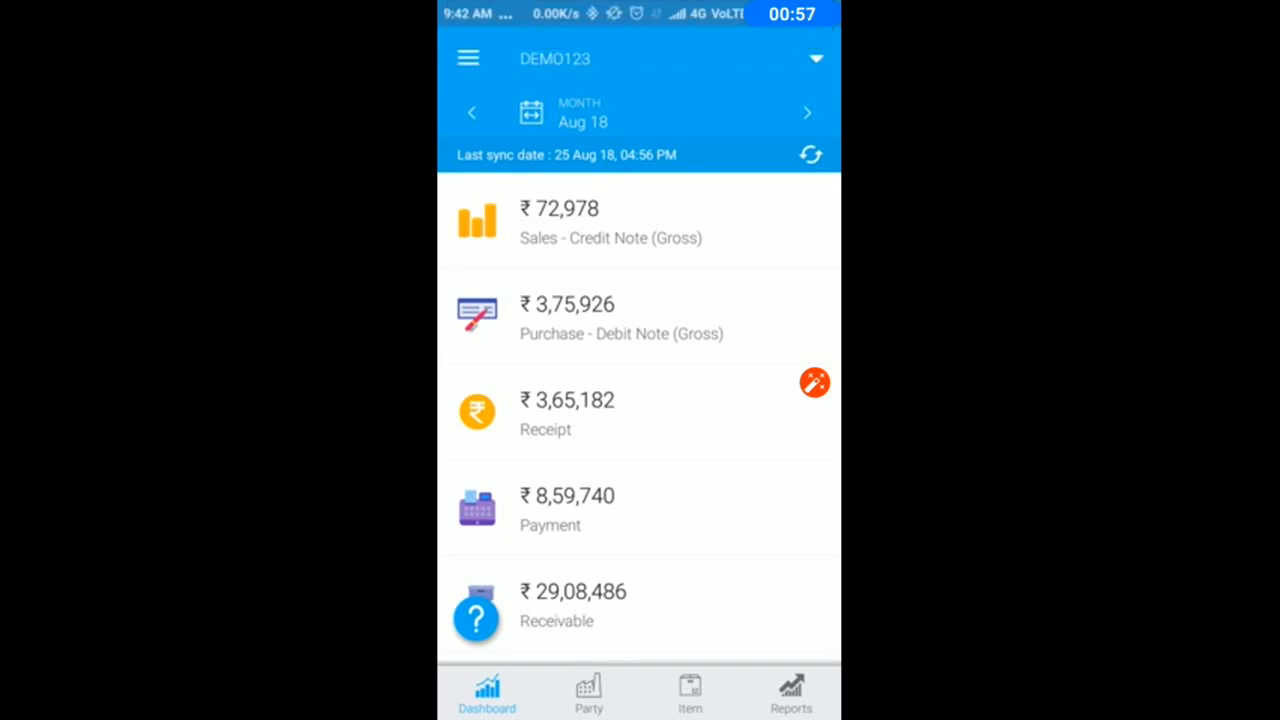
pyautogui.click(472, 112)
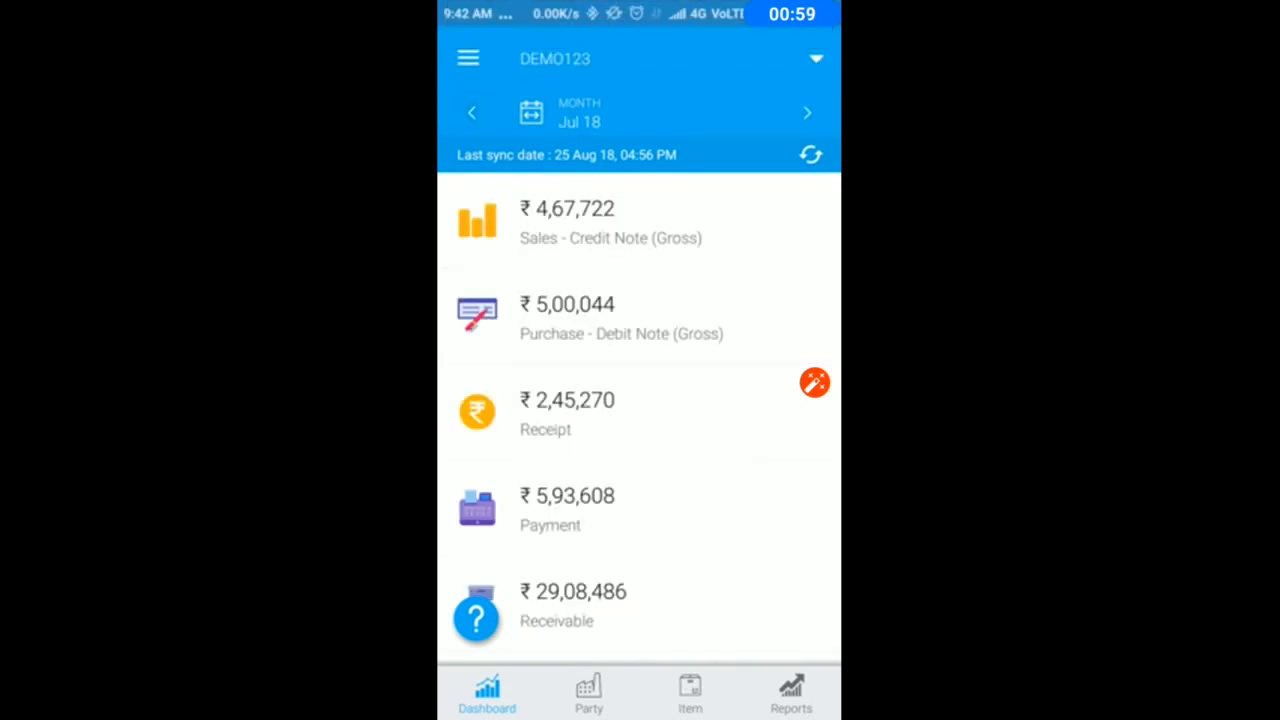
pyautogui.click(472, 112)
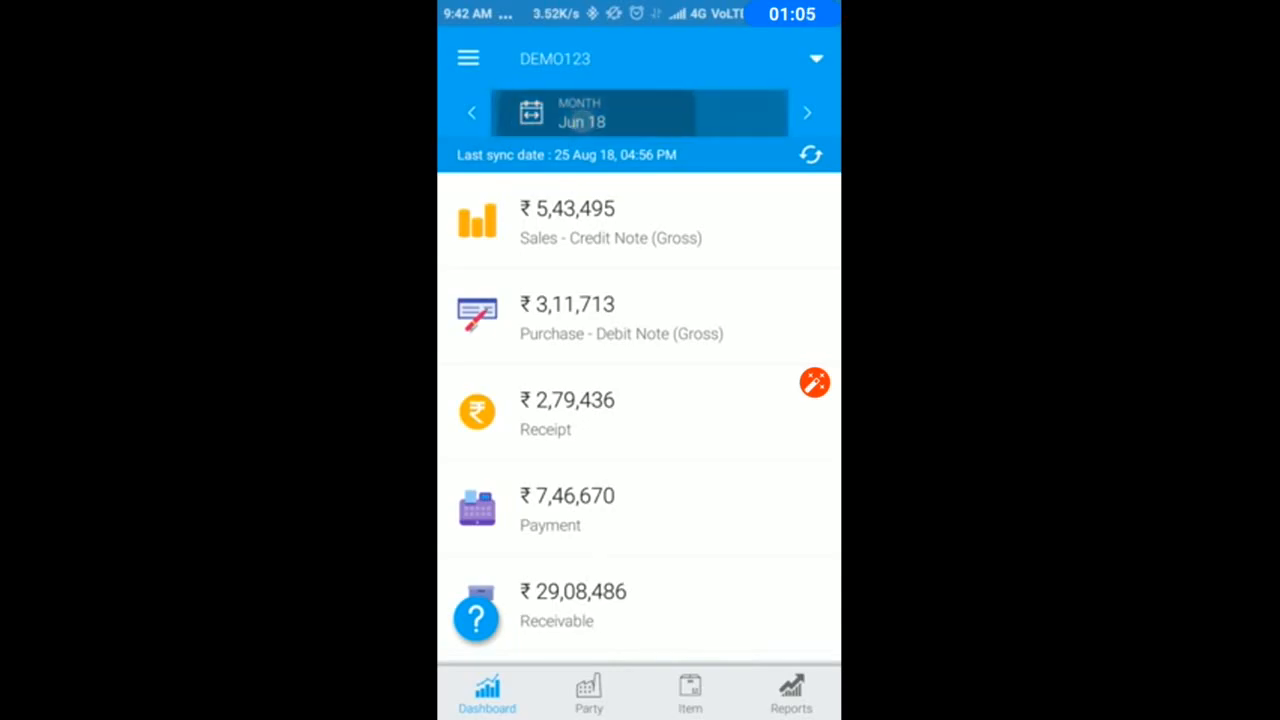
# Switch to quarterly figures, step back to Jan–Mar, then return to the full financial year.
pyautogui.click(640, 112)
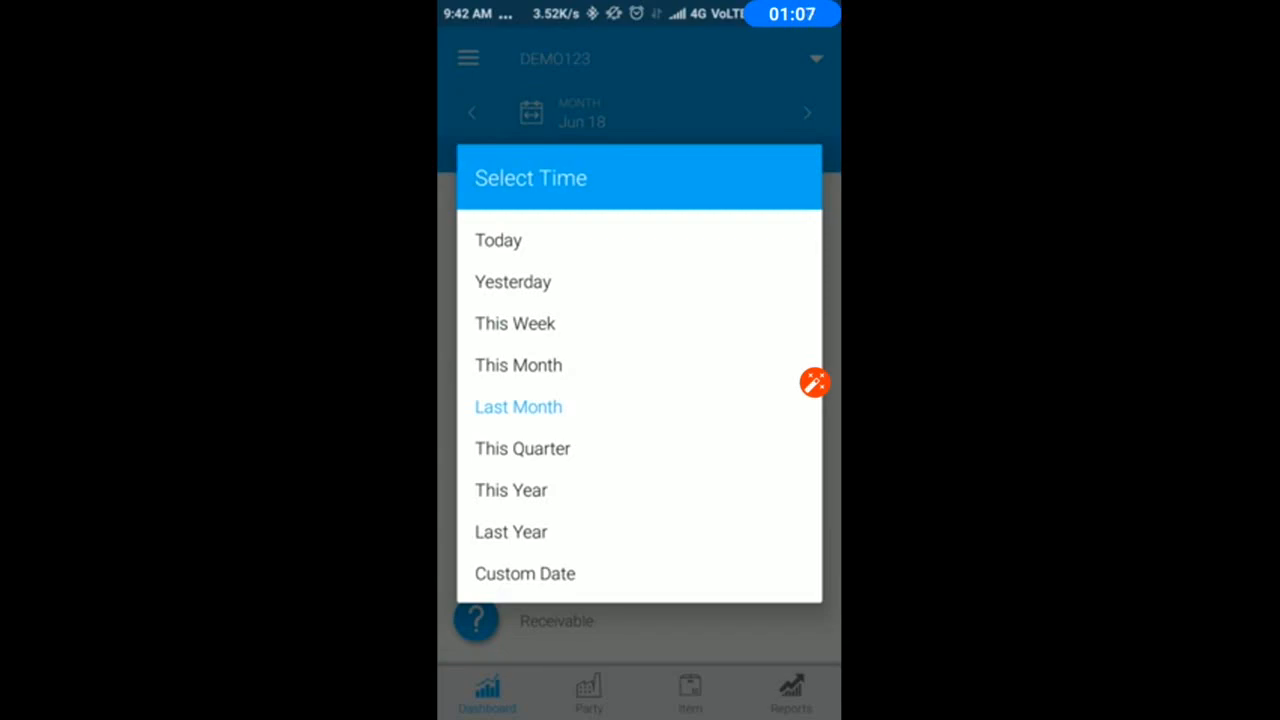
pyautogui.click(522, 448)
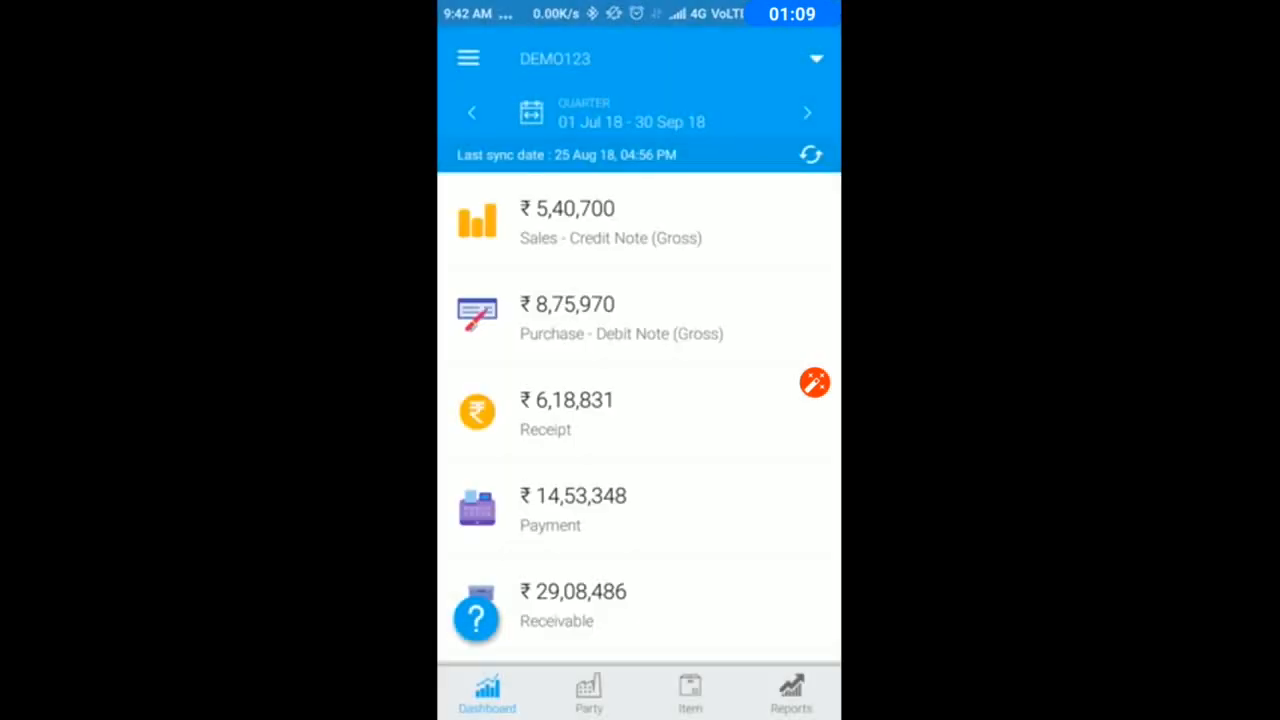
pyautogui.click(472, 112)
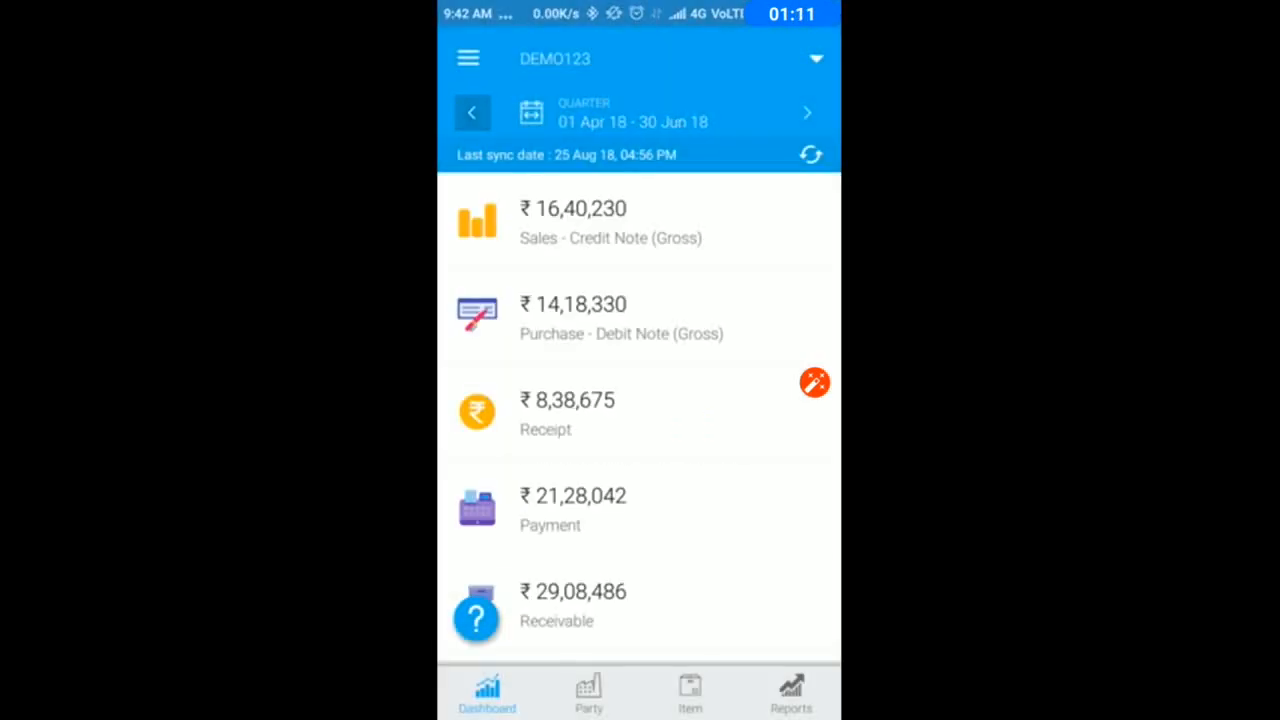
pyautogui.click(472, 112)
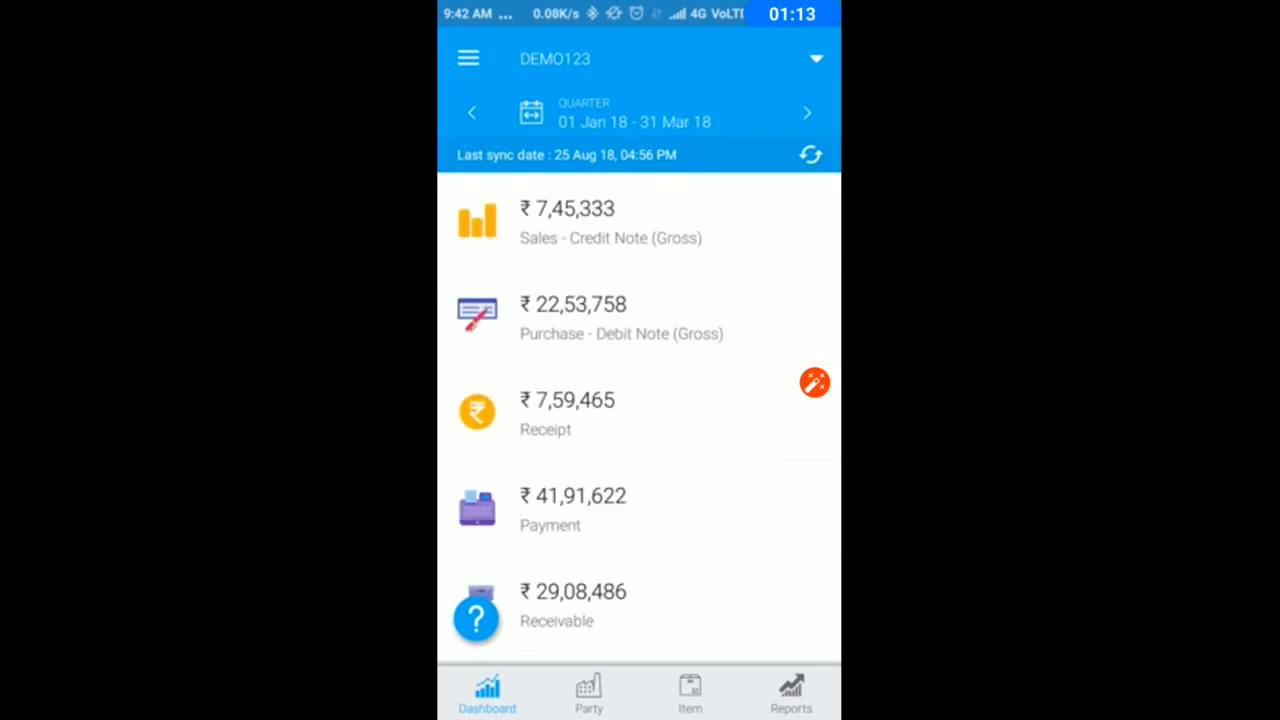
pyautogui.click(632, 112)
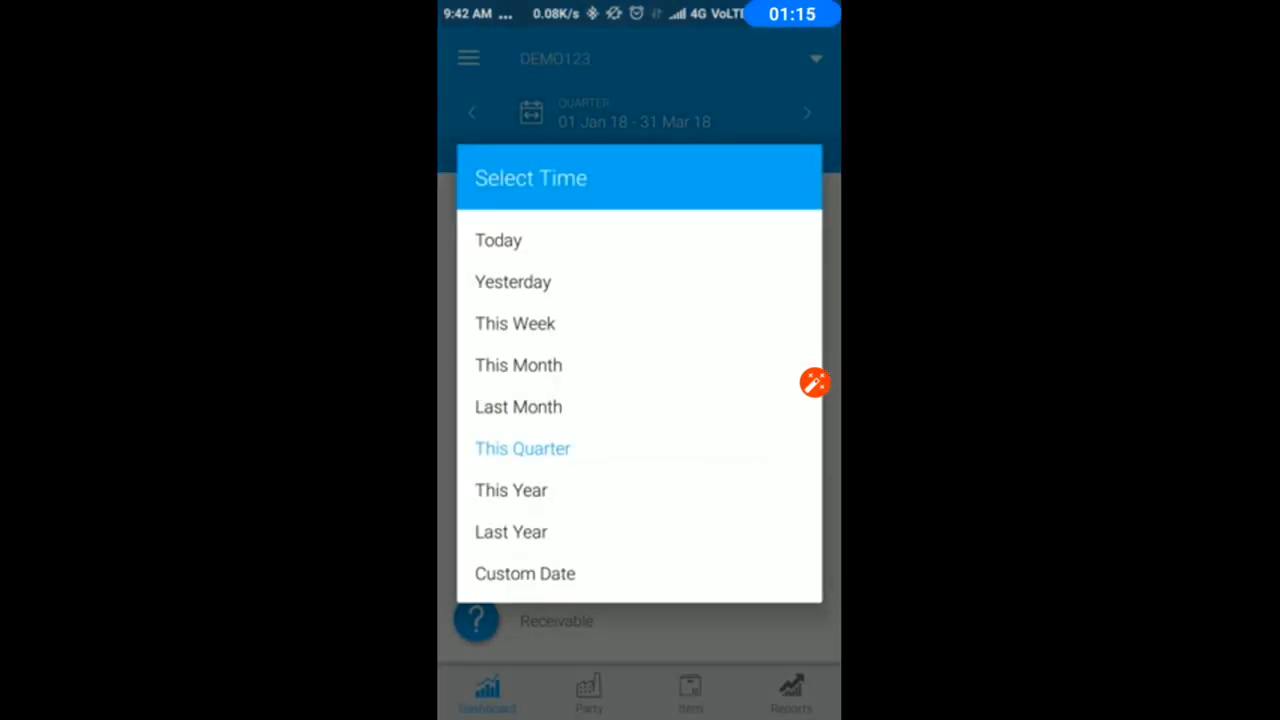
pyautogui.click(512, 490)
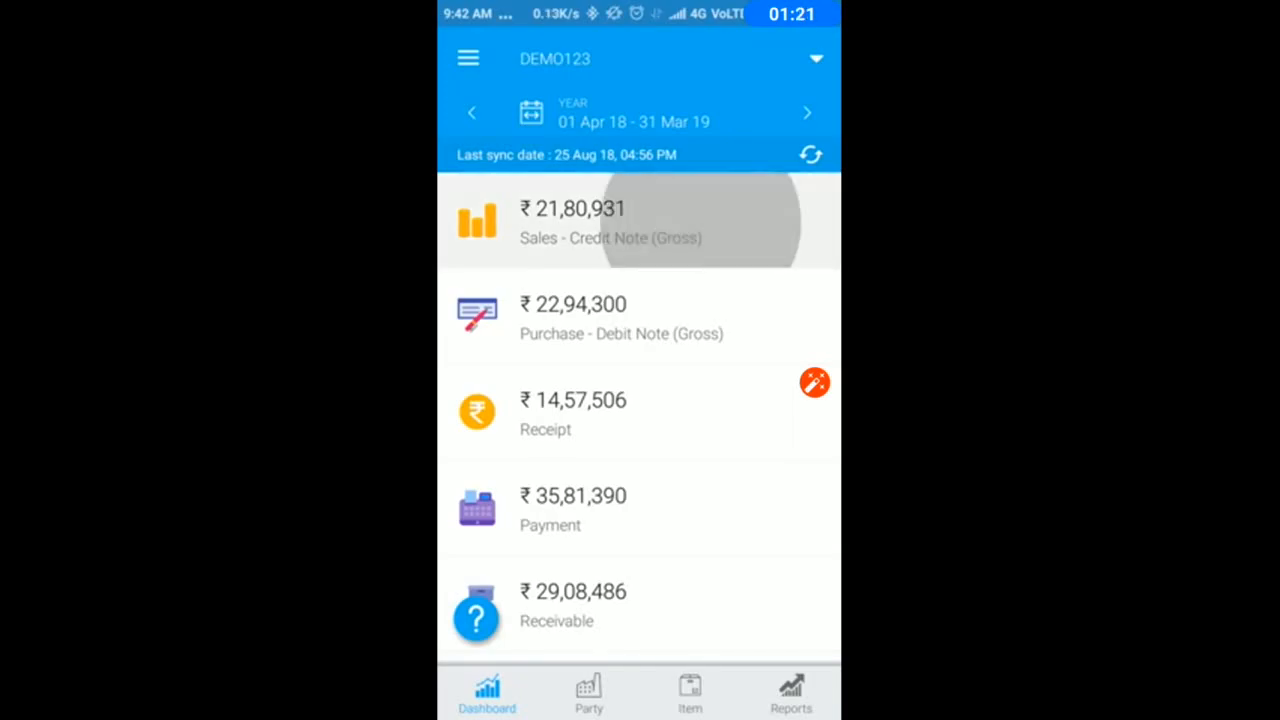
# Open the yearly Sales report listing party ledgers, peek at its overflow menu and dismiss it.
pyautogui.click(610, 222)
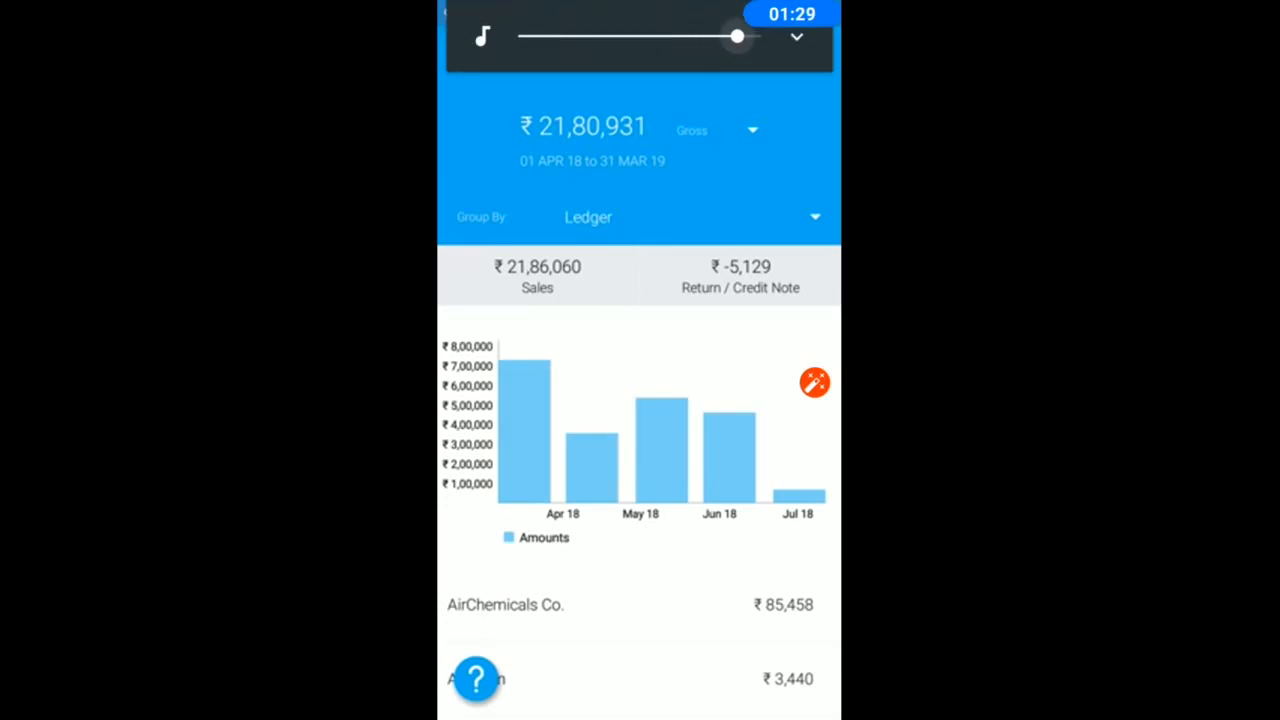
pyautogui.click(796, 36)
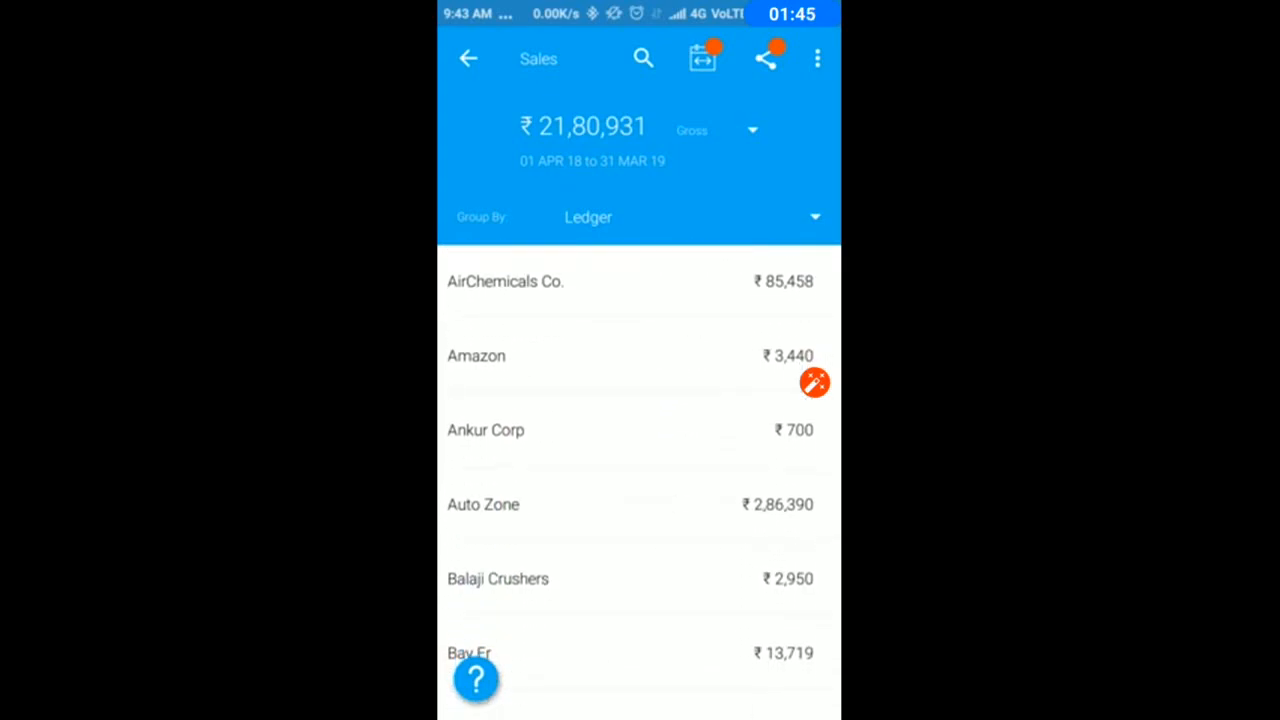
pyautogui.click(816, 58)
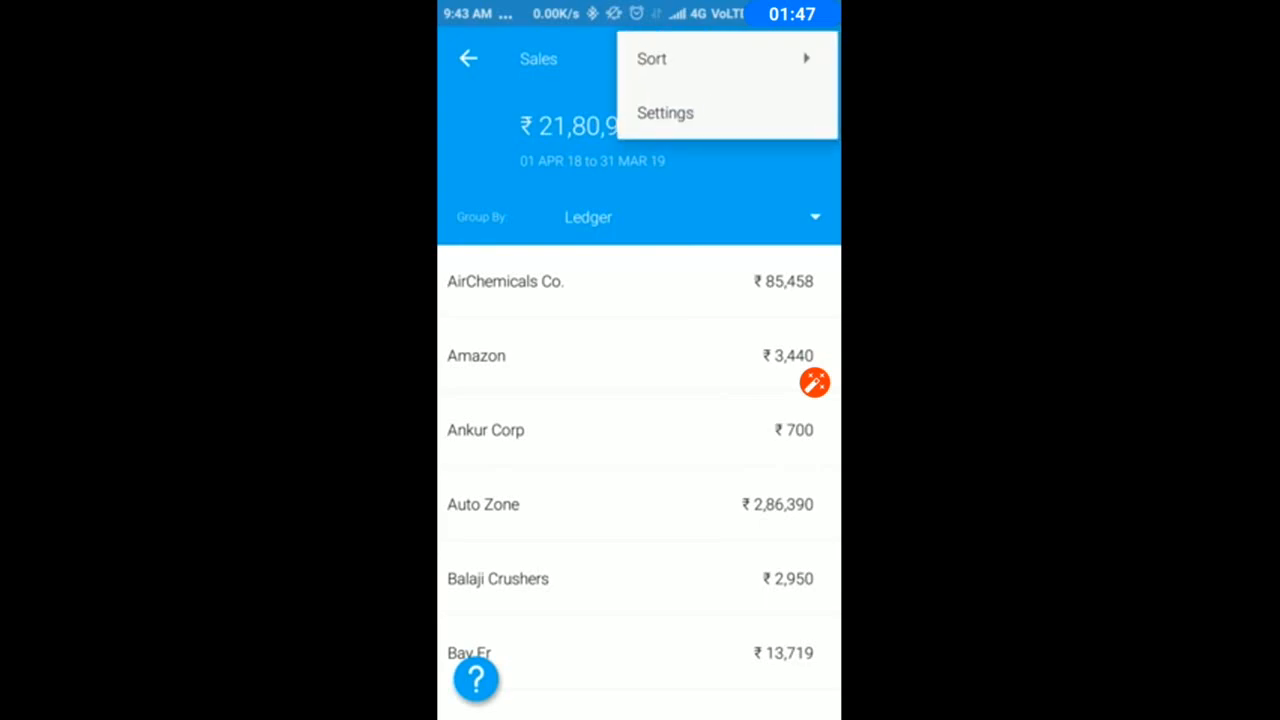
pyautogui.click(652, 58)
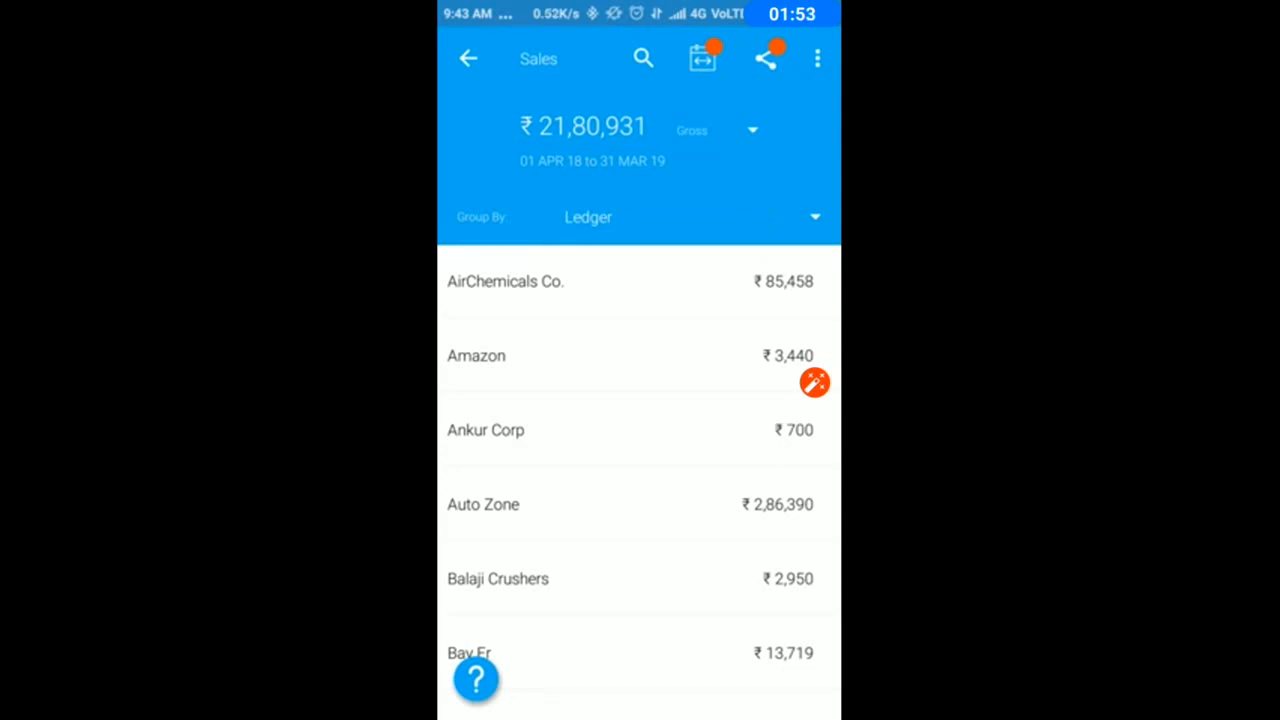
# Open AirChemicals Co.'s sales vouchers, view voucher 502's items, then bring up the sharing settings.
pyautogui.click(504, 280)
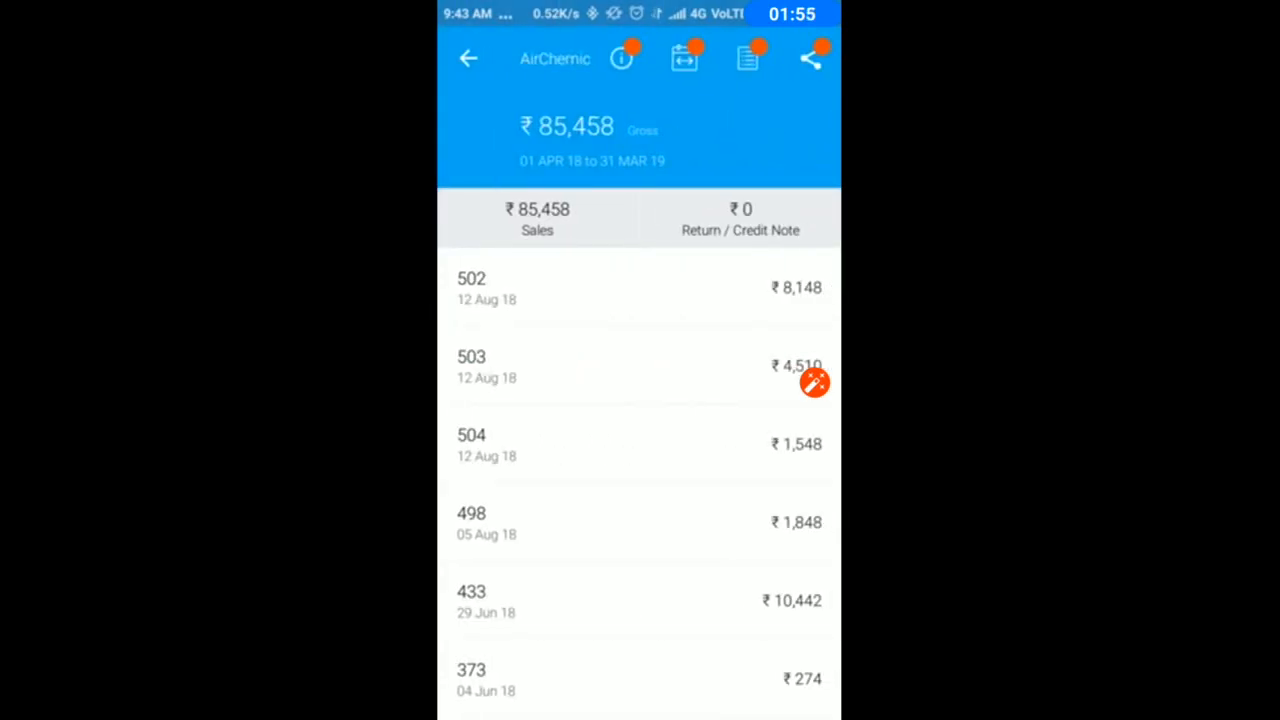
pyautogui.scroll(-3)
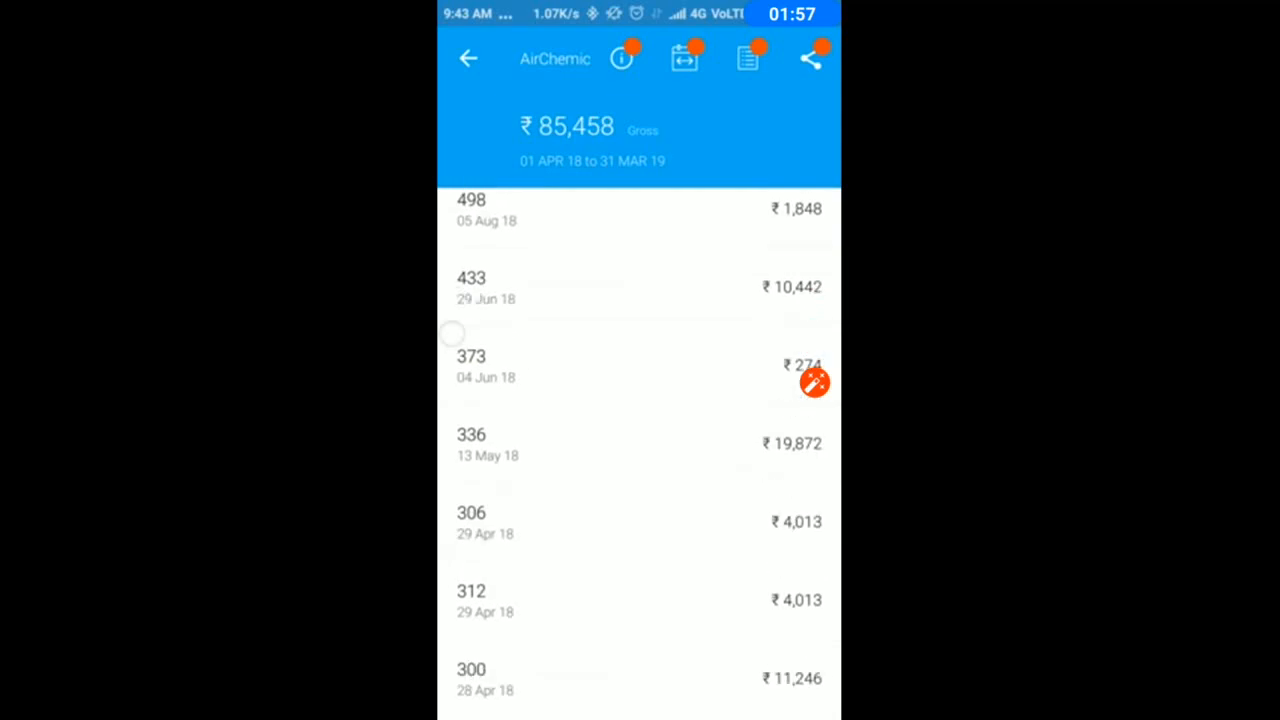
pyautogui.scroll(-3)
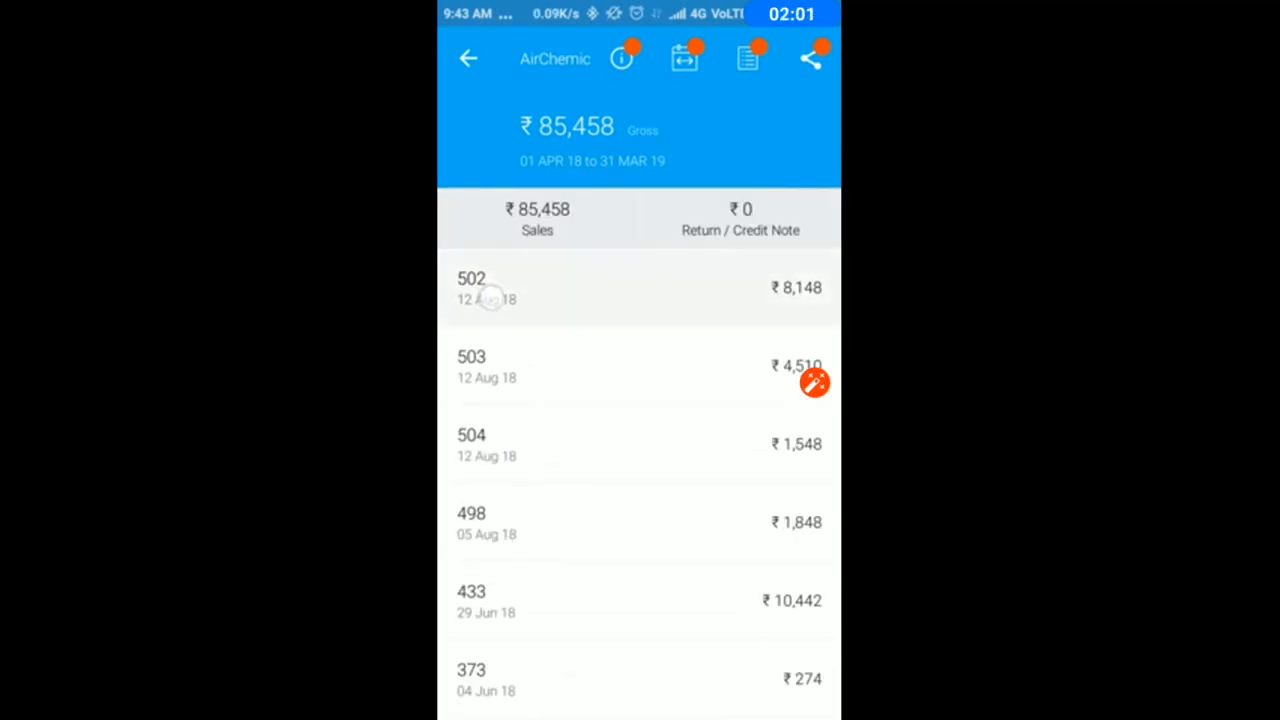
pyautogui.click(490, 288)
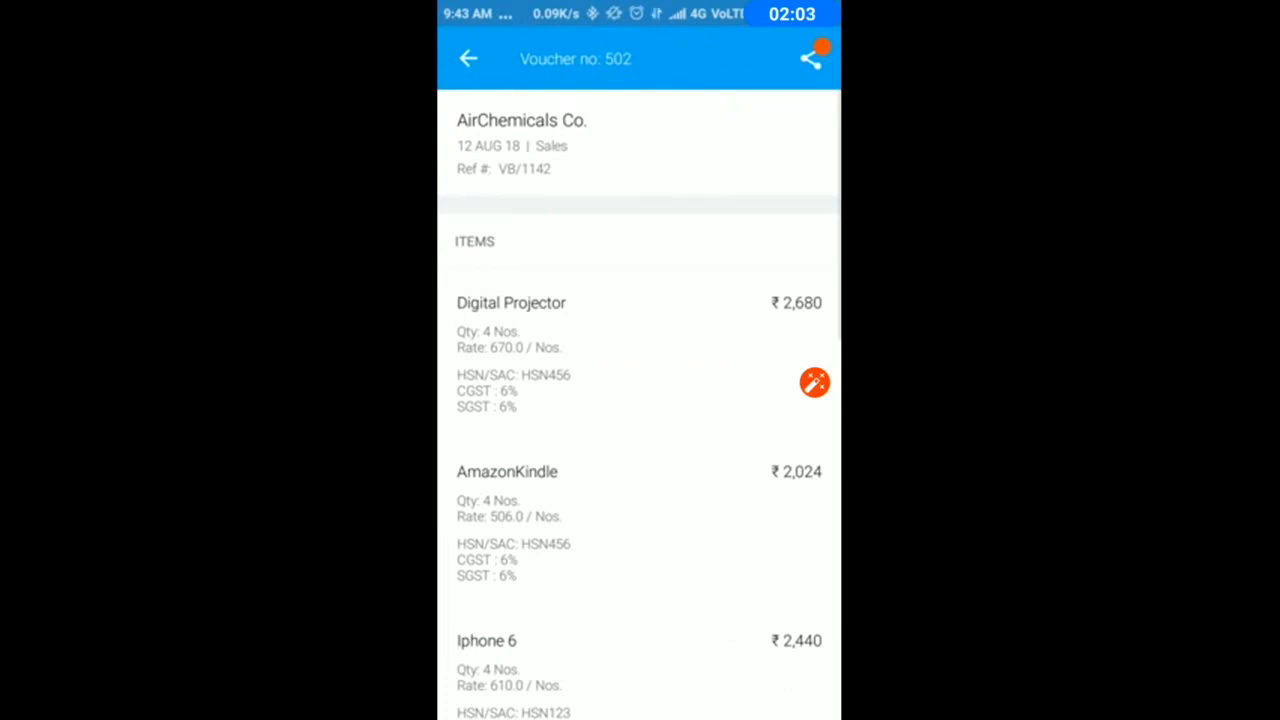
pyautogui.scroll(-3)
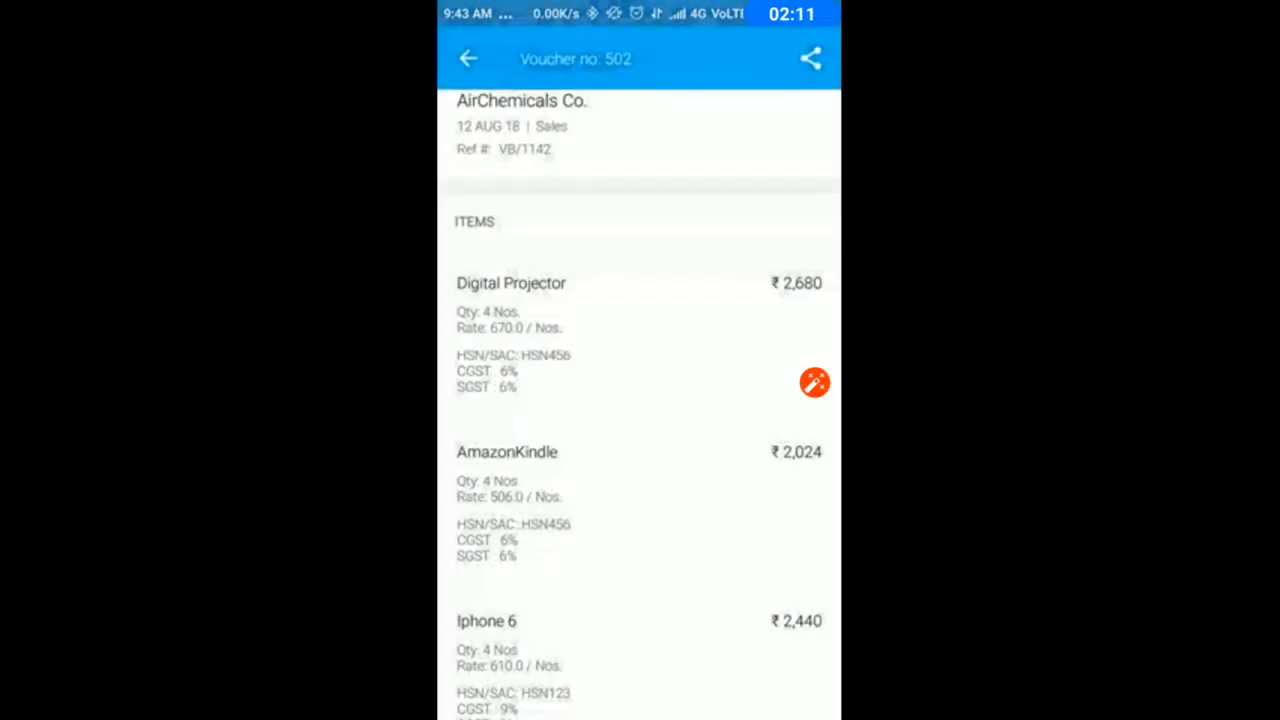
pyautogui.click(810, 58)
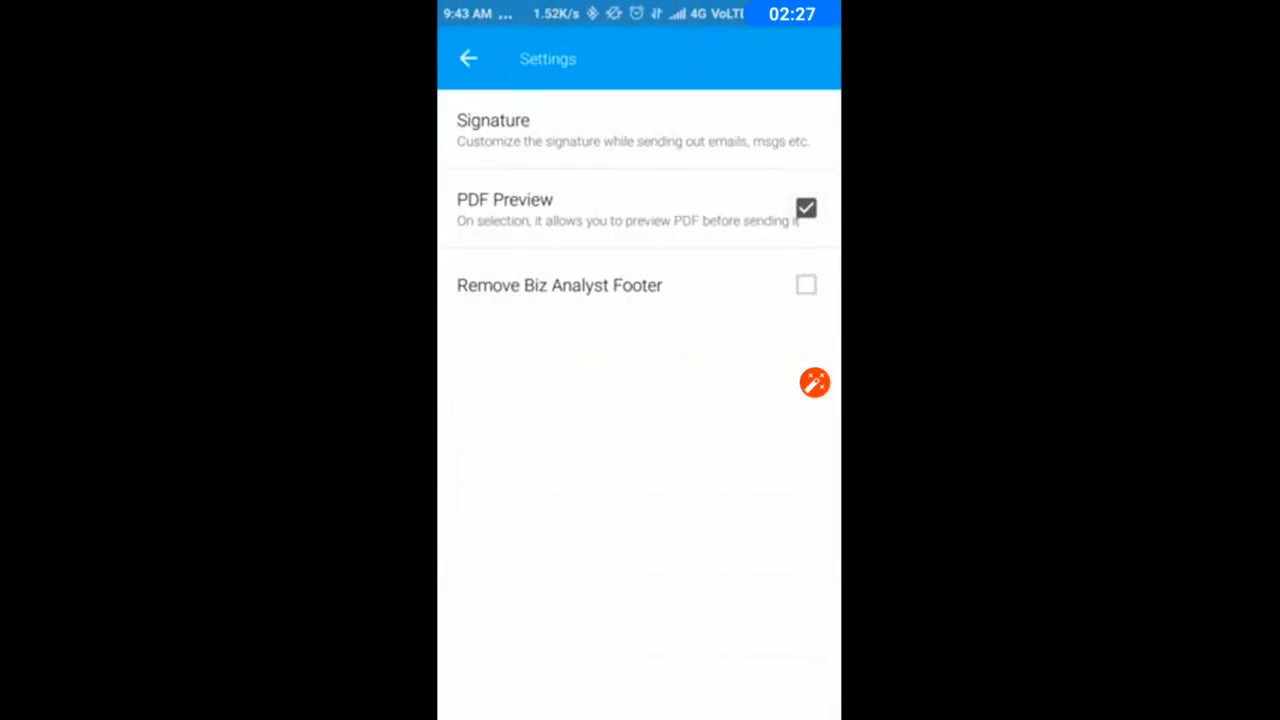
# Leave the sharing settings and return to AirChemicals Co.'s voucher 502.
pyautogui.click(468, 58)
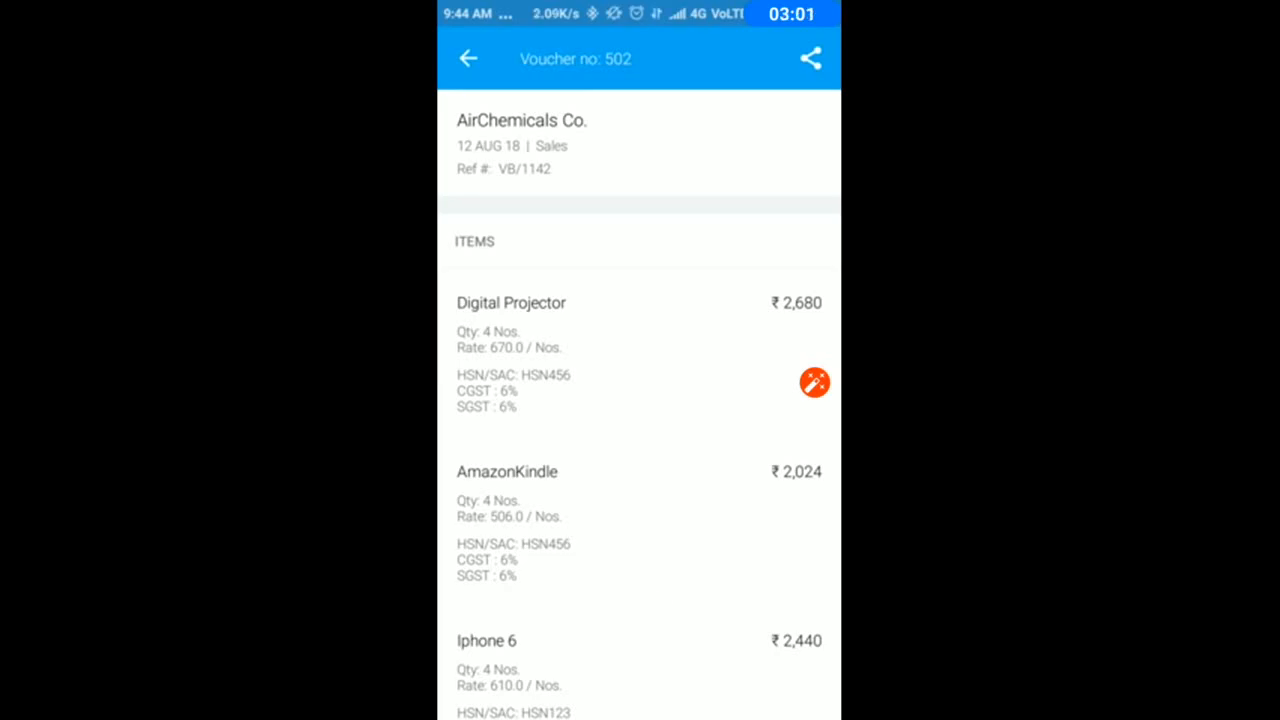
# View AirChemicals Co.'s contact details and its 01 Apr 18 – 31 Mar 19 ledger with opening and closing balances.
pyautogui.scroll(-3)
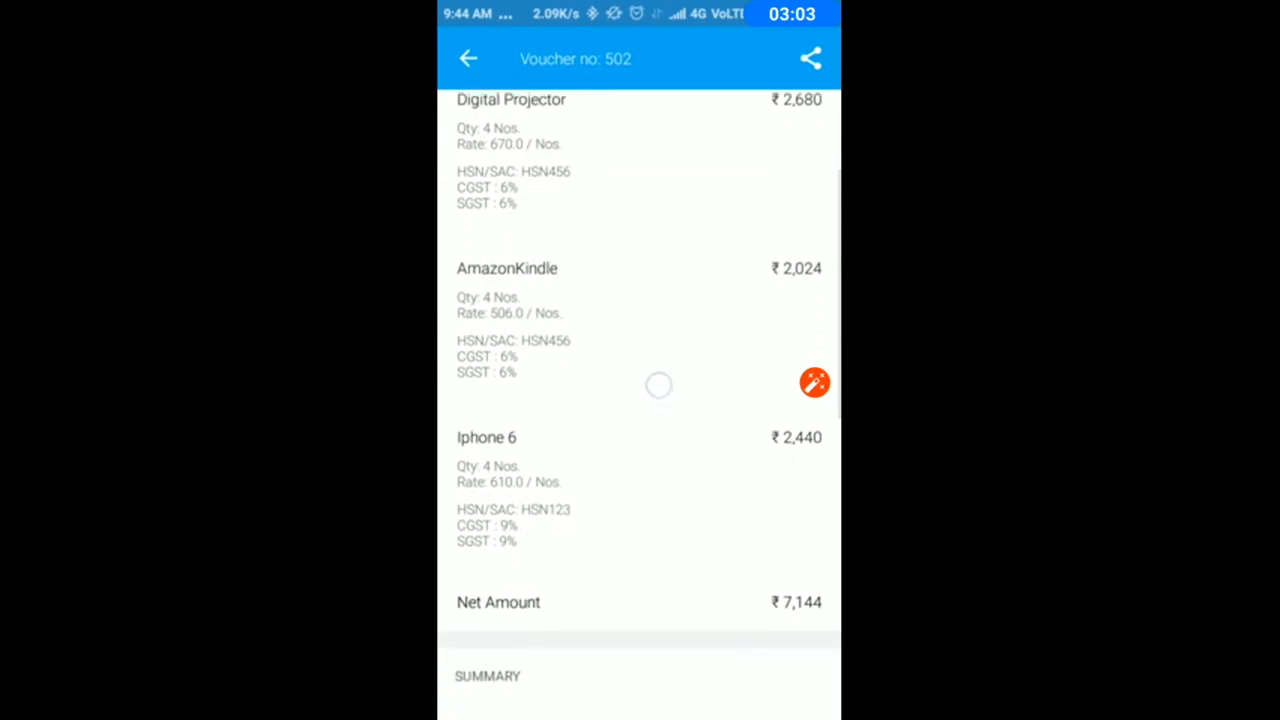
pyautogui.scroll(-3)
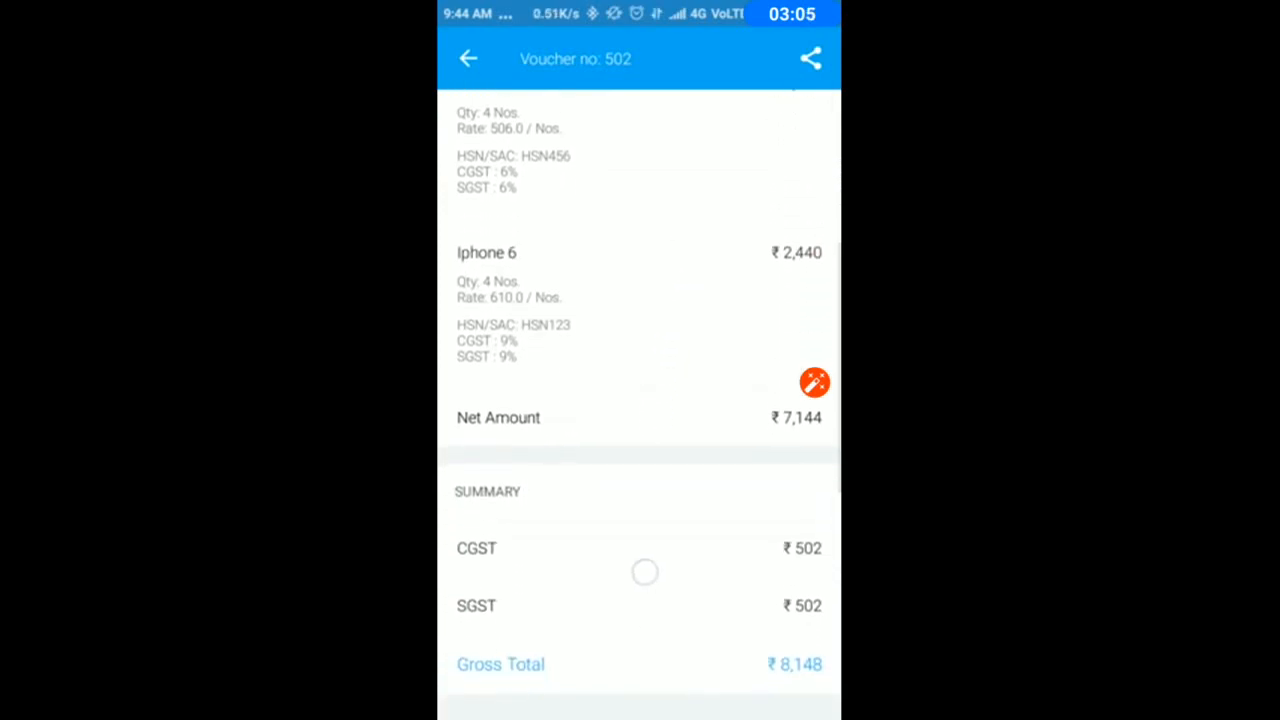
pyautogui.scroll(-3)
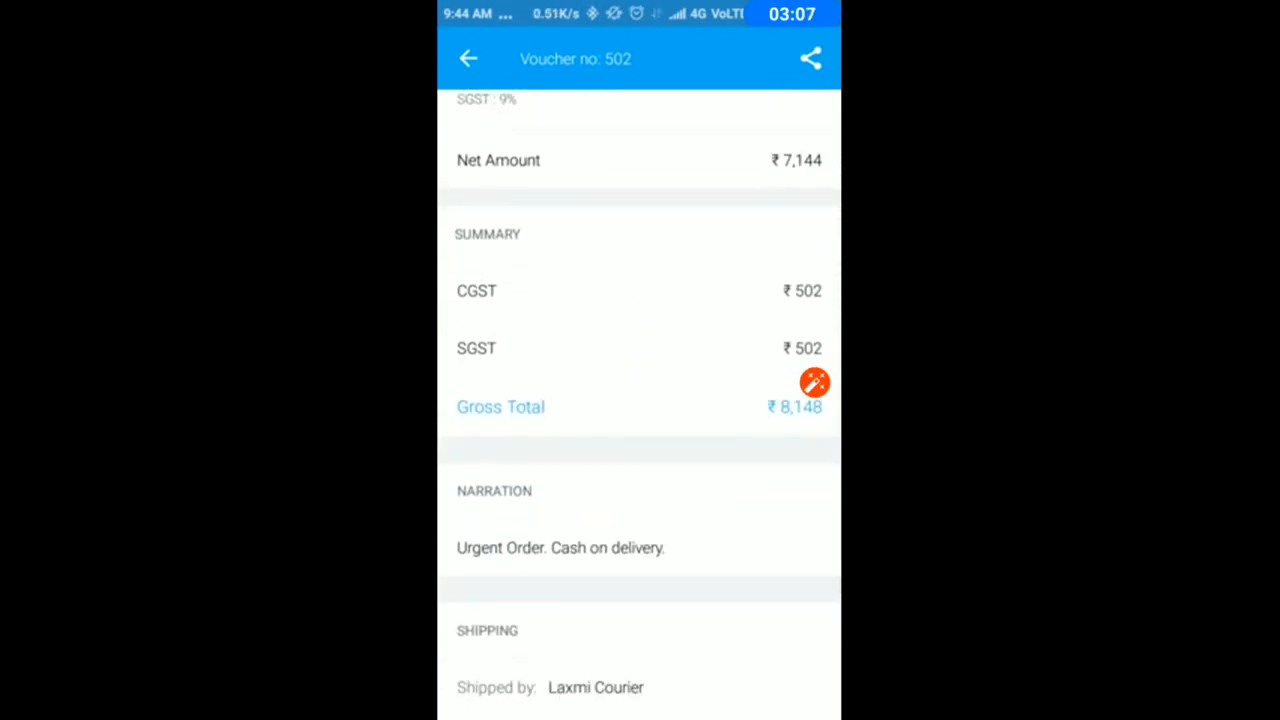
pyautogui.scroll(-3)
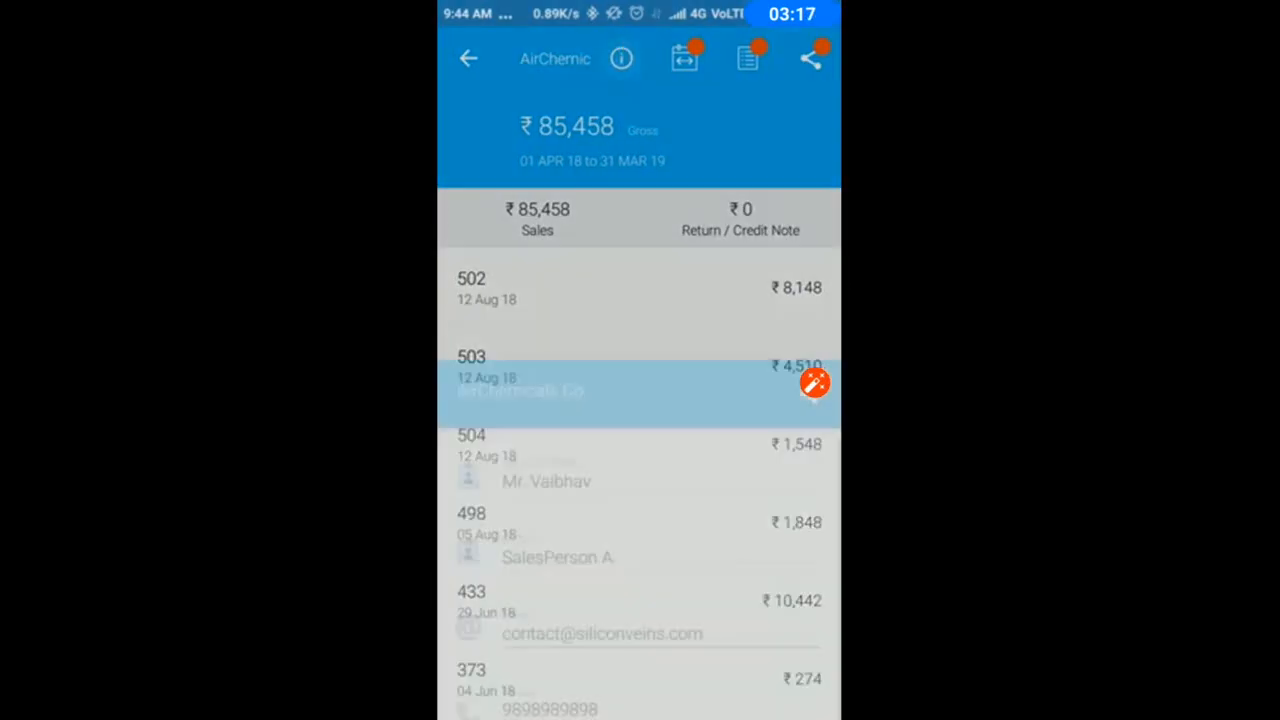
pyautogui.click(640, 390)
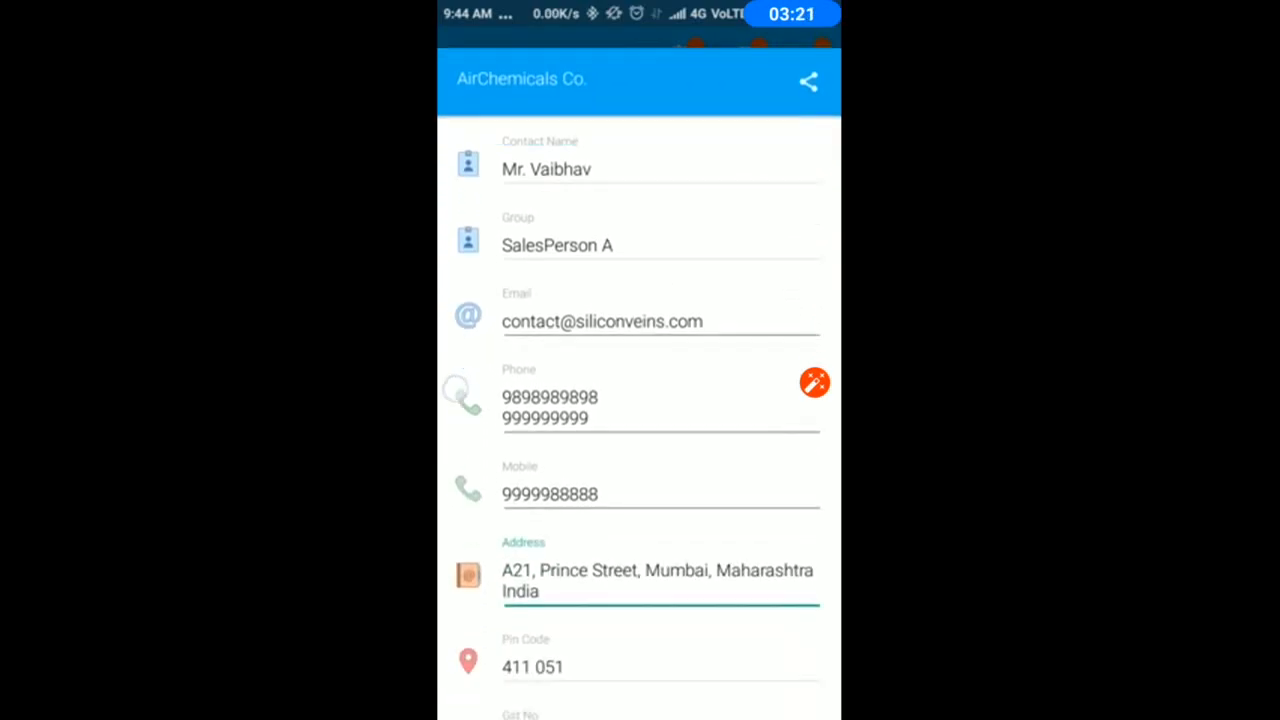
pyautogui.scroll(-3)
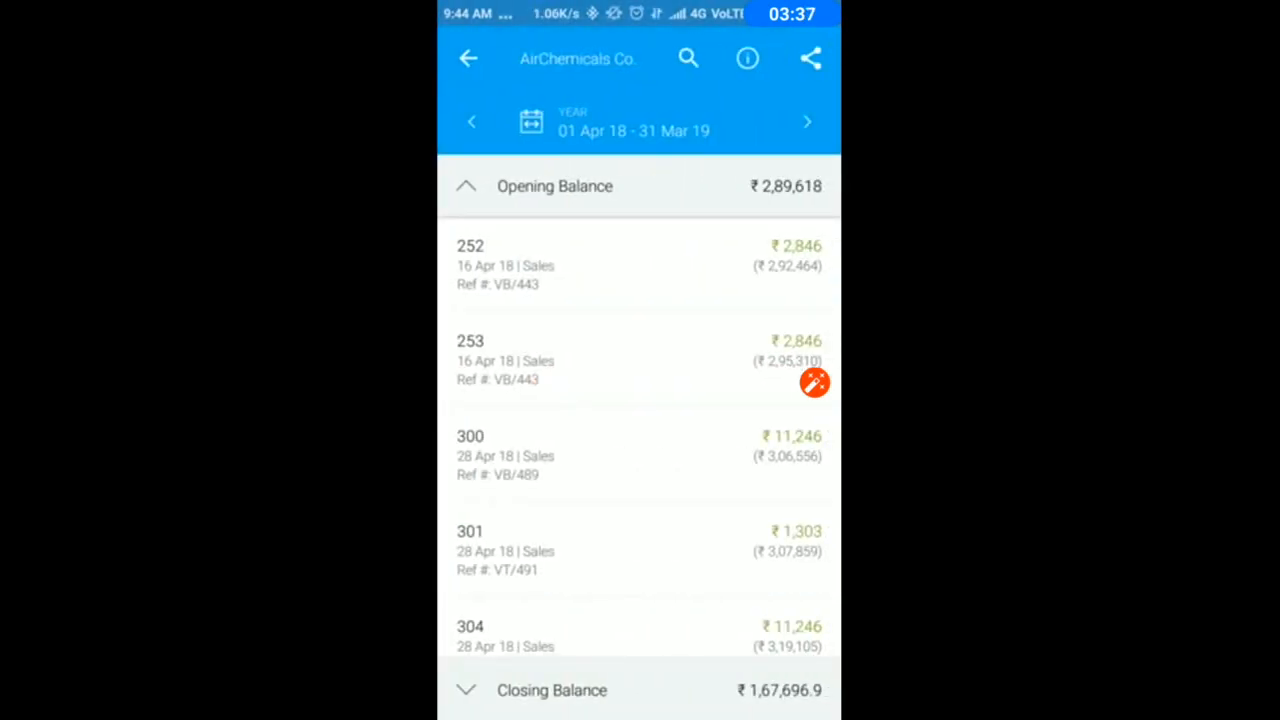
# Scroll the ledger entries, go back to the overall Sales report and show its Group By choices.
pyautogui.scroll(-3)
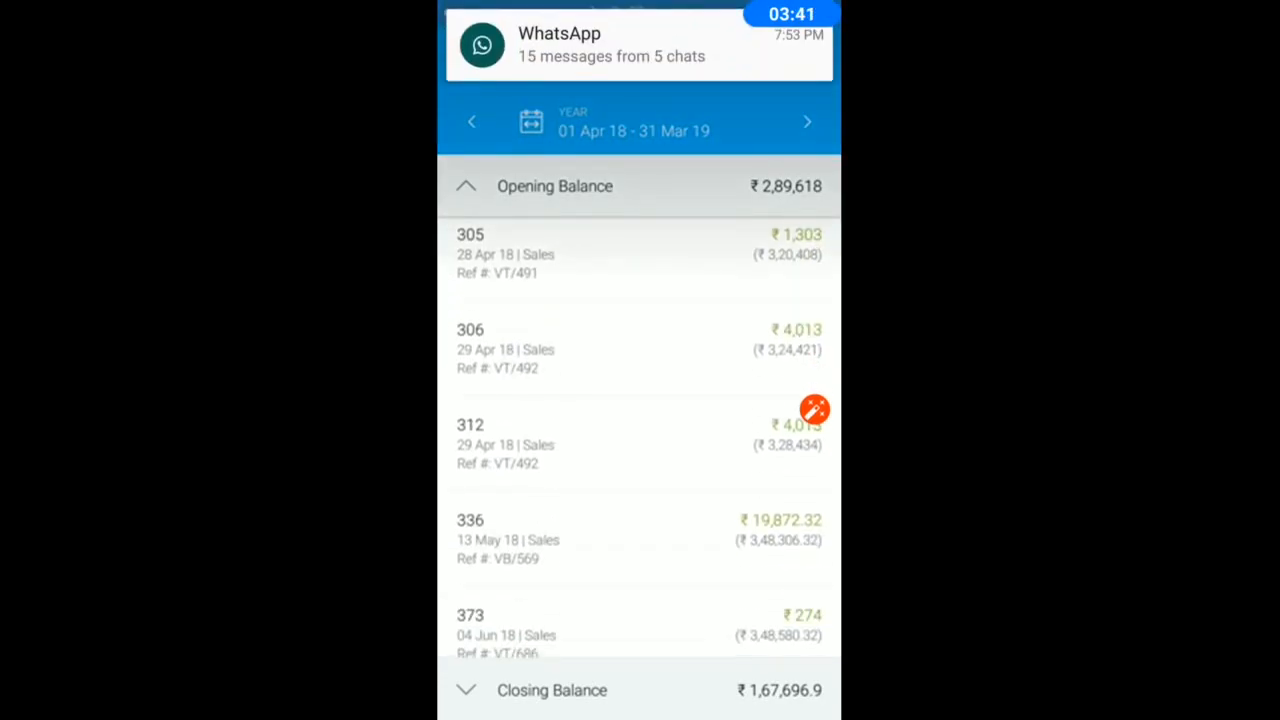
pyautogui.click(810, 58)
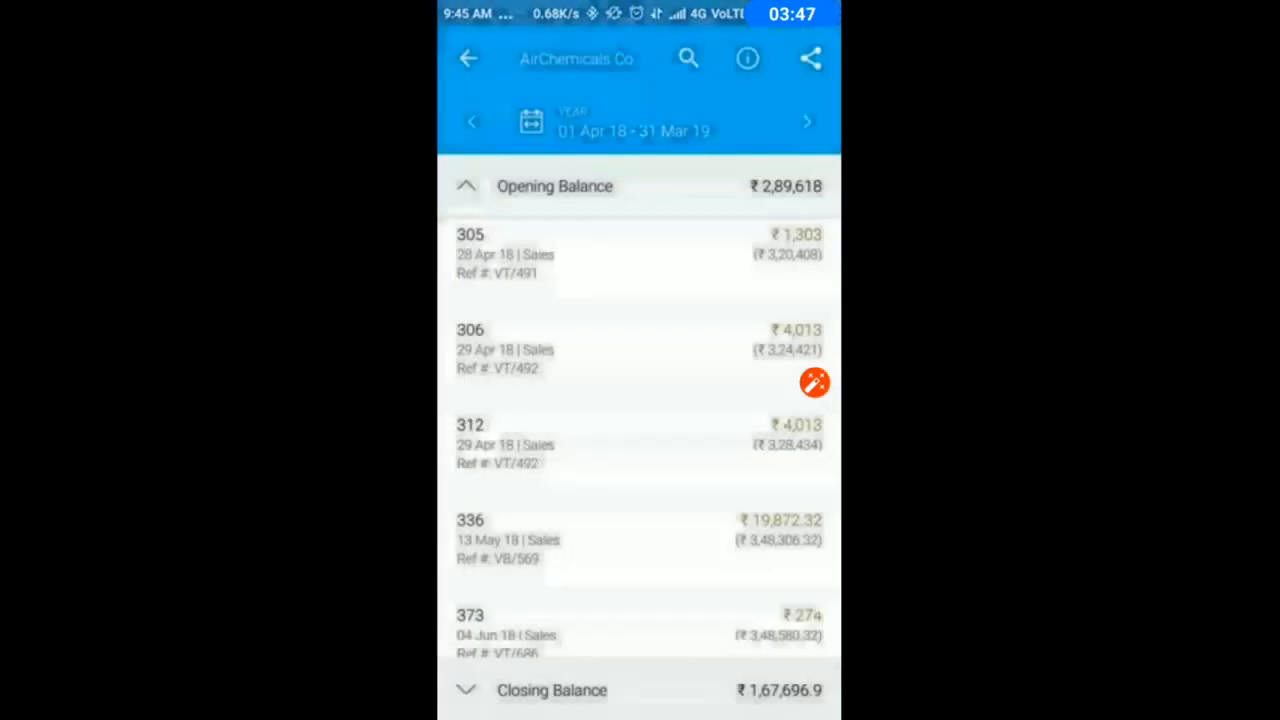
pyautogui.click(810, 58)
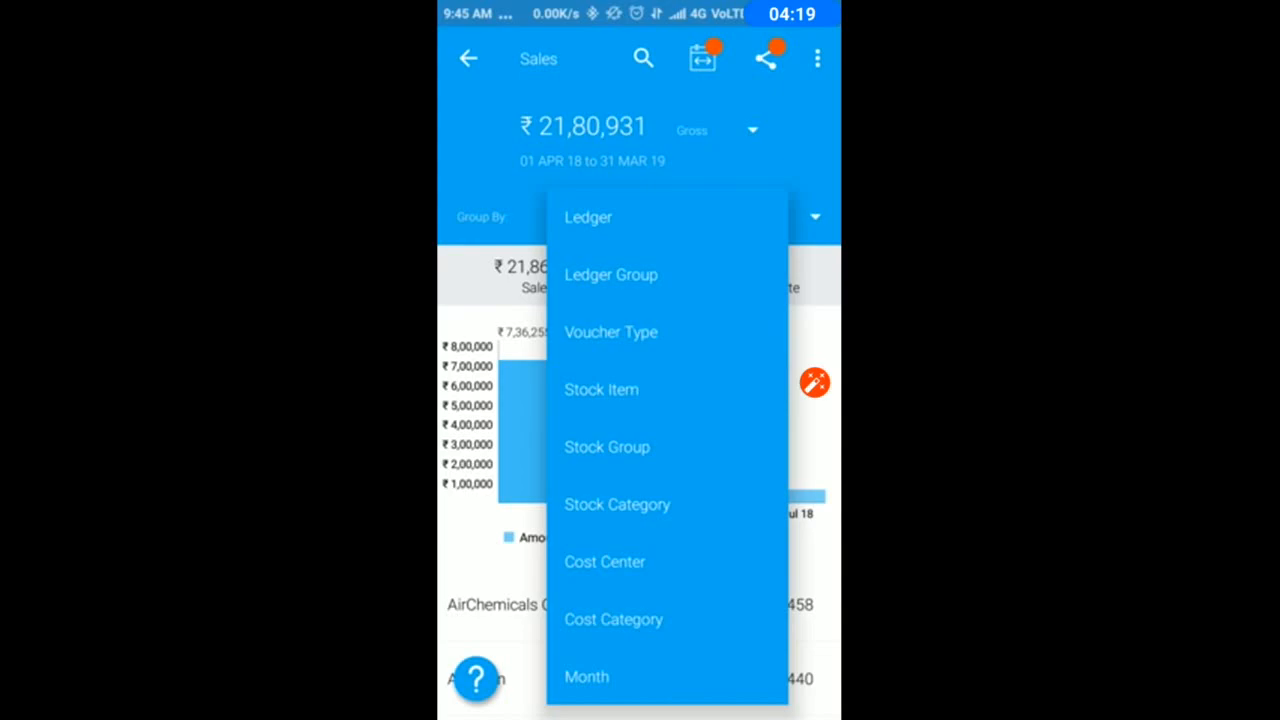
# Group sales by ledger group, drill into SalesPerson A by stock group sorted by amount, then Electronics by stock item.
pyautogui.click(612, 274)
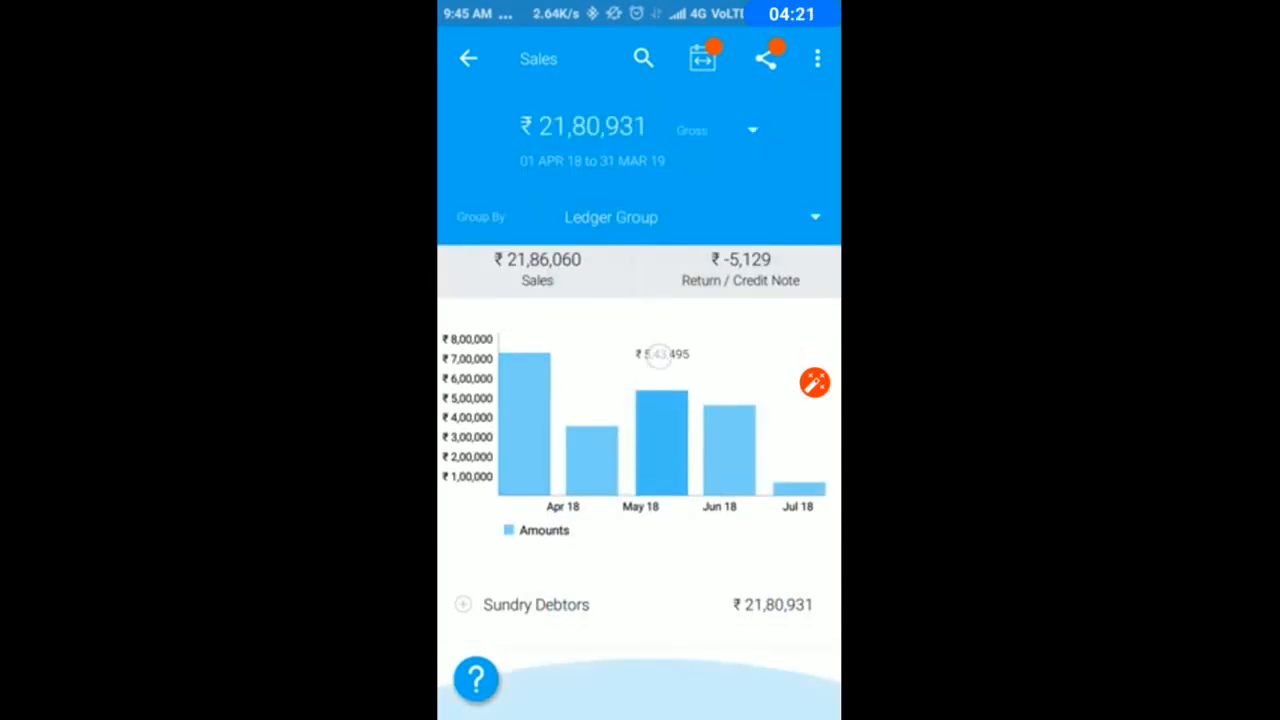
pyautogui.scroll(-3)
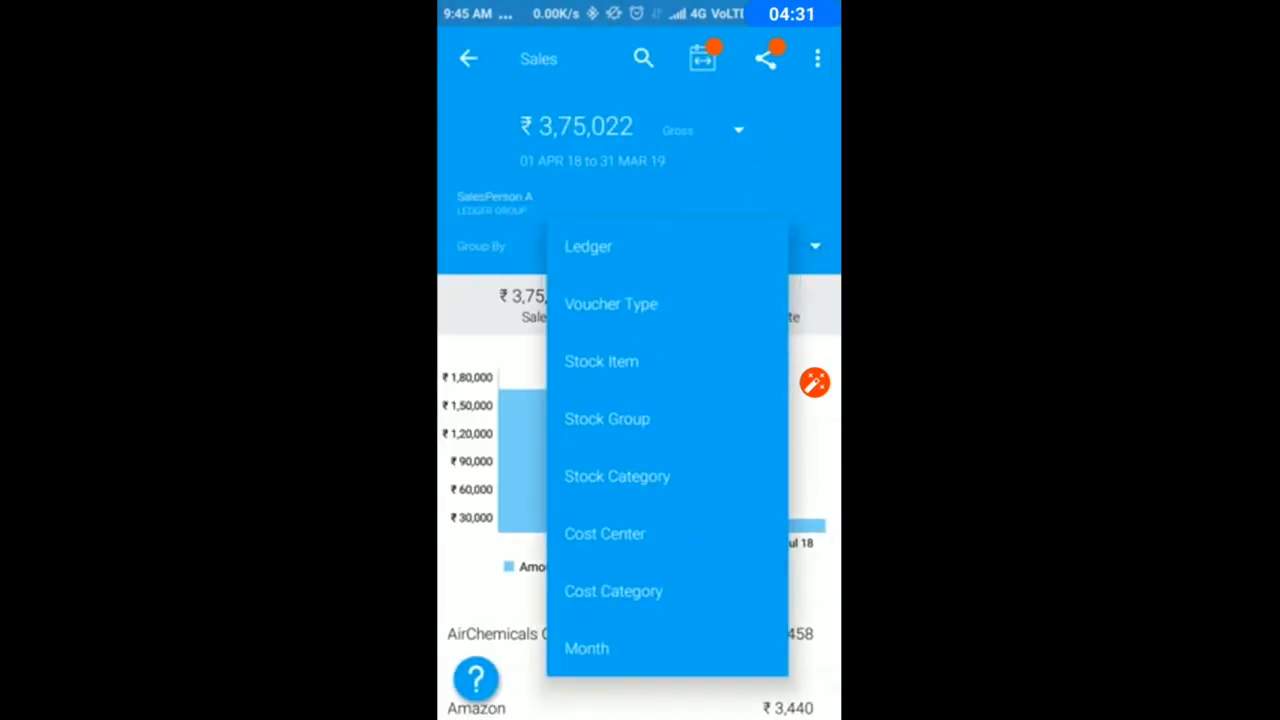
pyautogui.click(608, 420)
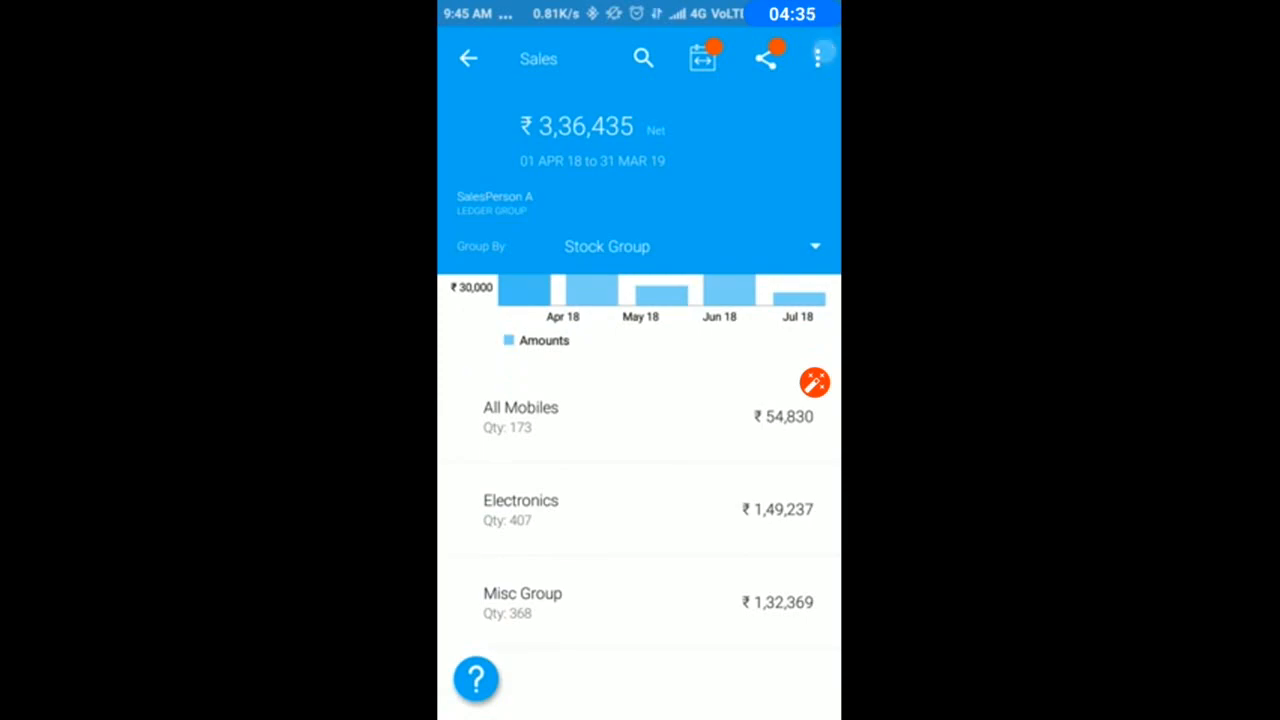
pyautogui.click(818, 58)
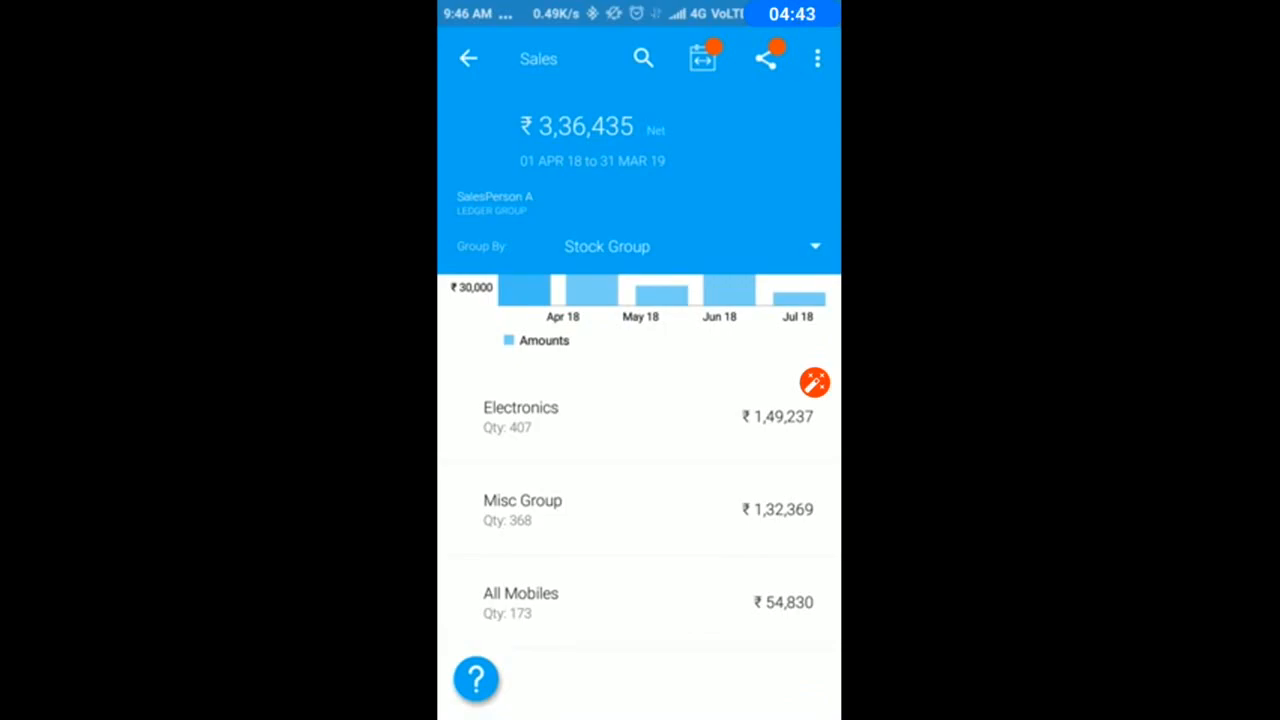
pyautogui.click(520, 414)
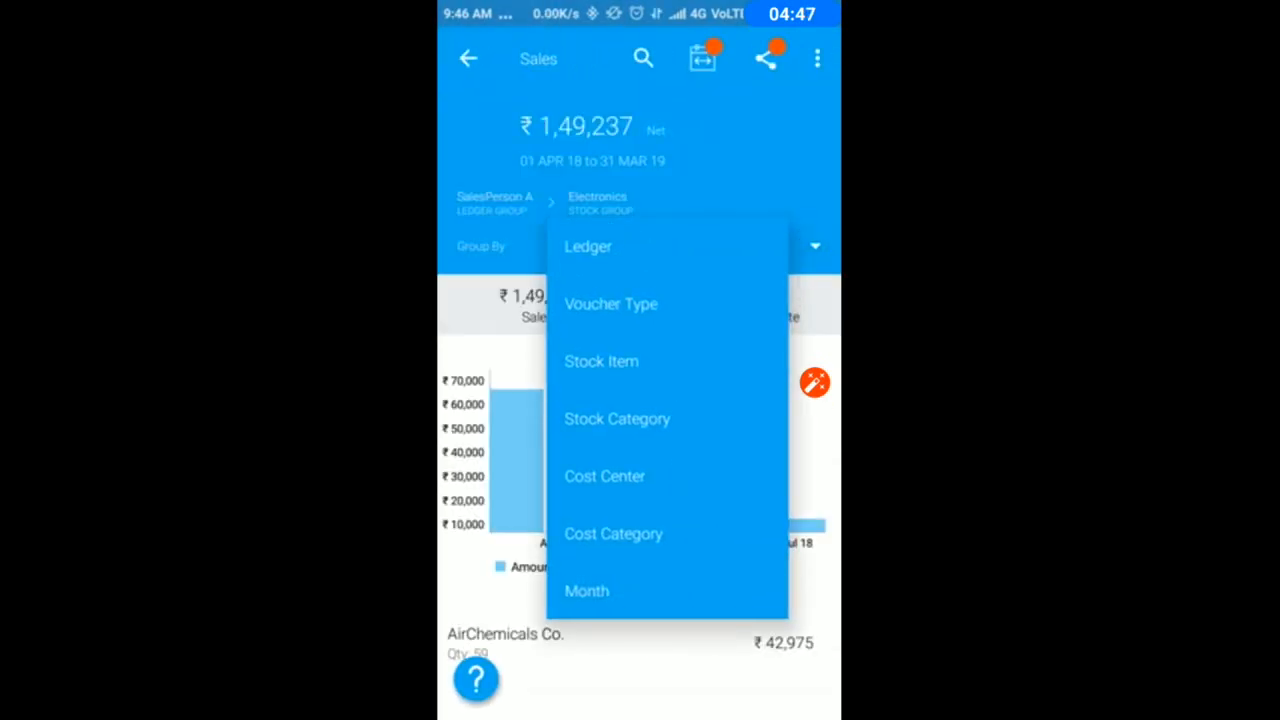
pyautogui.click(600, 360)
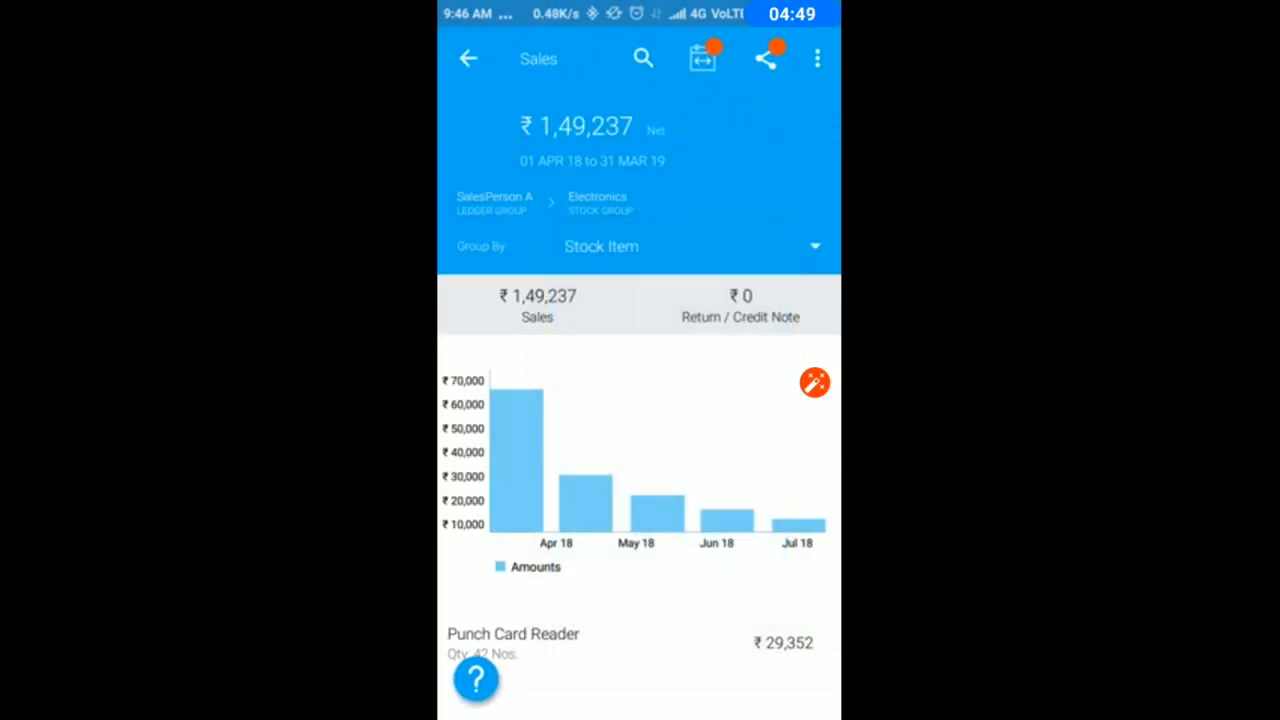
pyautogui.scroll(-3)
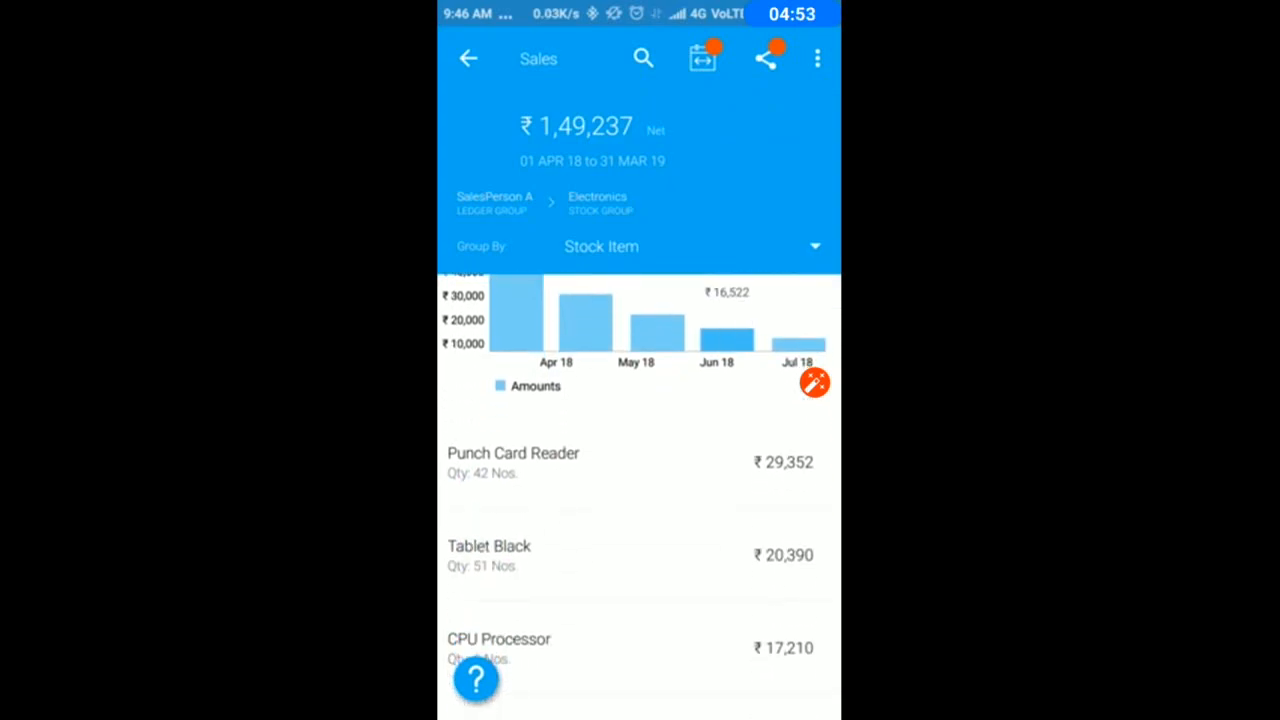
pyautogui.click(512, 462)
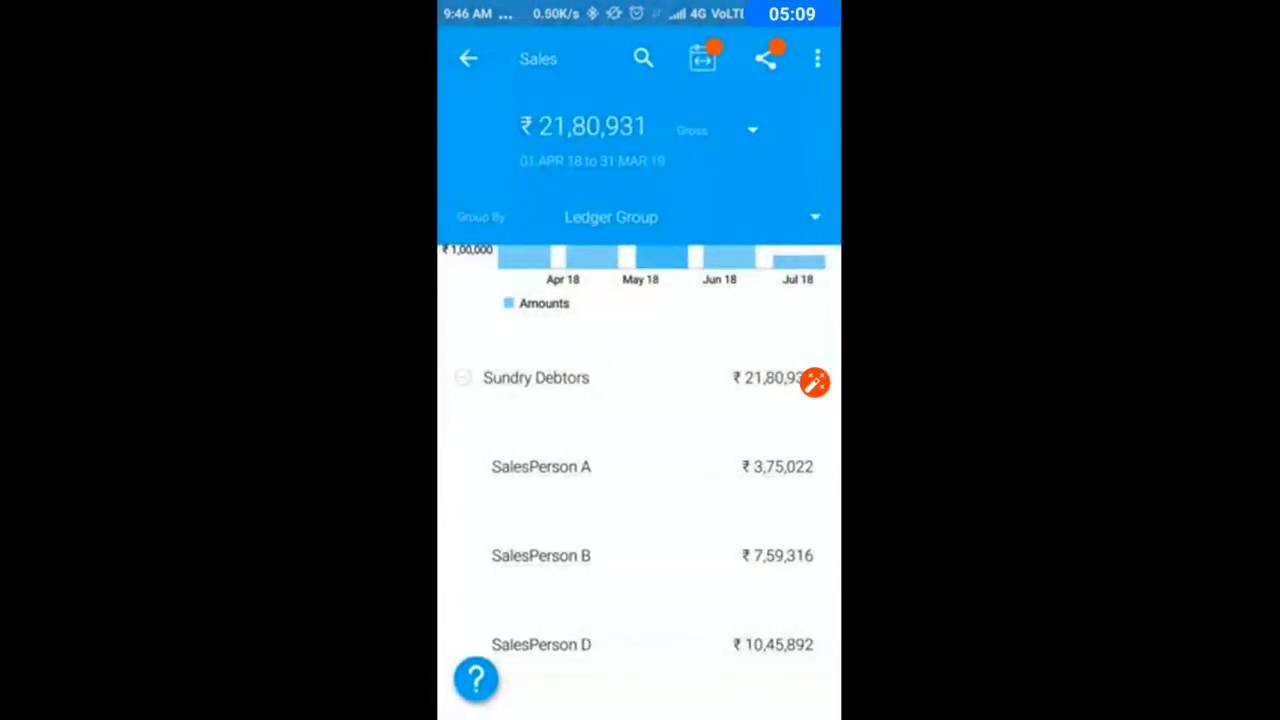
# Group all sales by stock item, open AmazonKindle's Sundry Debtors sales, then return to the dashboard.
pyautogui.click(612, 216)
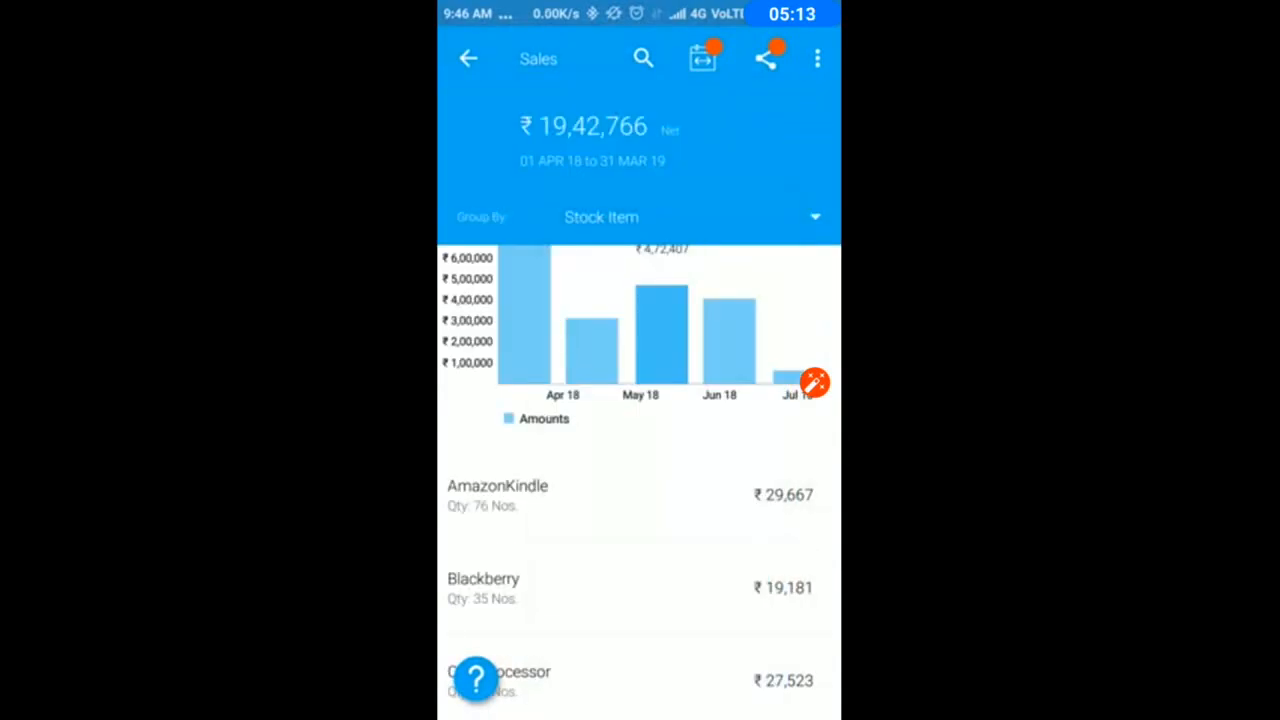
pyautogui.click(496, 496)
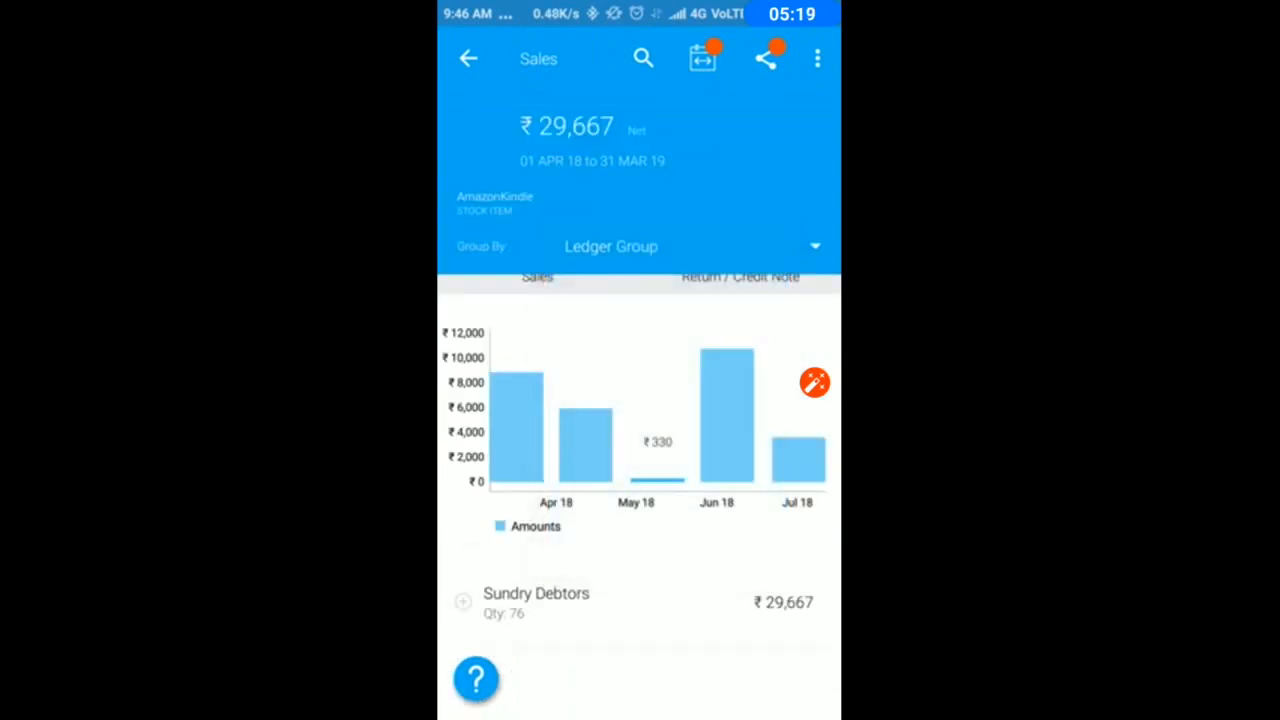
pyautogui.click(536, 600)
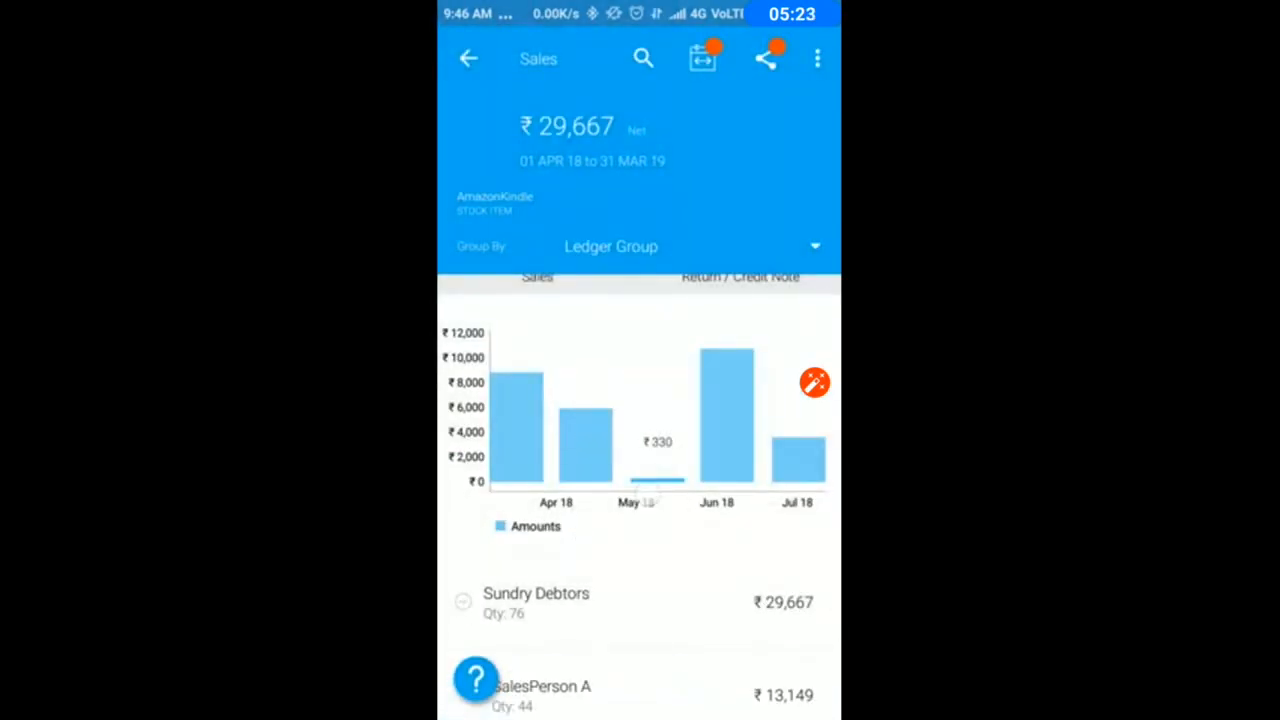
pyautogui.scroll(-3)
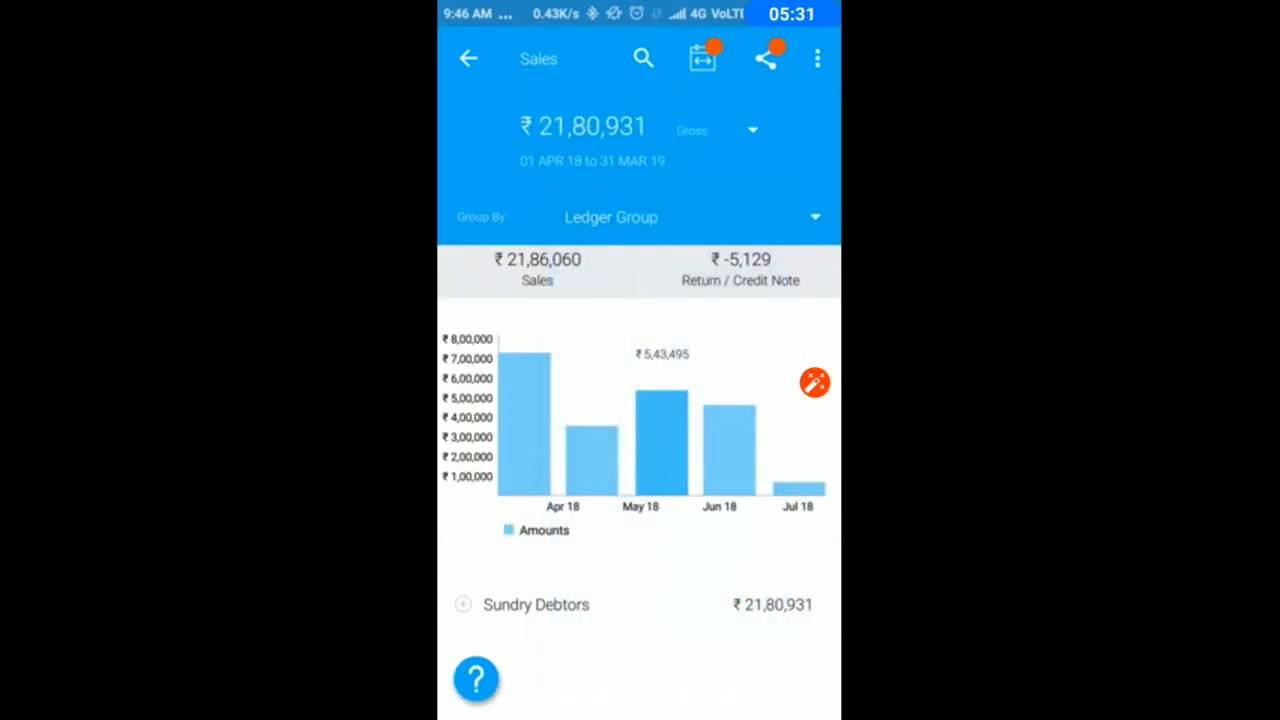
pyautogui.click(752, 130)
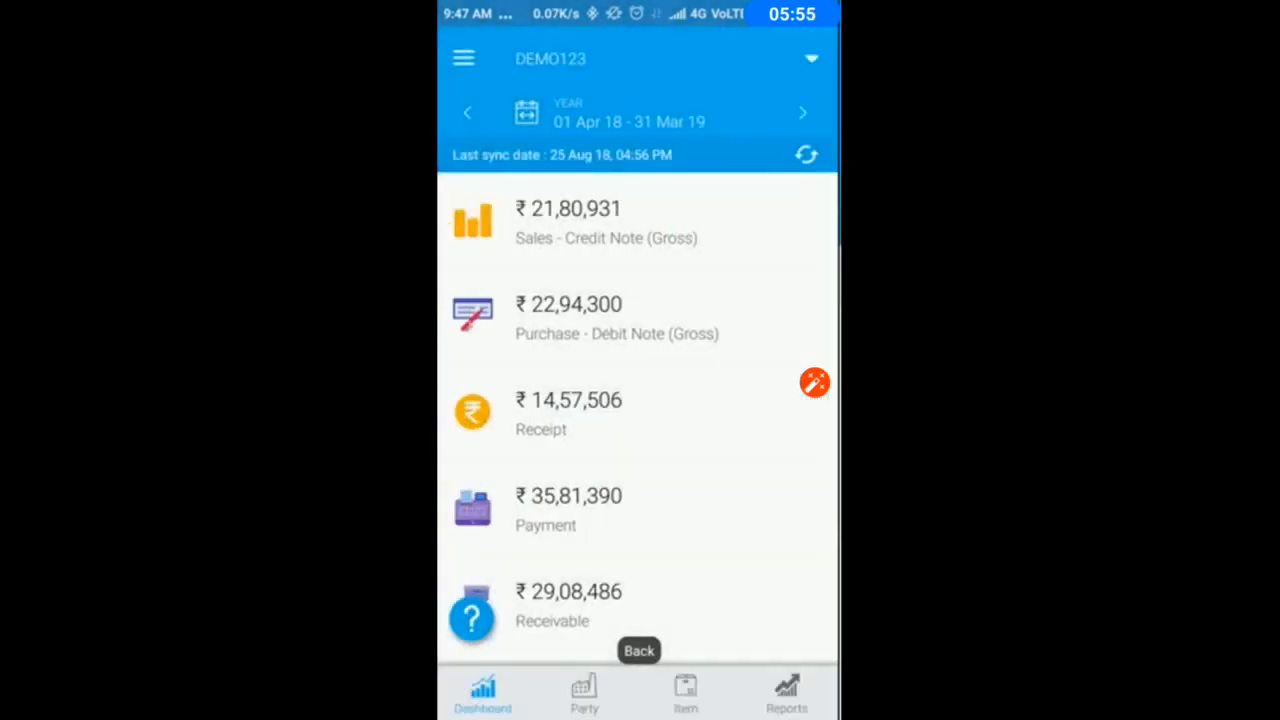
# Open the Receipt report and inspect AirChemicals Co.'s receipt vouchers 81 and 56, including the ₹1,00,000 Bank of India cheque.
pyautogui.scroll(-3)
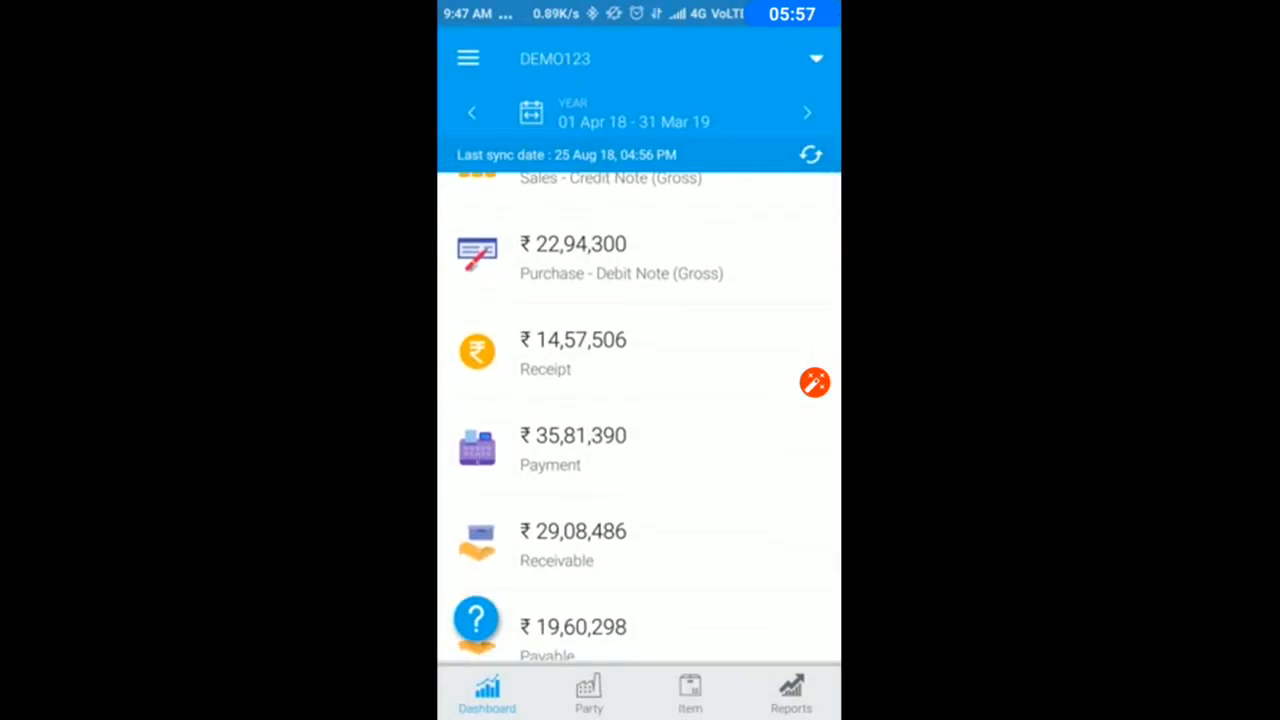
pyautogui.click(572, 352)
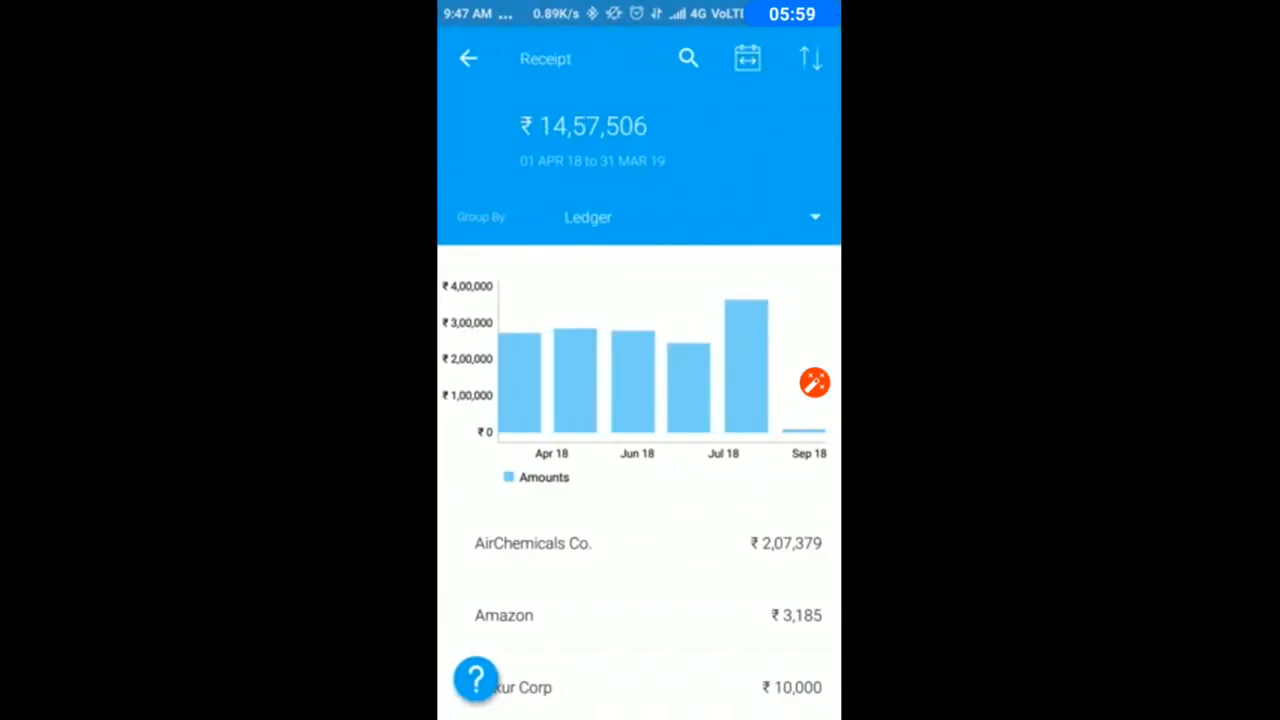
pyautogui.scroll(-3)
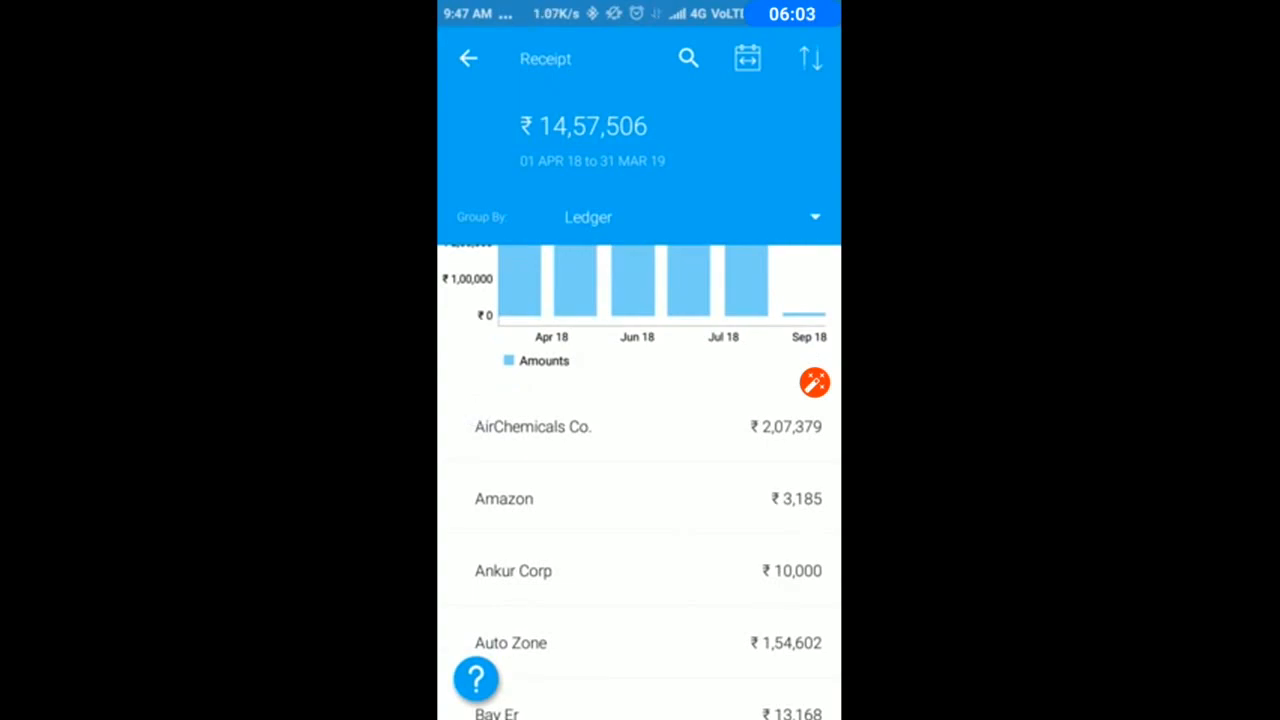
pyautogui.click(532, 428)
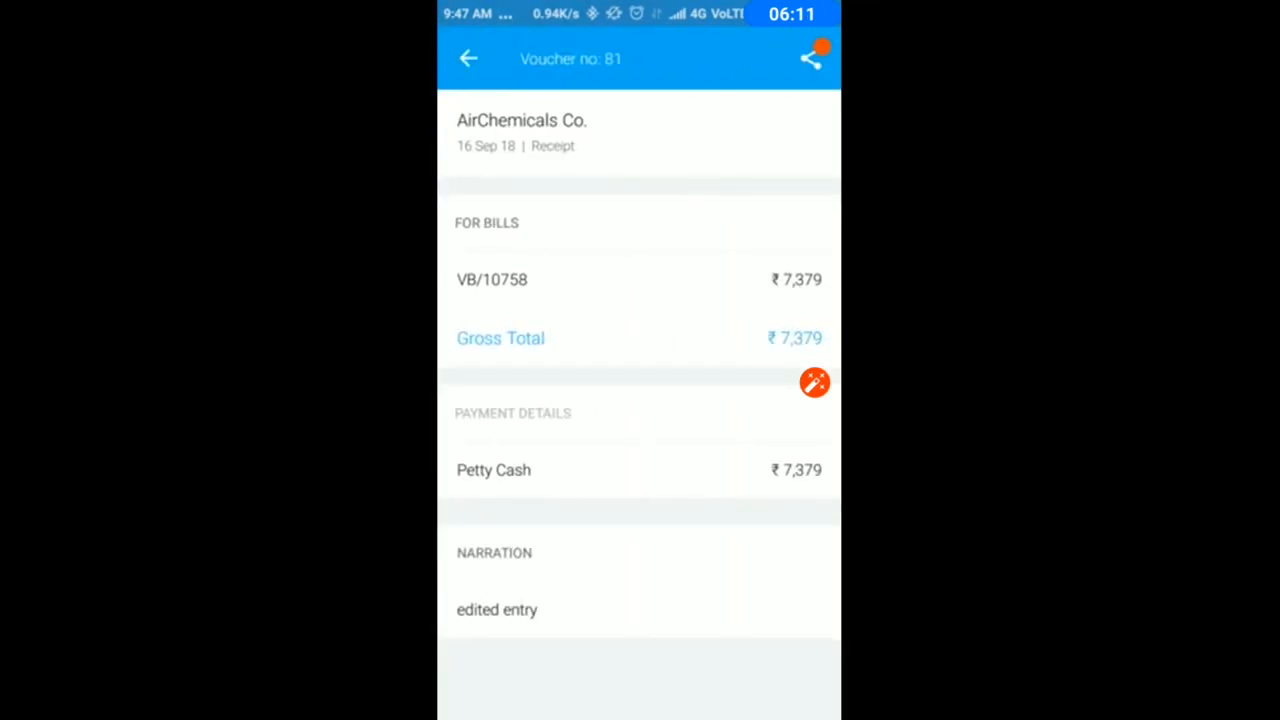
pyautogui.click(558, 288)
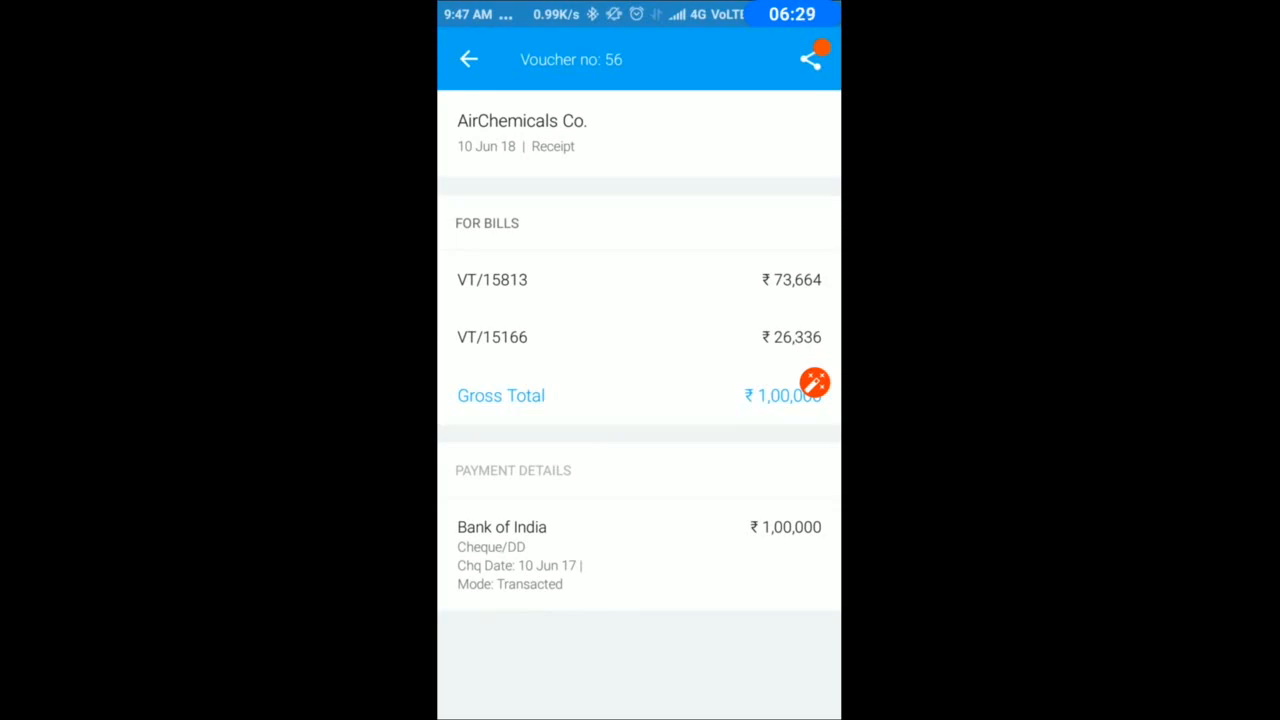
pyautogui.click(468, 60)
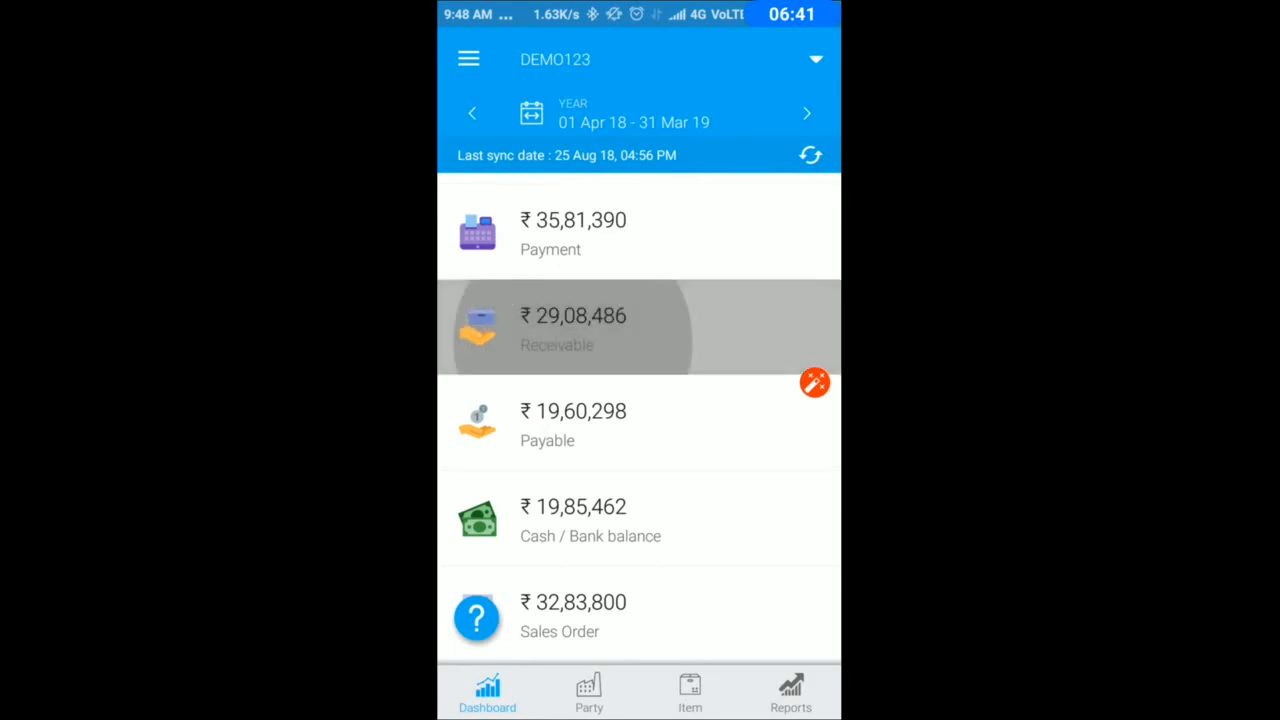
# Open the Receivable report and scroll to Amazon's ₹255 outstanding with its ageing and bills VT/754, VB/1011.
pyautogui.click(572, 330)
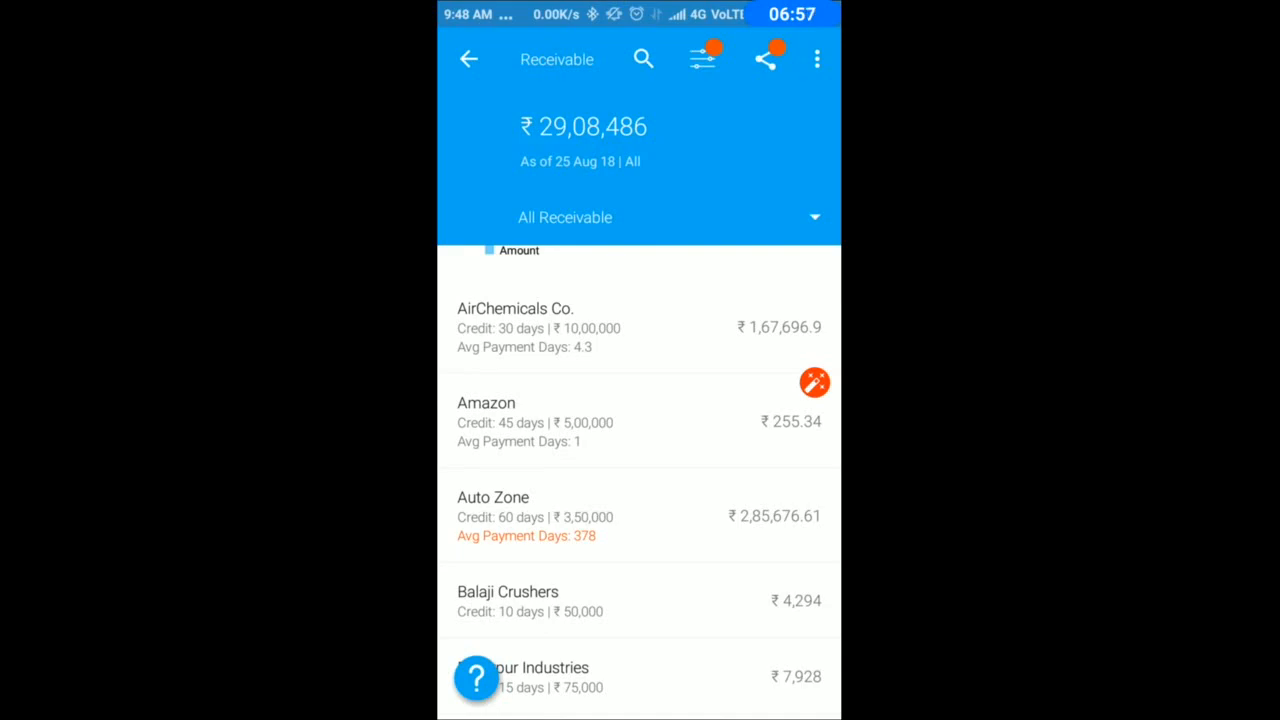
pyautogui.scroll(-3)
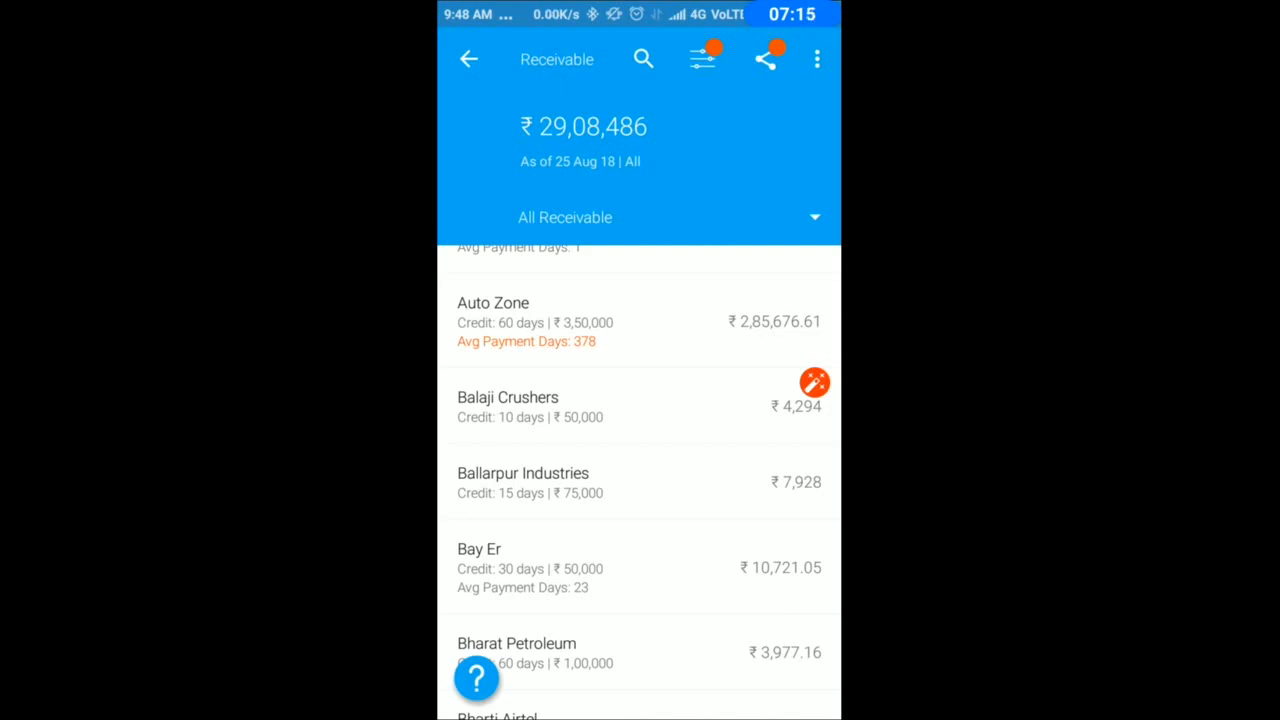
pyautogui.scroll(-3)
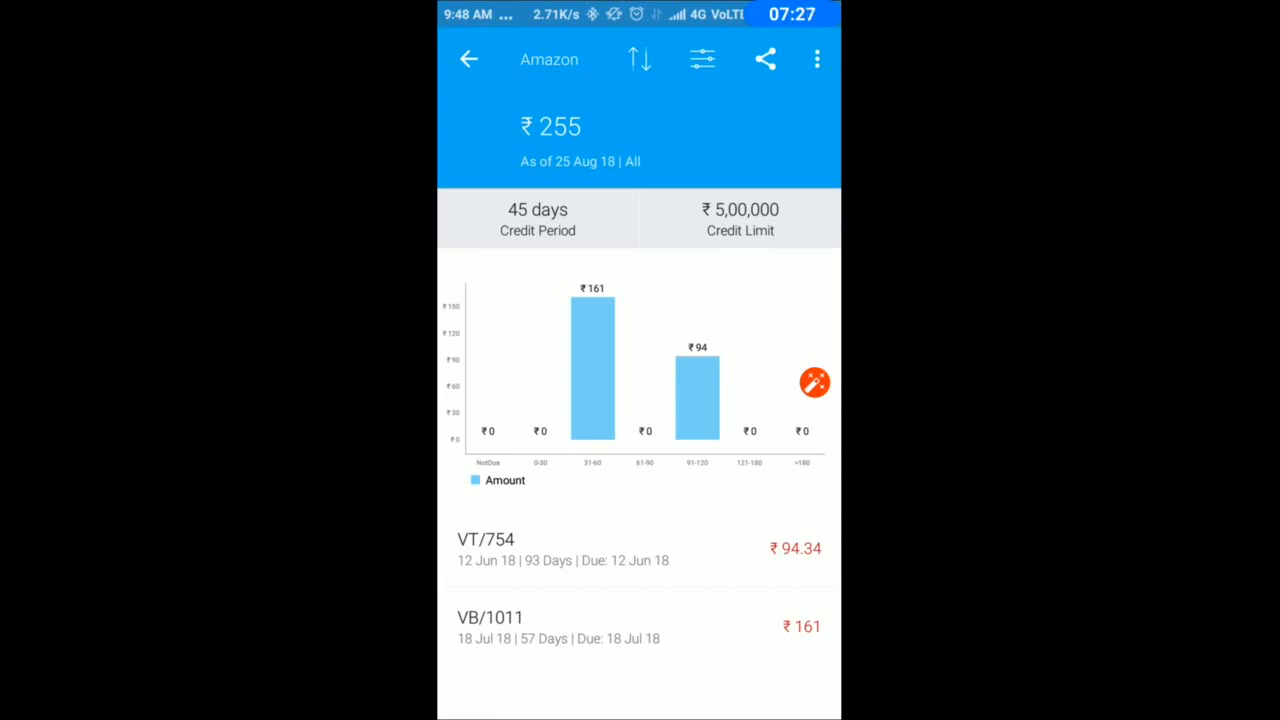
pyautogui.click(764, 60)
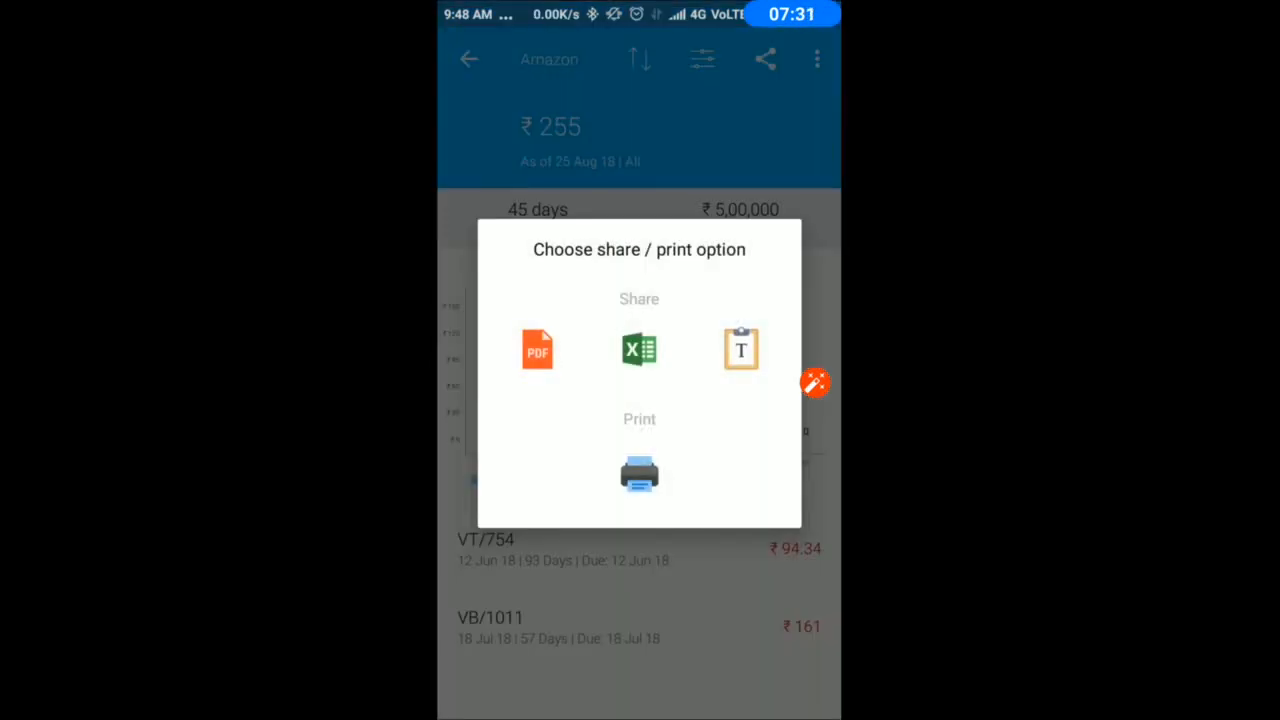
pyautogui.click(536, 348)
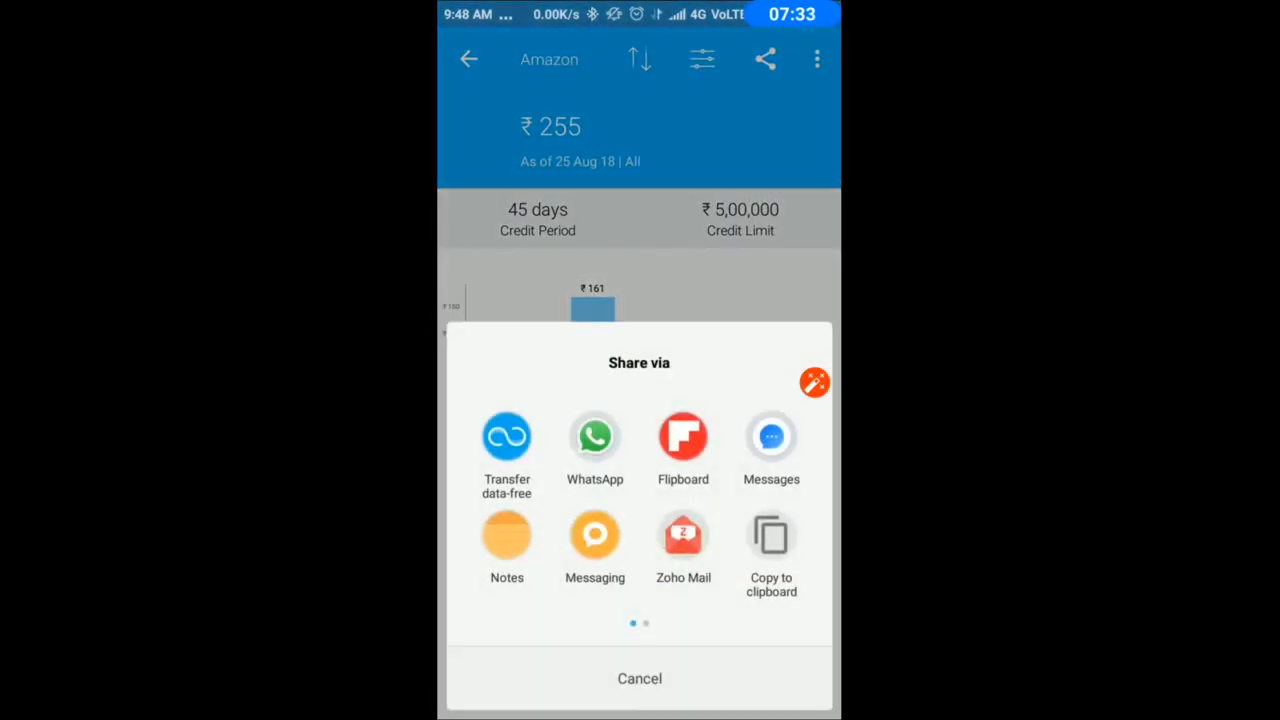
pyautogui.click(594, 436)
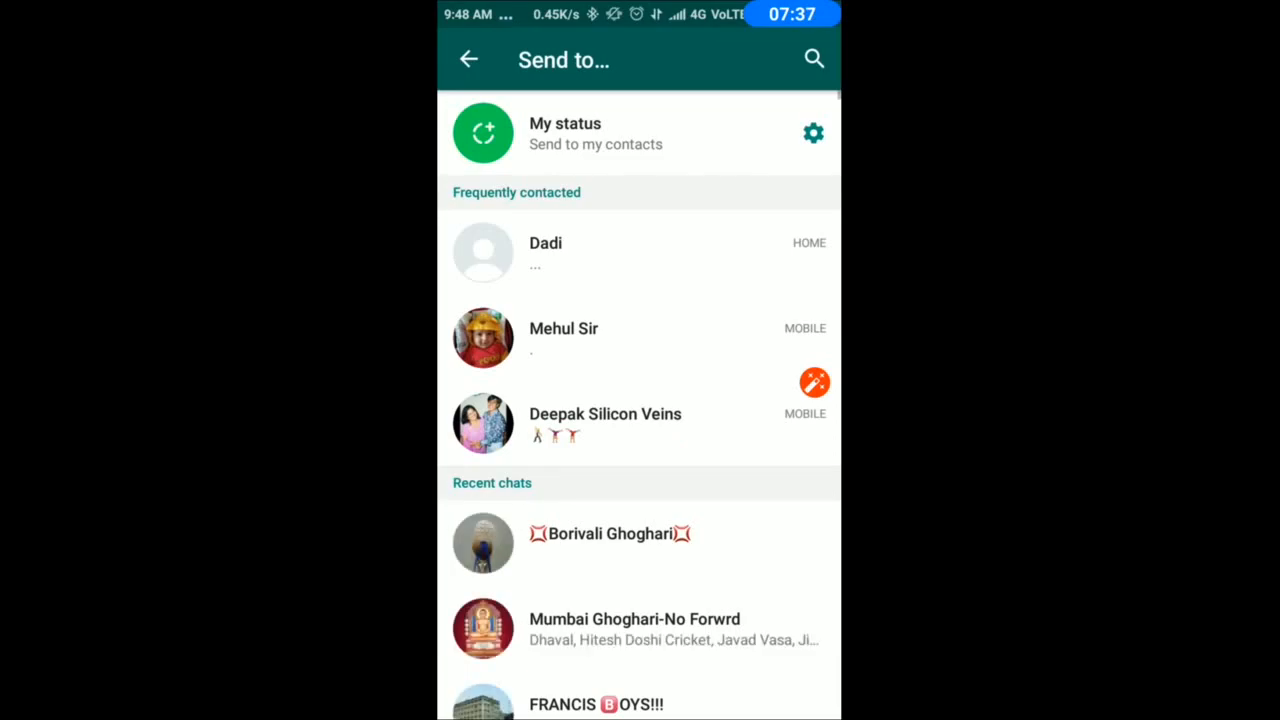
pyautogui.click(484, 338)
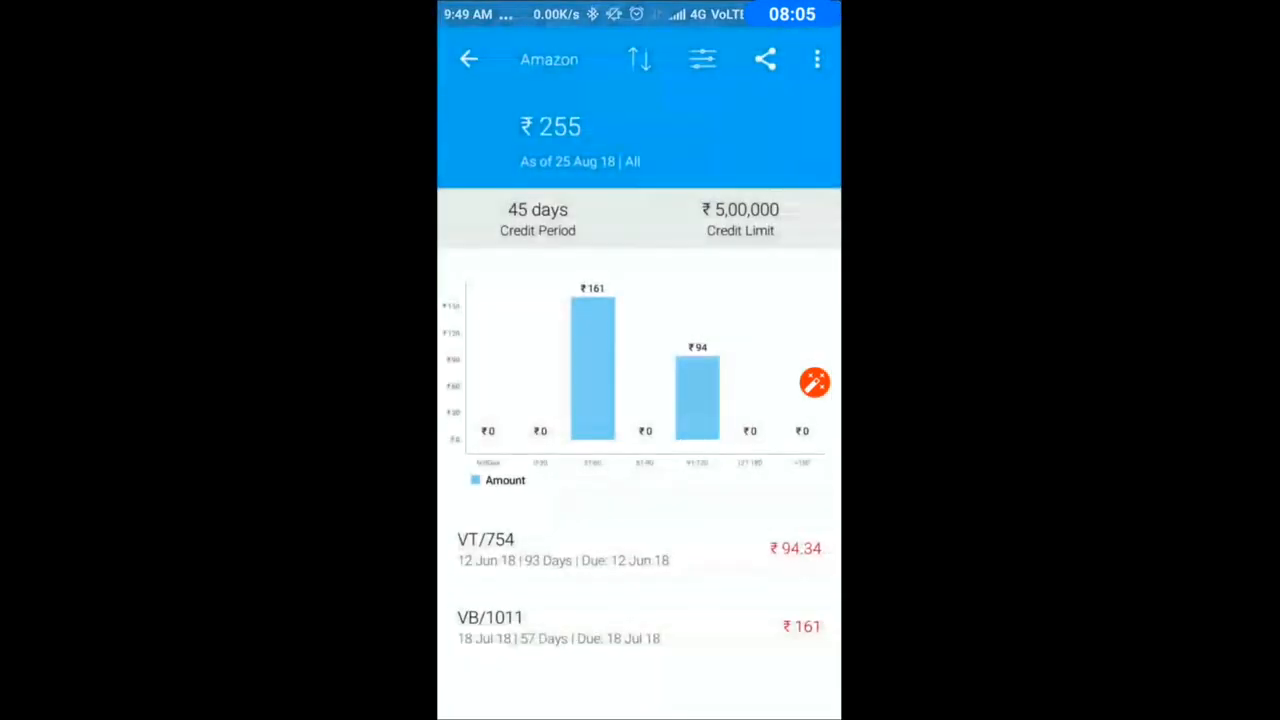
pyautogui.click(468, 60)
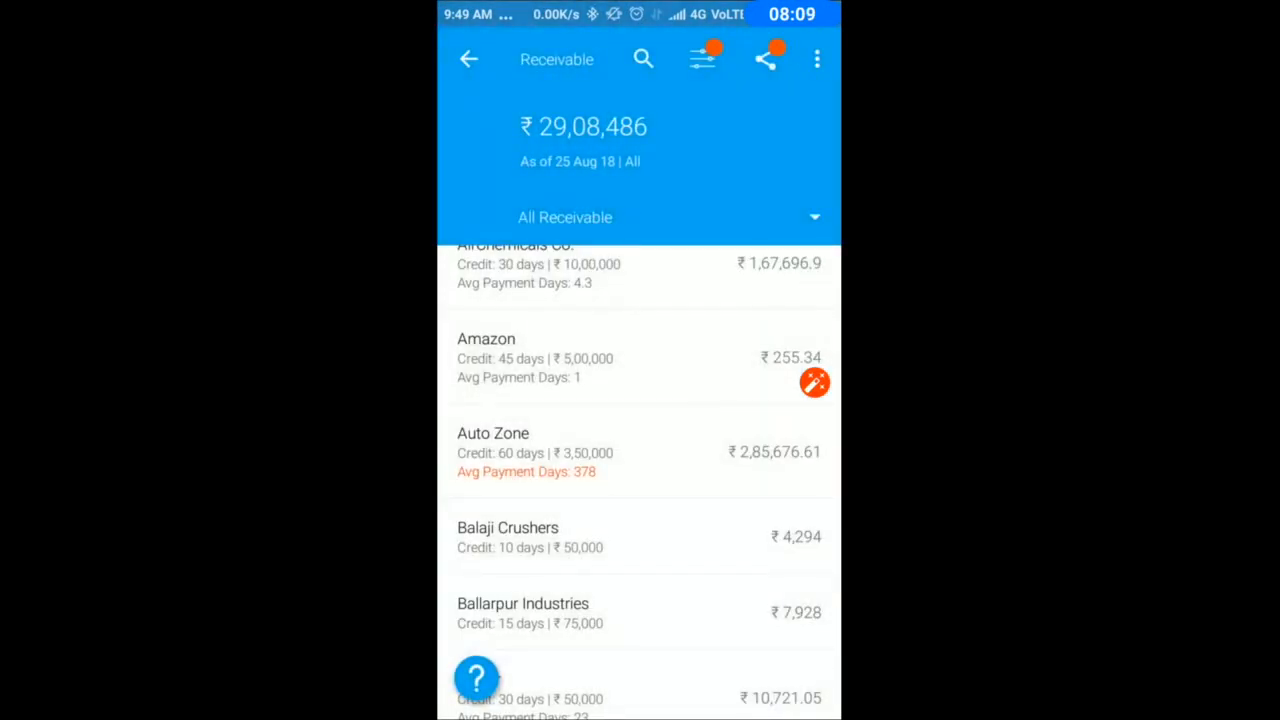
# Filter receivables to dues older than 120 days for SalesPerson B, totalling ₹4,75,963.
pyautogui.scroll(-3)
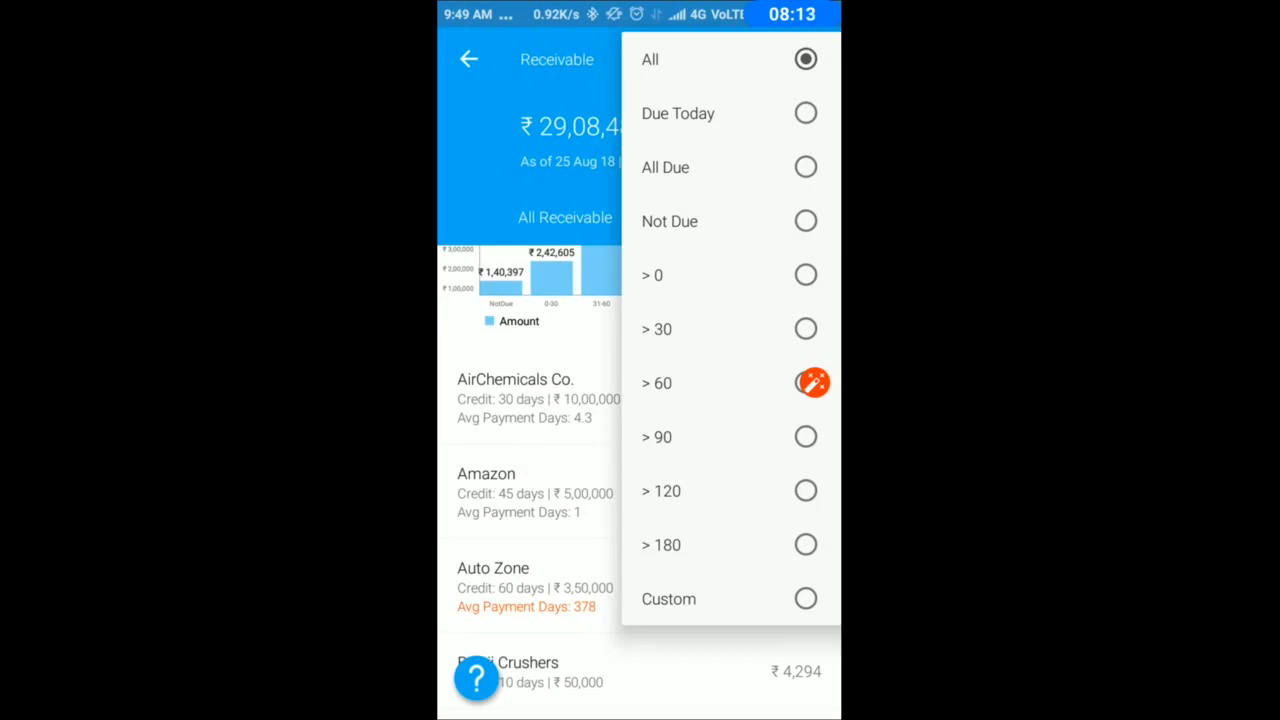
pyautogui.click(806, 544)
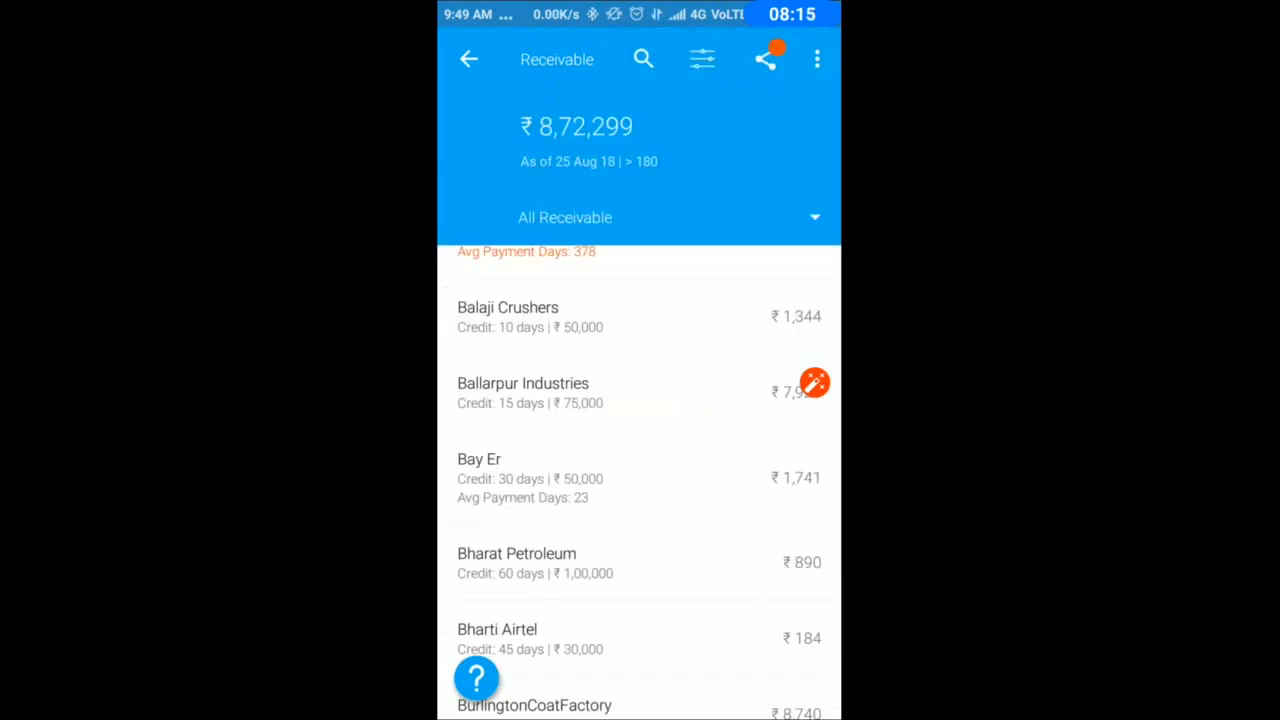
pyautogui.scroll(-3)
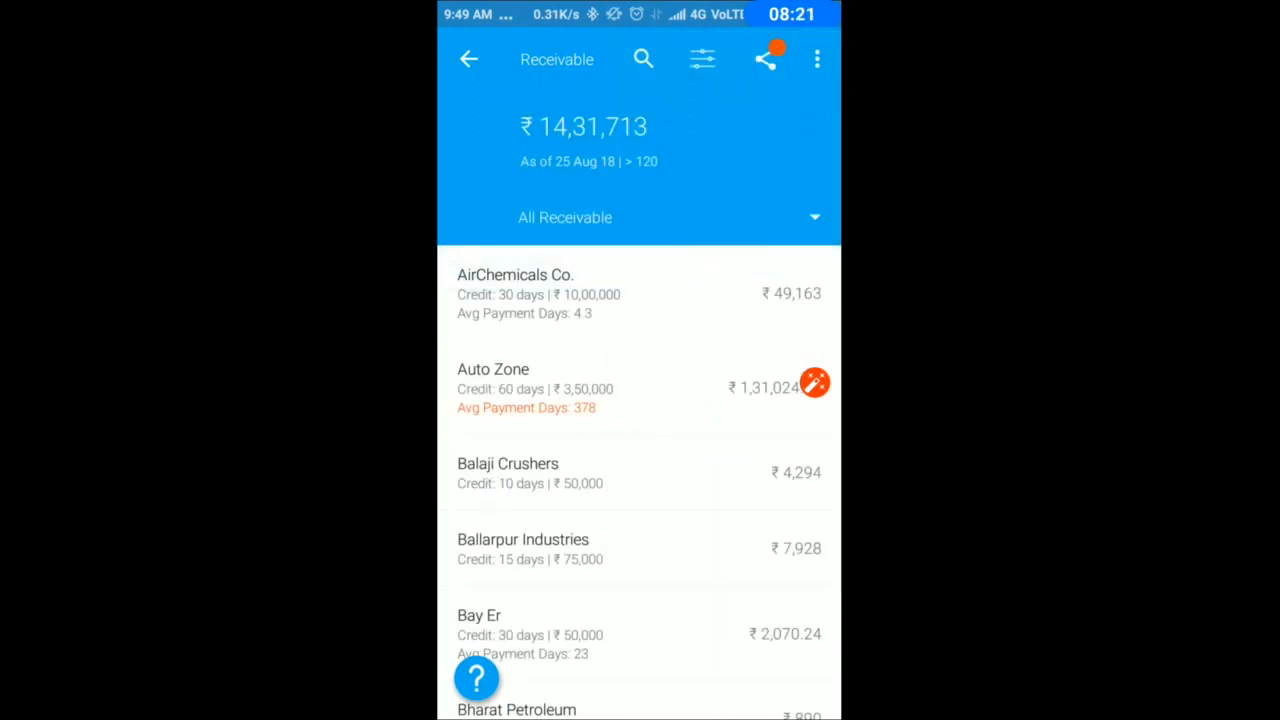
pyautogui.click(564, 216)
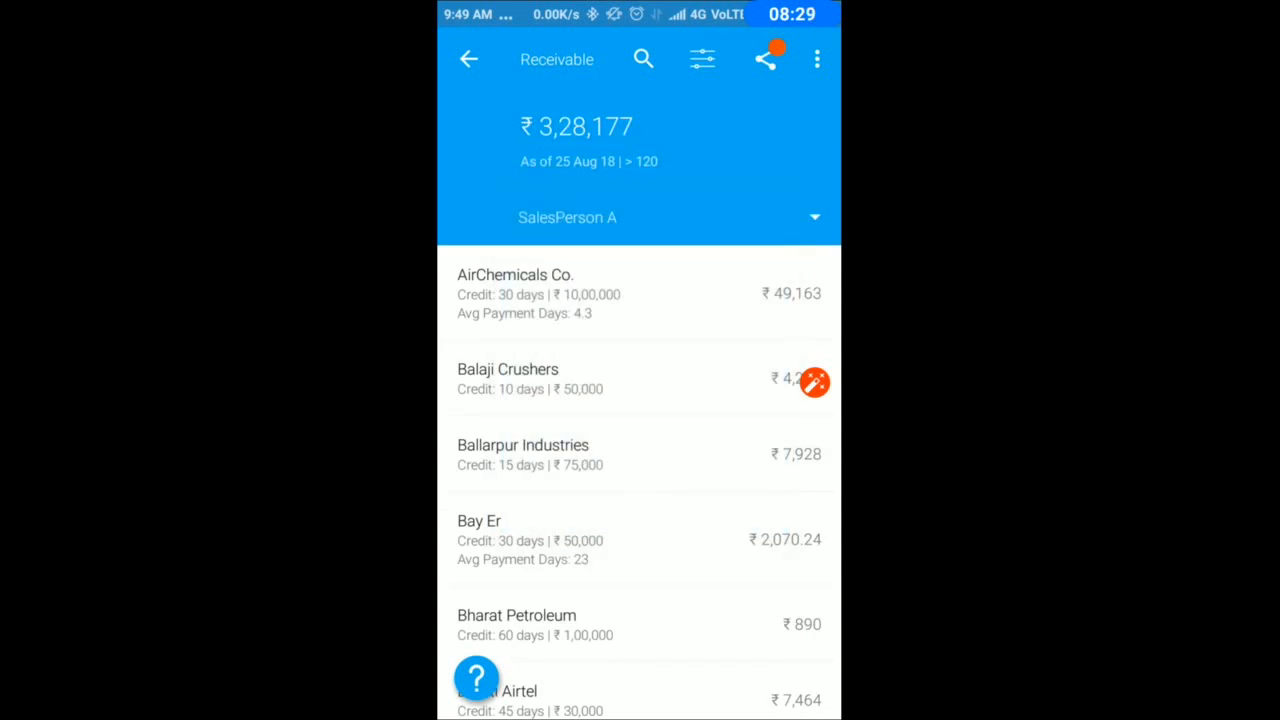
pyautogui.click(568, 216)
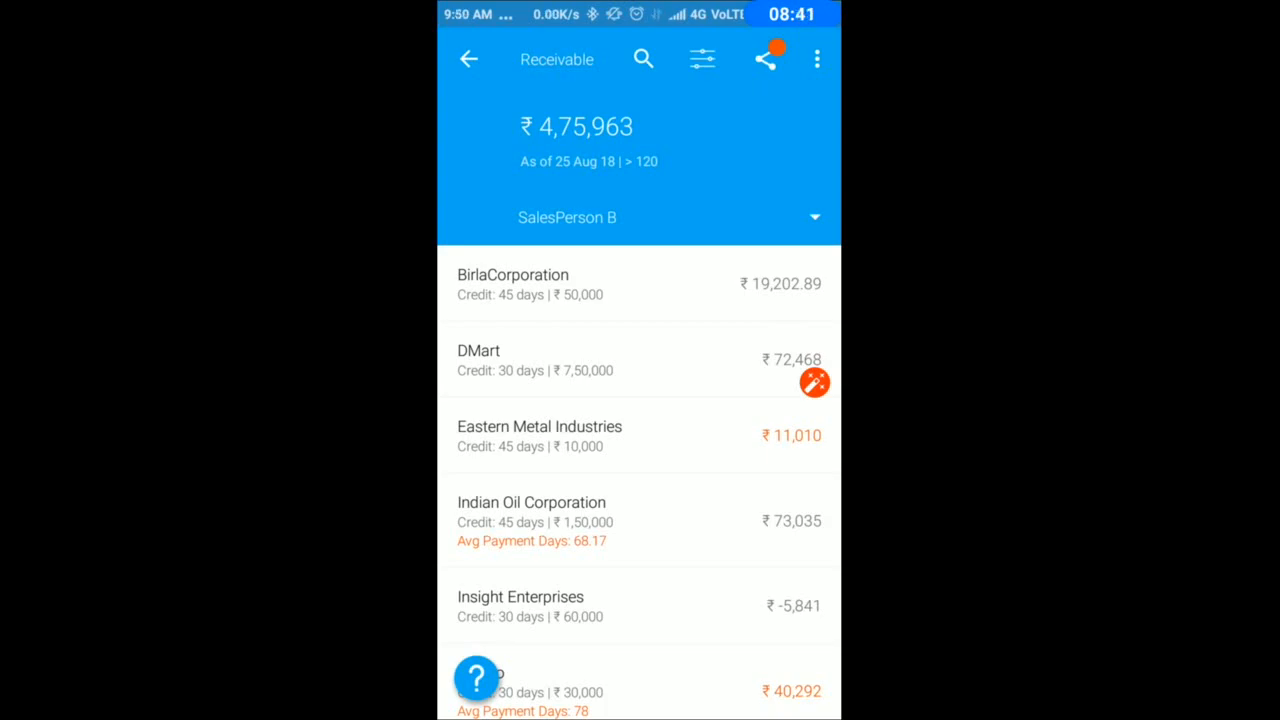
# Preview SalesPerson B's outstanding list as a shared PDF, cancel it and return to the dashboard.
pyautogui.click(764, 60)
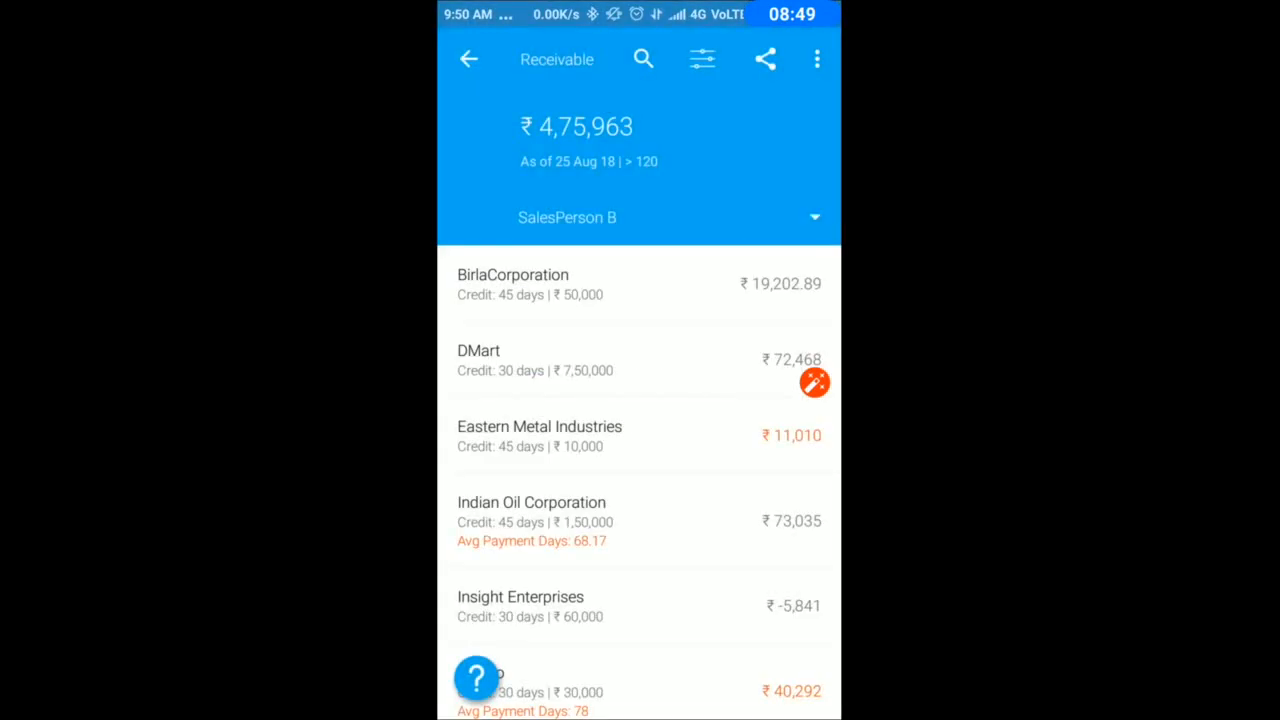
pyautogui.click(764, 60)
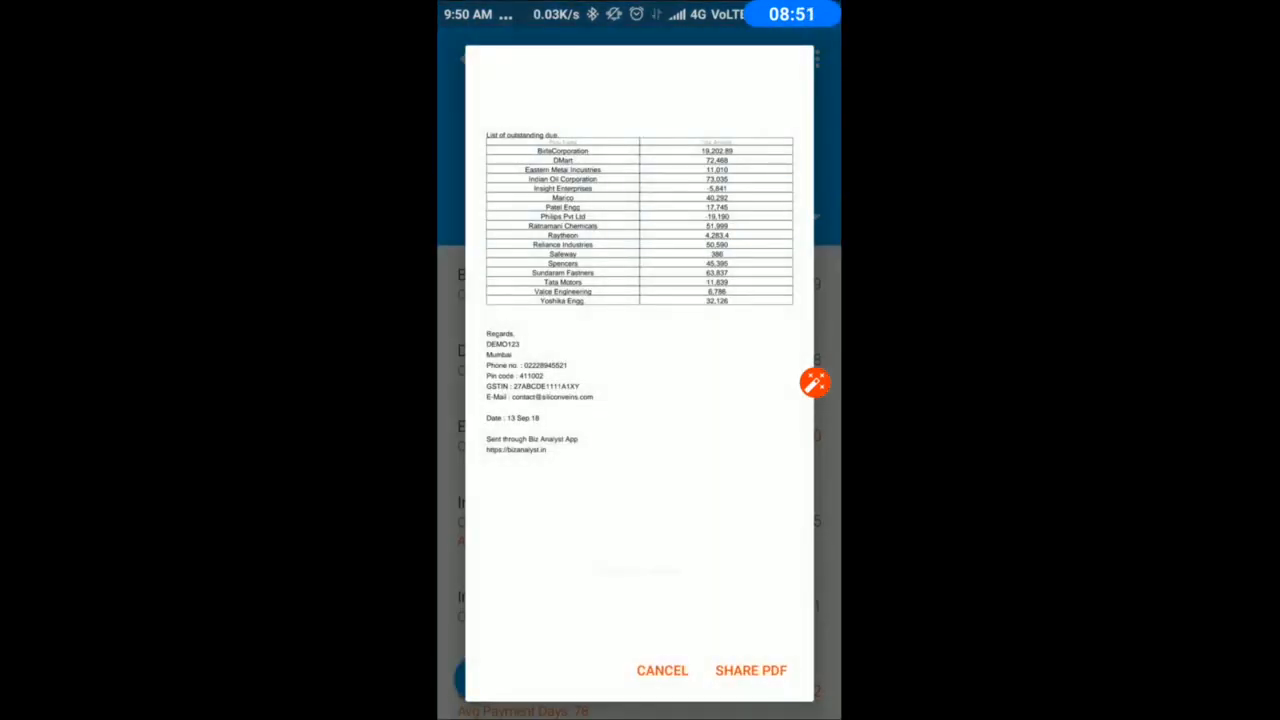
pyautogui.click(660, 670)
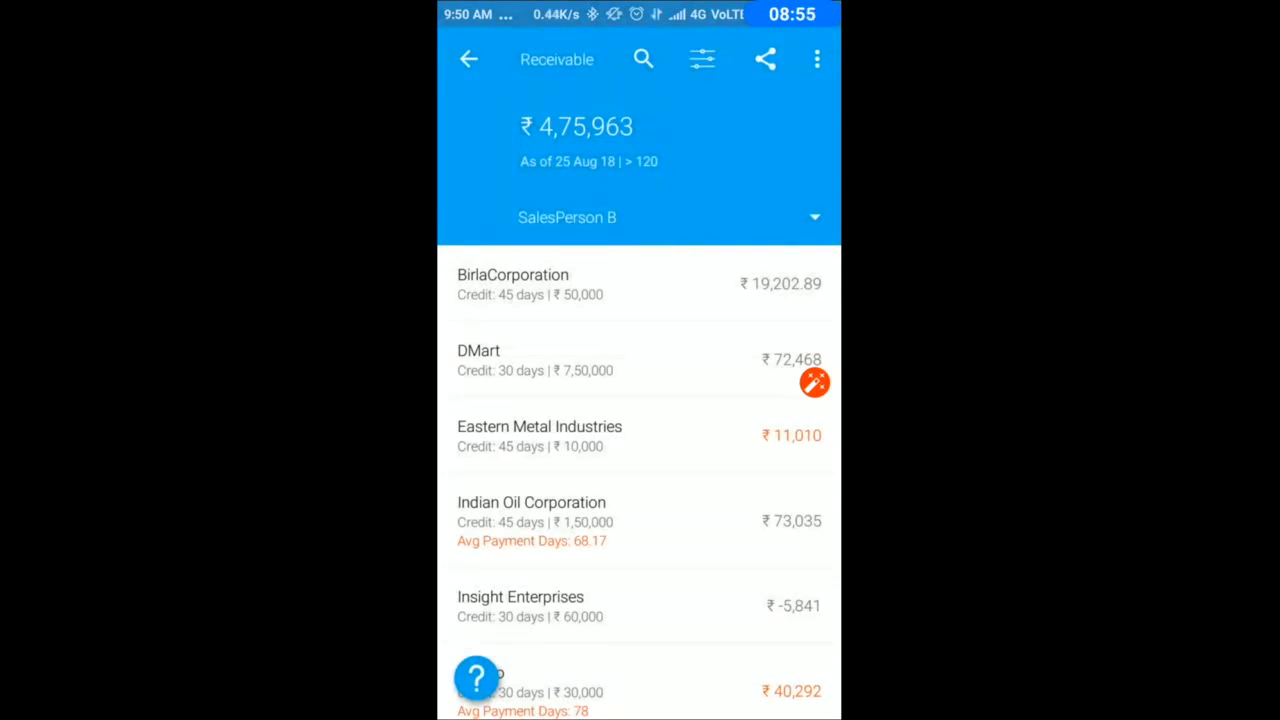
pyautogui.click(468, 60)
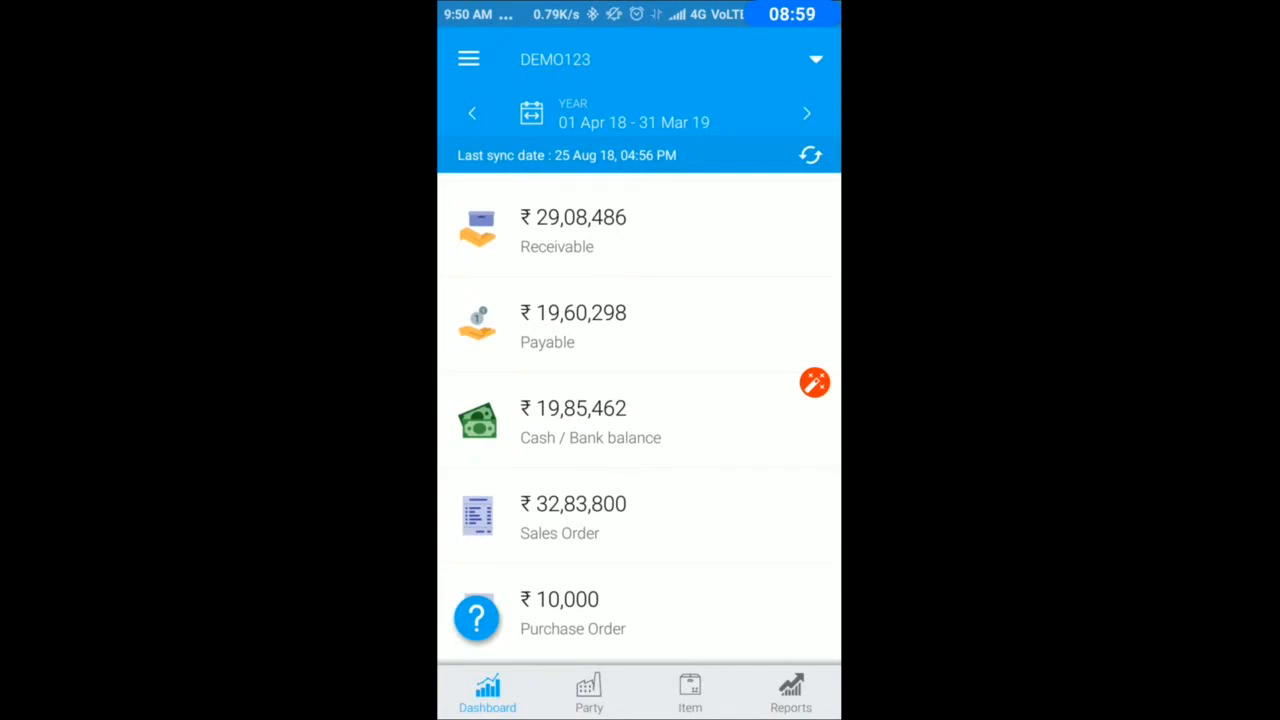
# Break Cash / Bank balance down by bank account and view Kotak Mahindra Bank's ledger transactions.
pyautogui.click(590, 420)
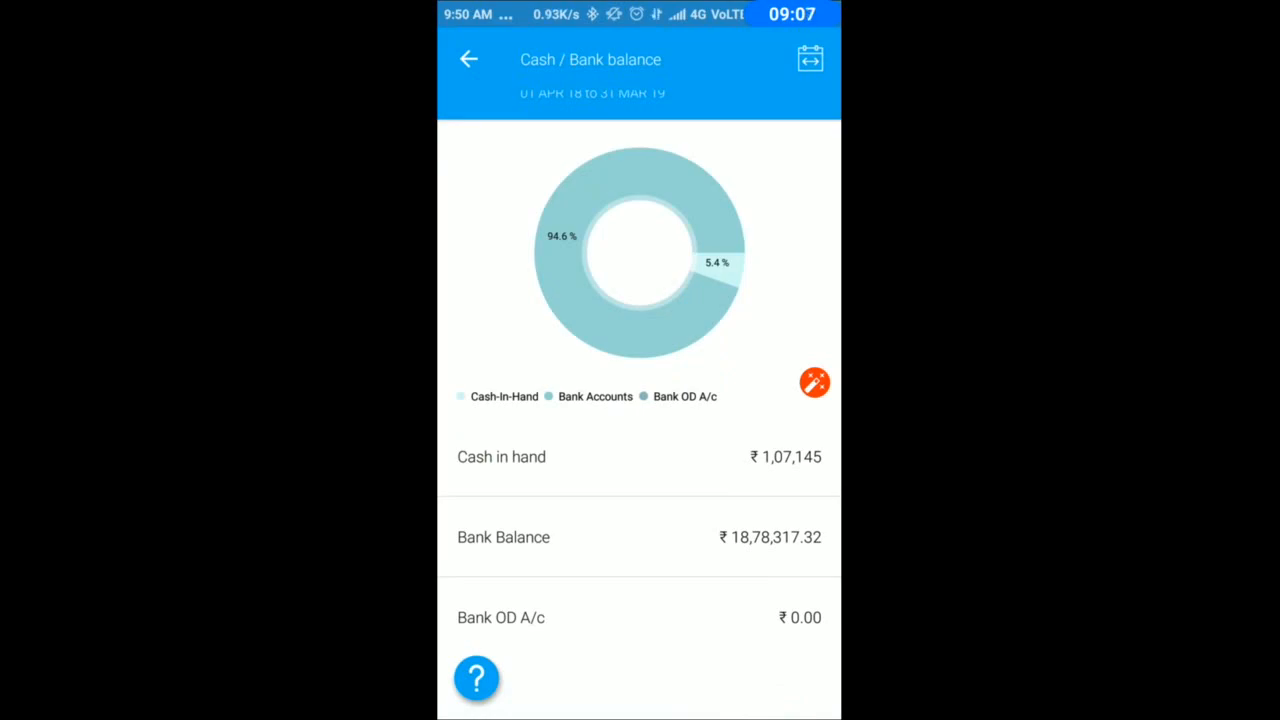
pyautogui.click(640, 536)
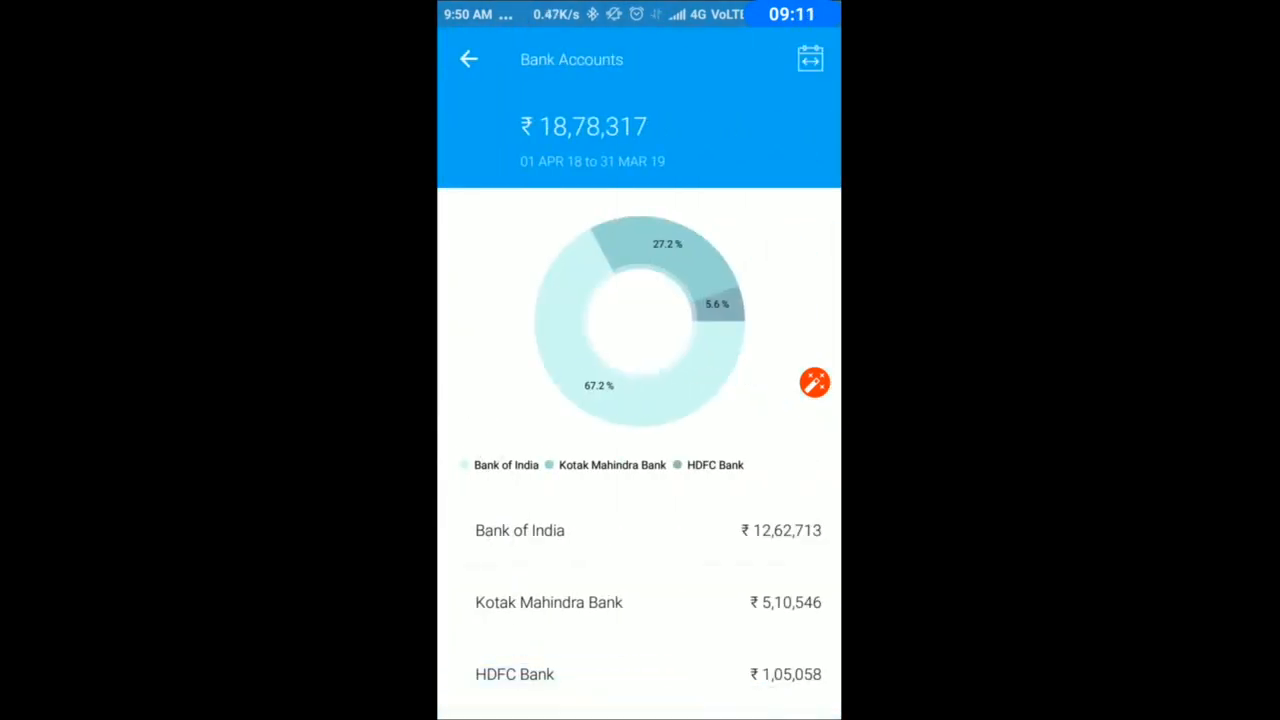
pyautogui.click(548, 602)
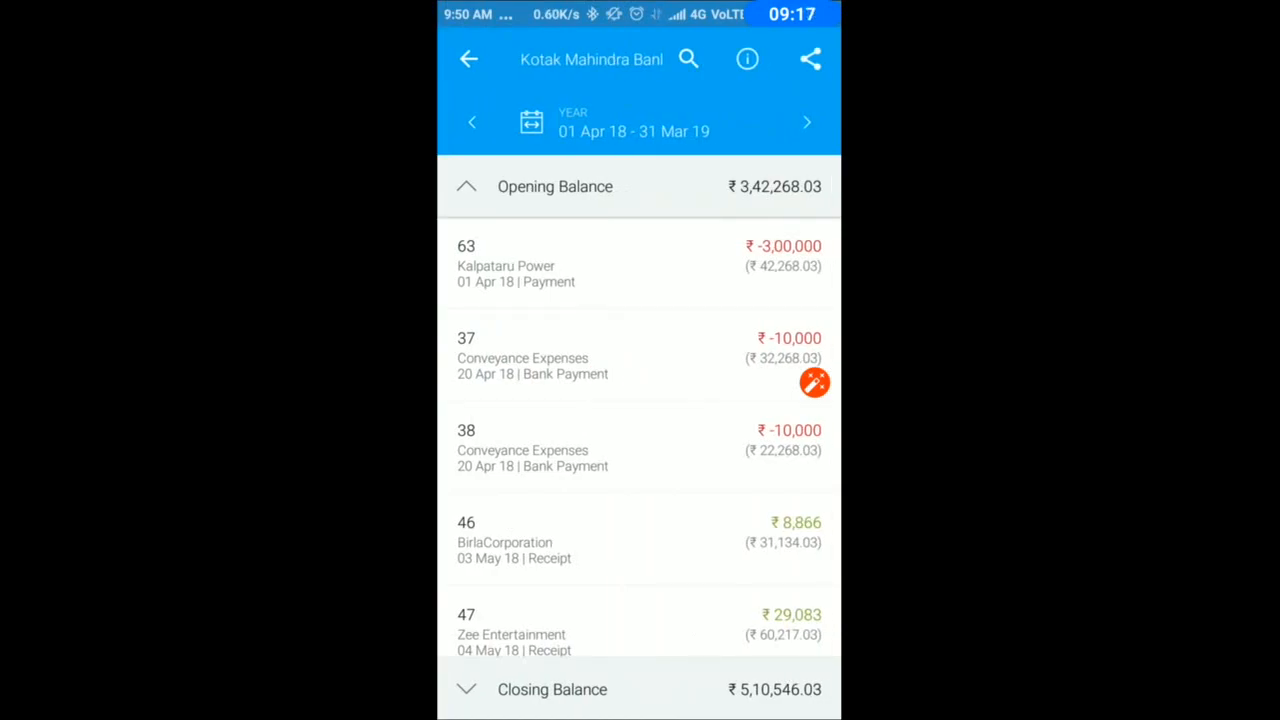
pyautogui.scroll(-3)
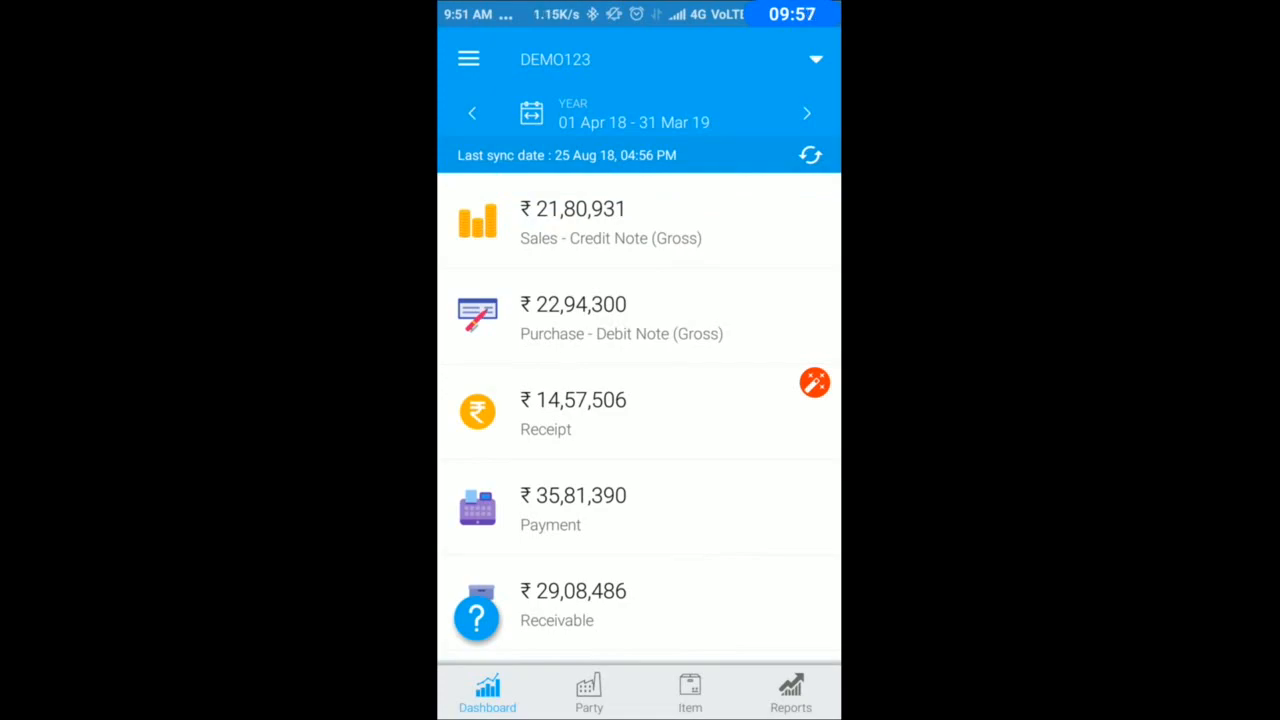
# Bring up the party list showing AirChemicals Co., Amazon and Bharat Petroleum.
pyautogui.click(814, 384)
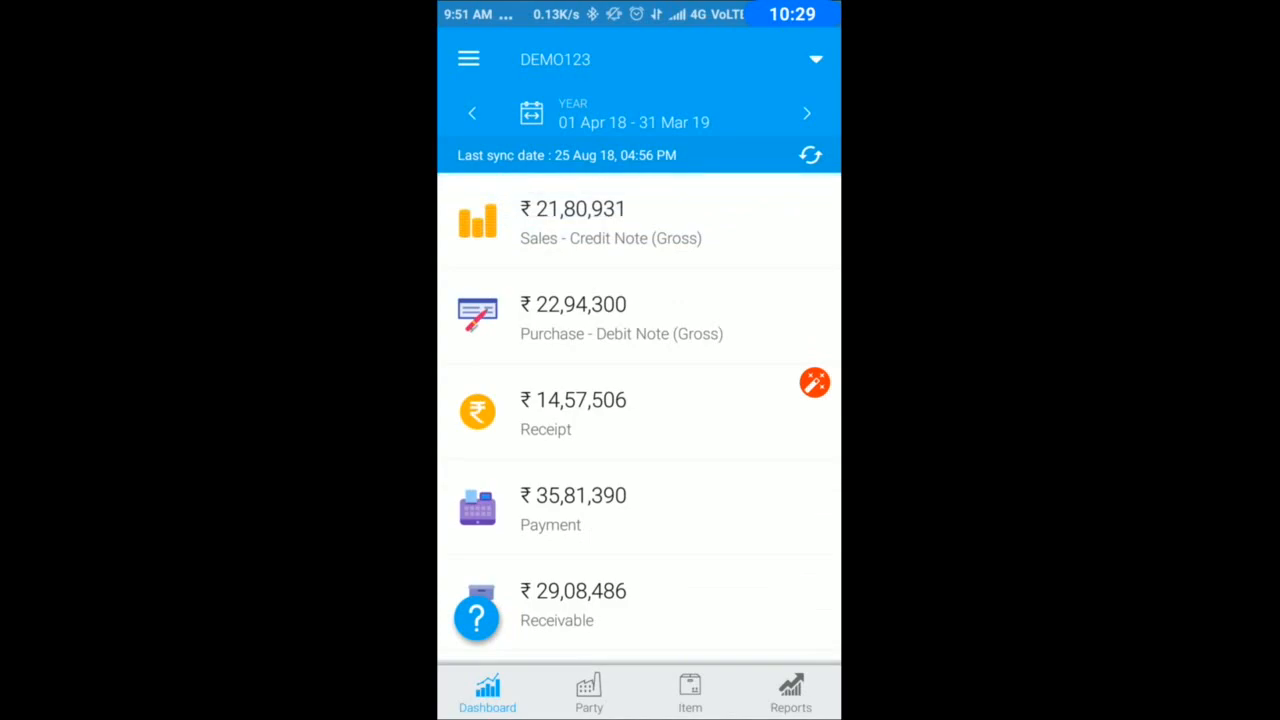
pyautogui.click(588, 692)
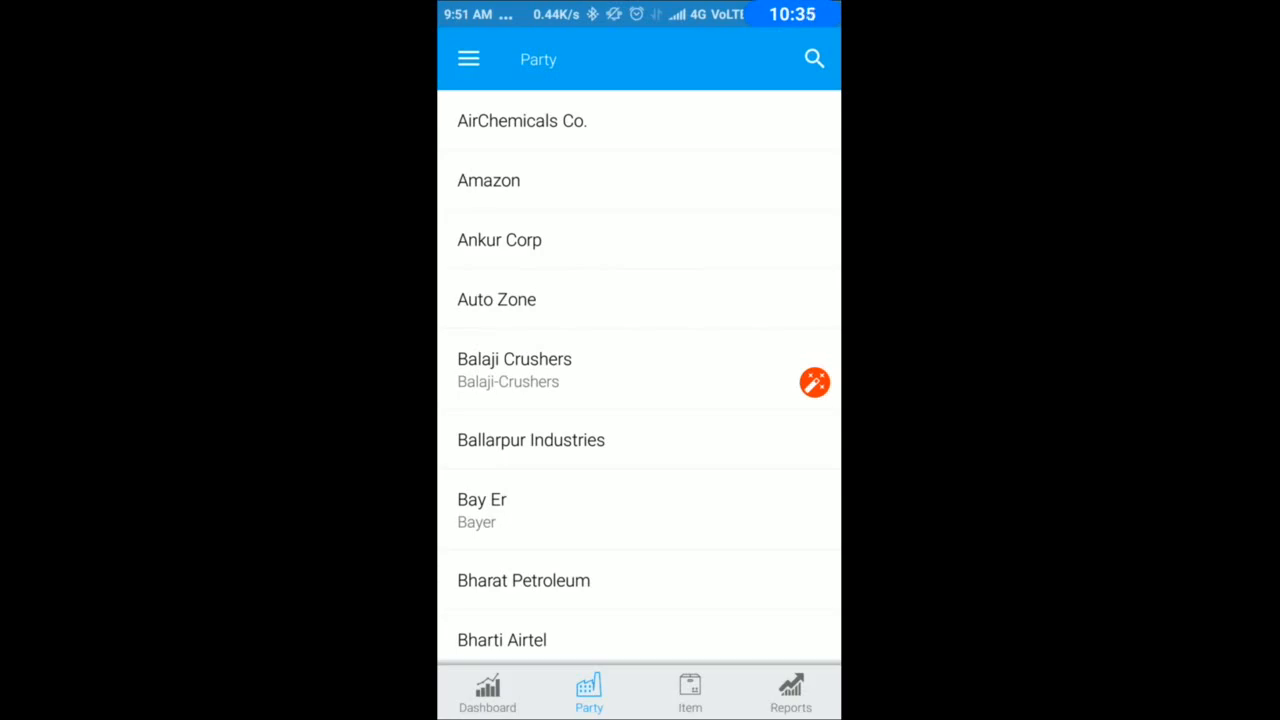
# View AirChemicals Co.'s summary: ₹85,458 monthly sales and ₹2,07,379 receipts.
pyautogui.click(504, 122)
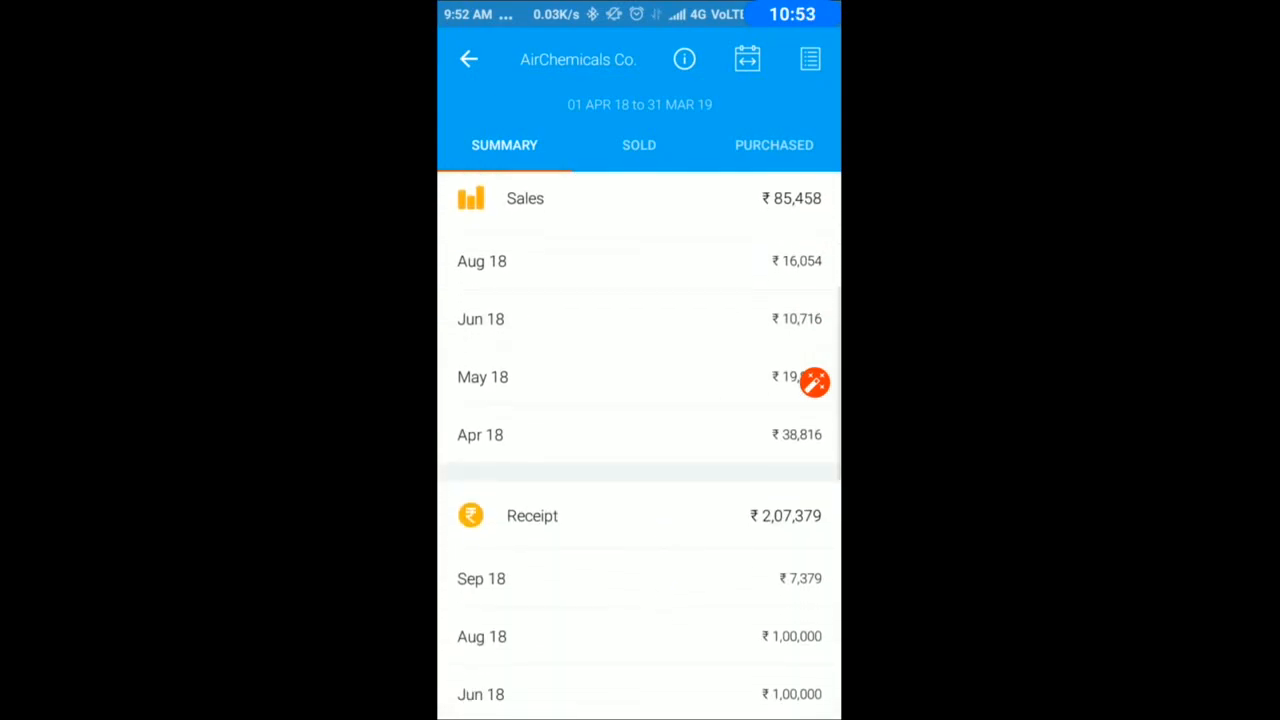
pyautogui.scroll(-3)
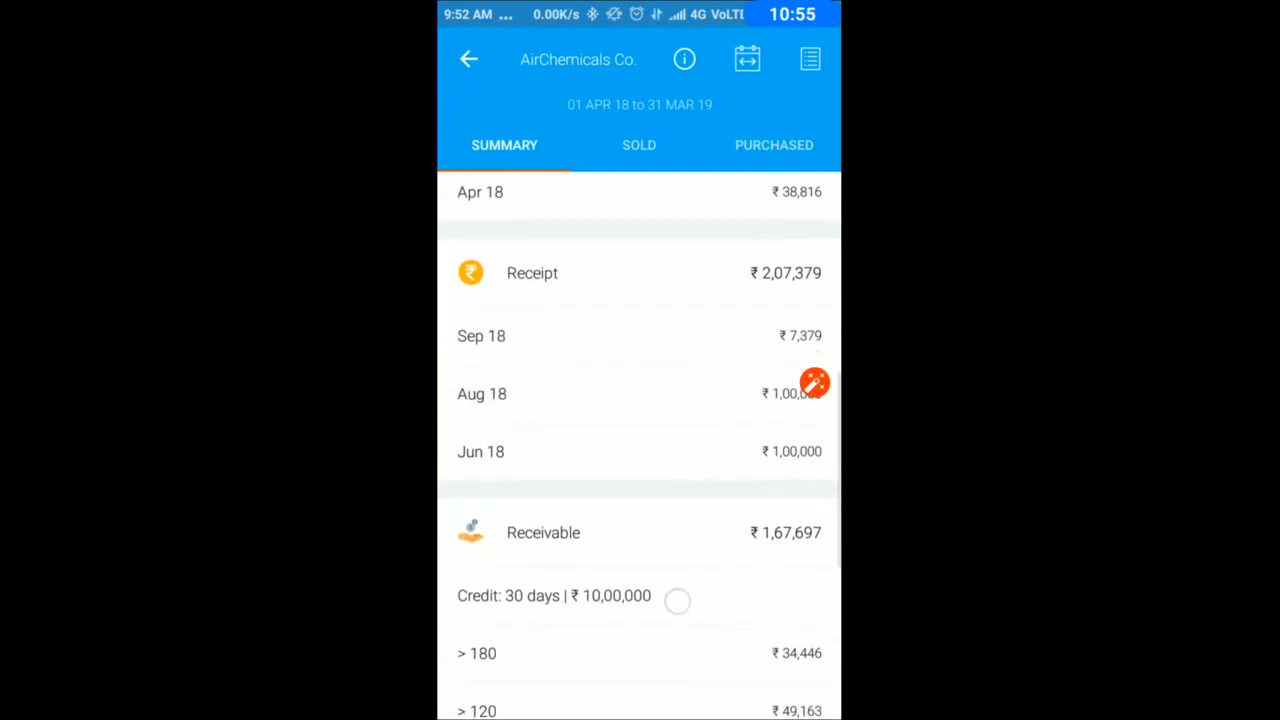